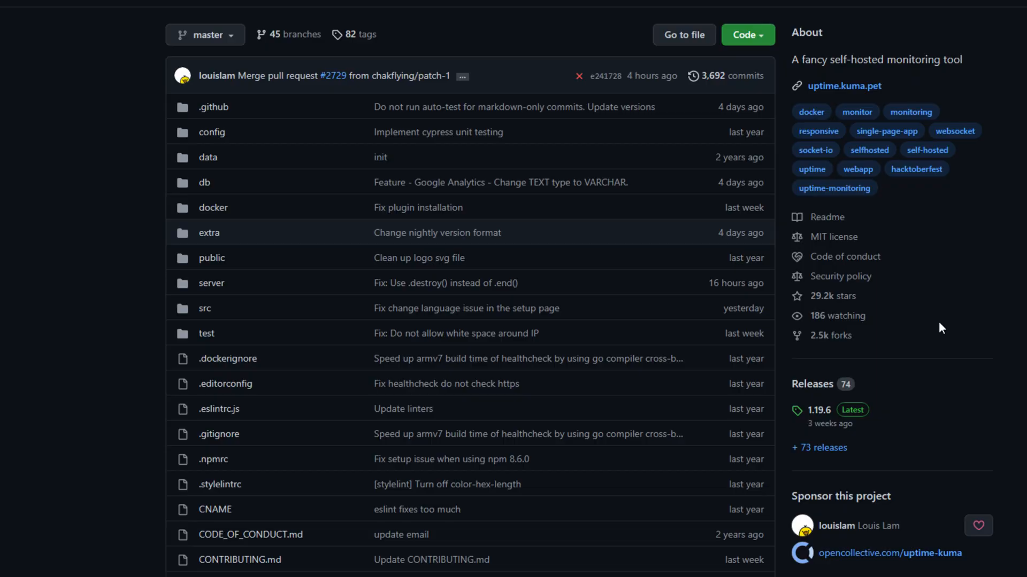
# Step: Read down the README to the Features list, highlighting HTTP(s) among the monitoring types
pyautogui.scroll(-3)
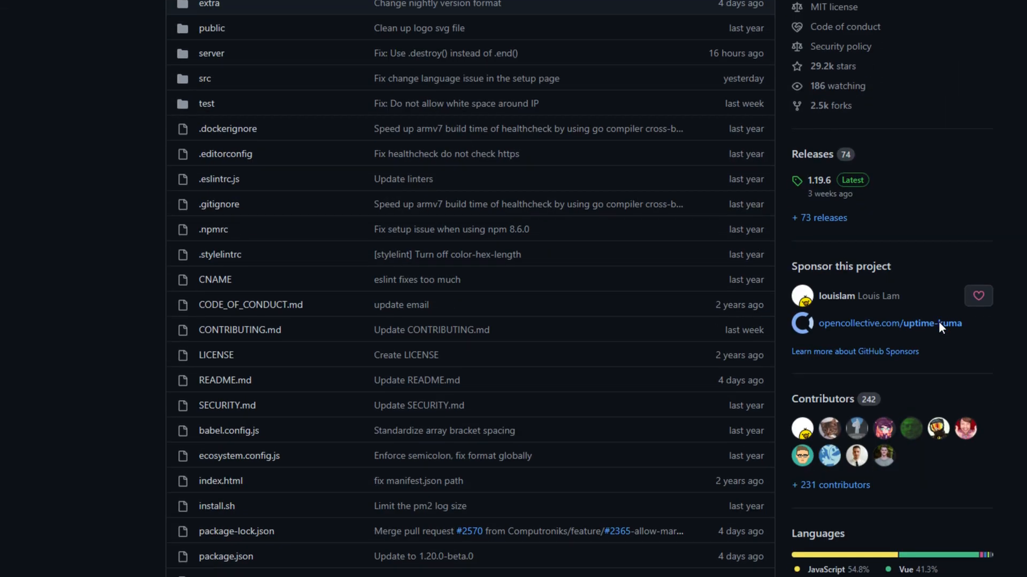
pyautogui.scroll(-3)
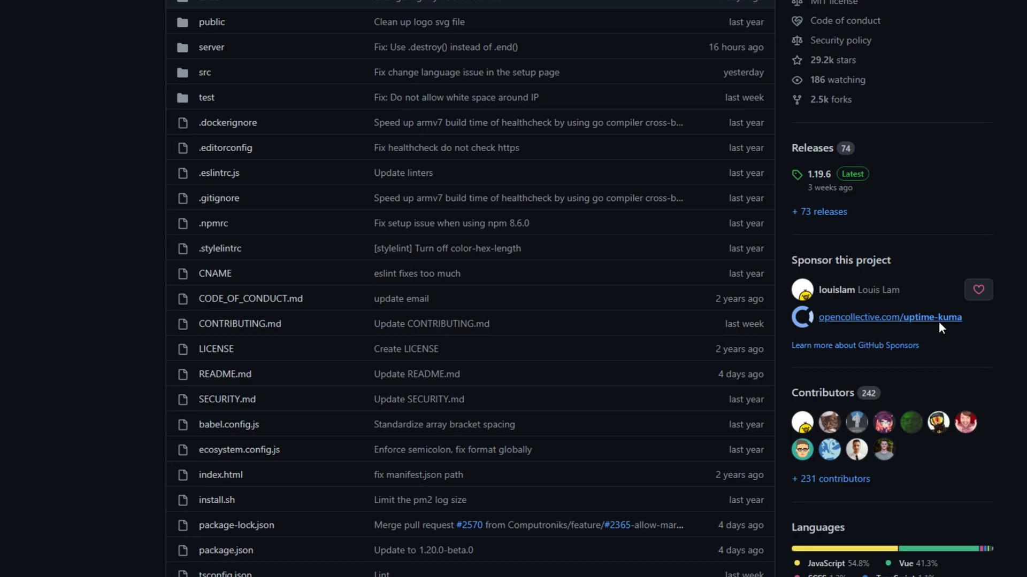
pyautogui.scroll(-3)
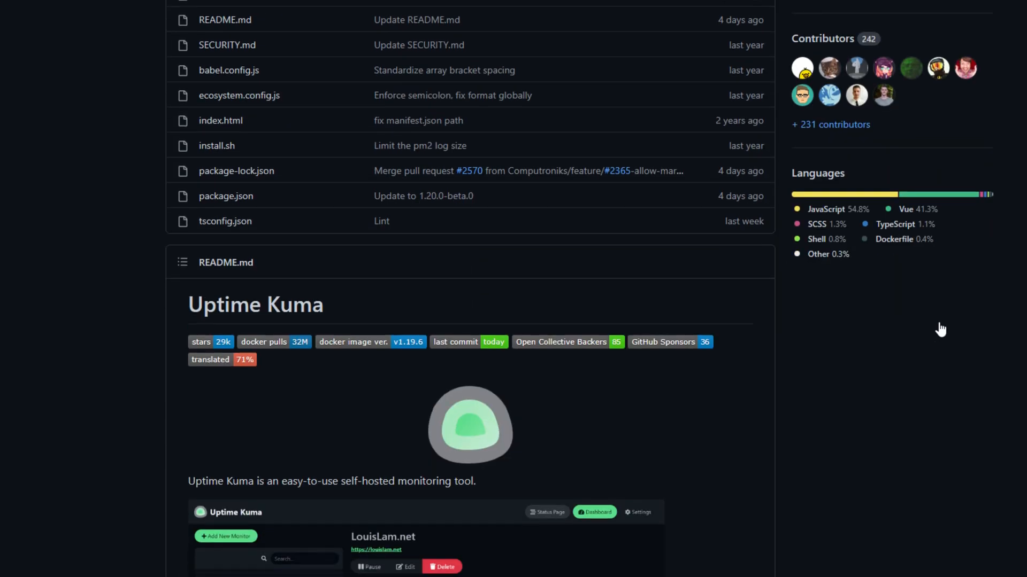
pyautogui.scroll(-3)
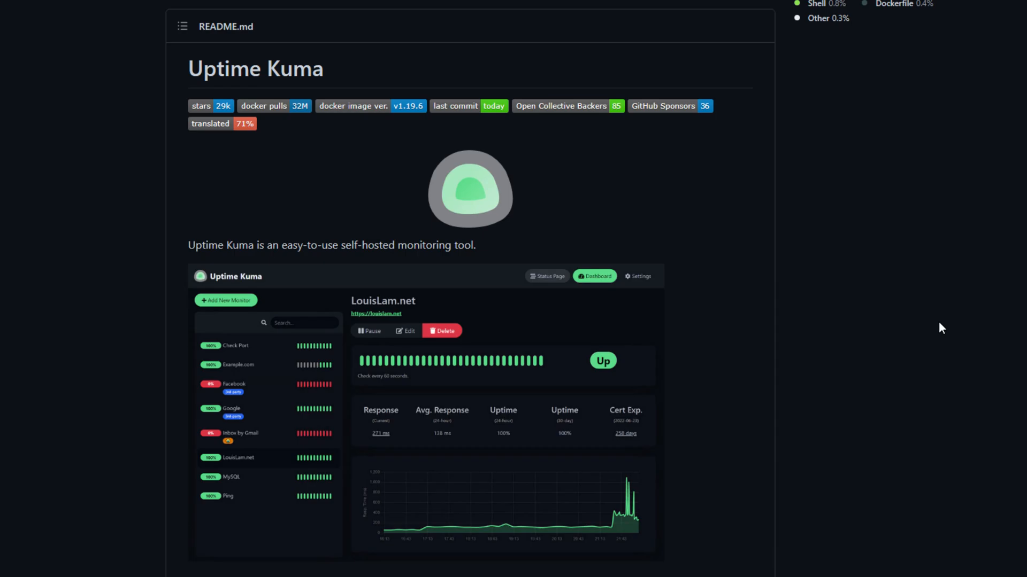
pyautogui.scroll(-3)
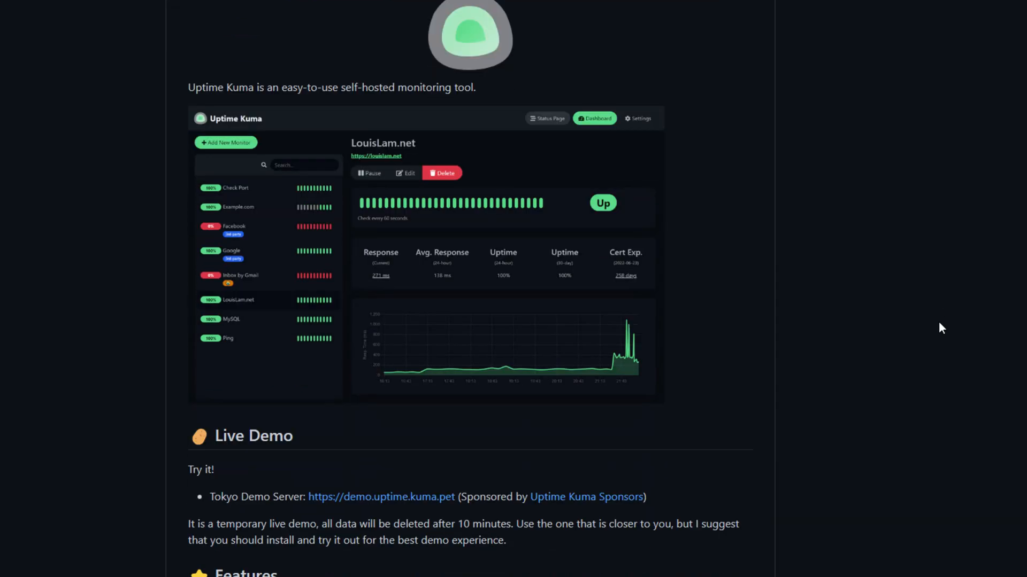
pyautogui.scroll(-3)
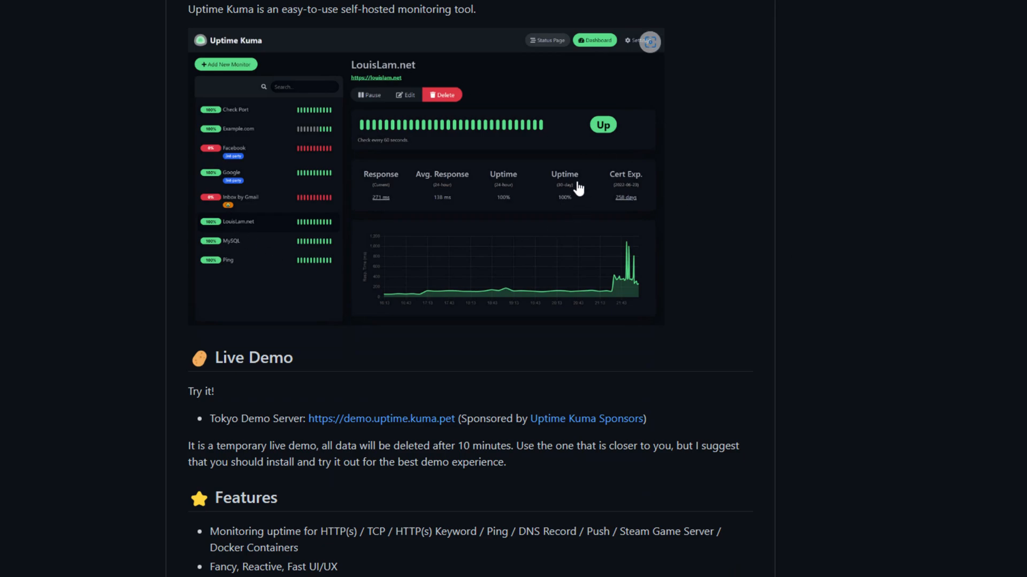
pyautogui.moveTo(497, 253)
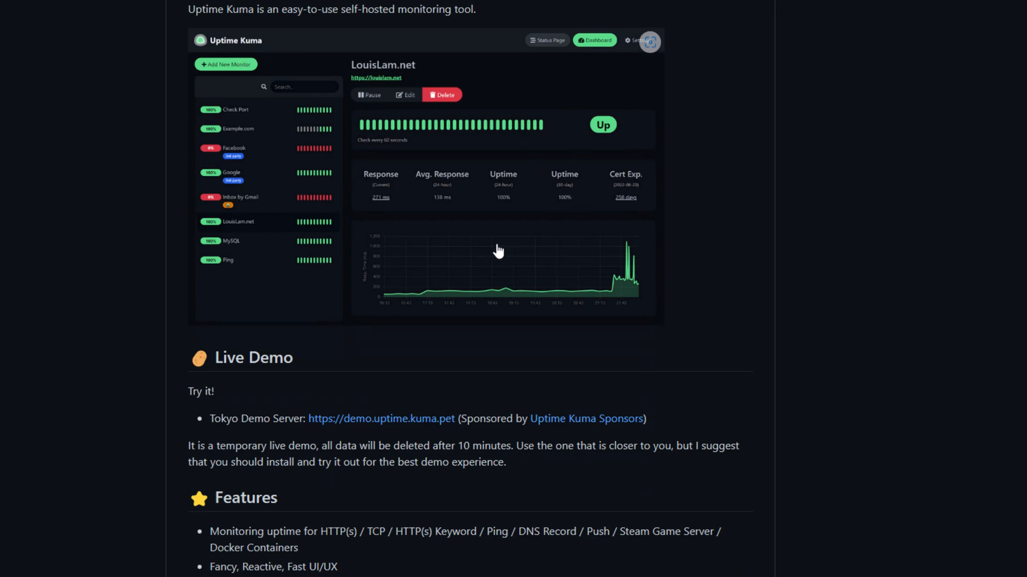
pyautogui.moveTo(433, 229)
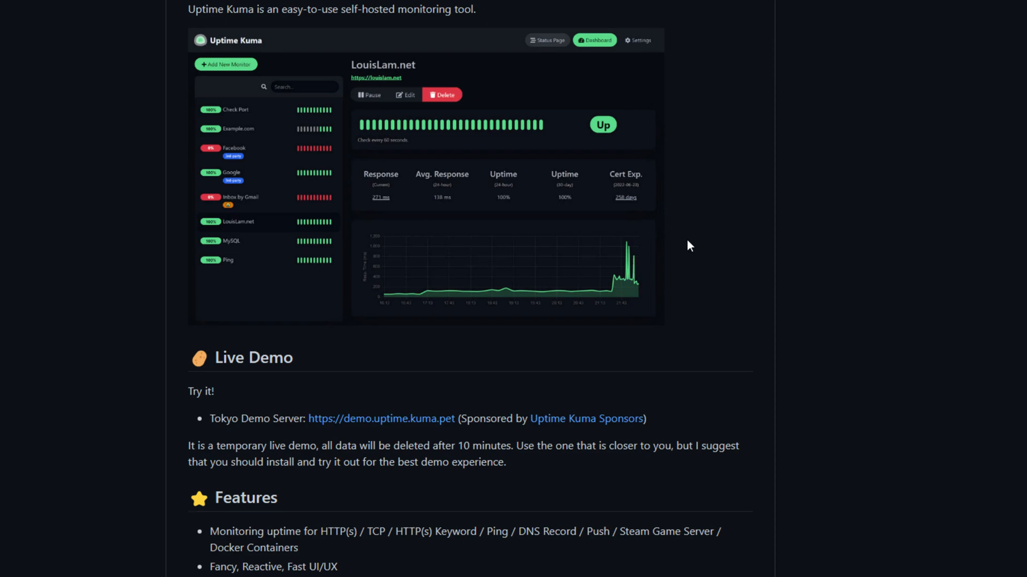
pyautogui.scroll(-3)
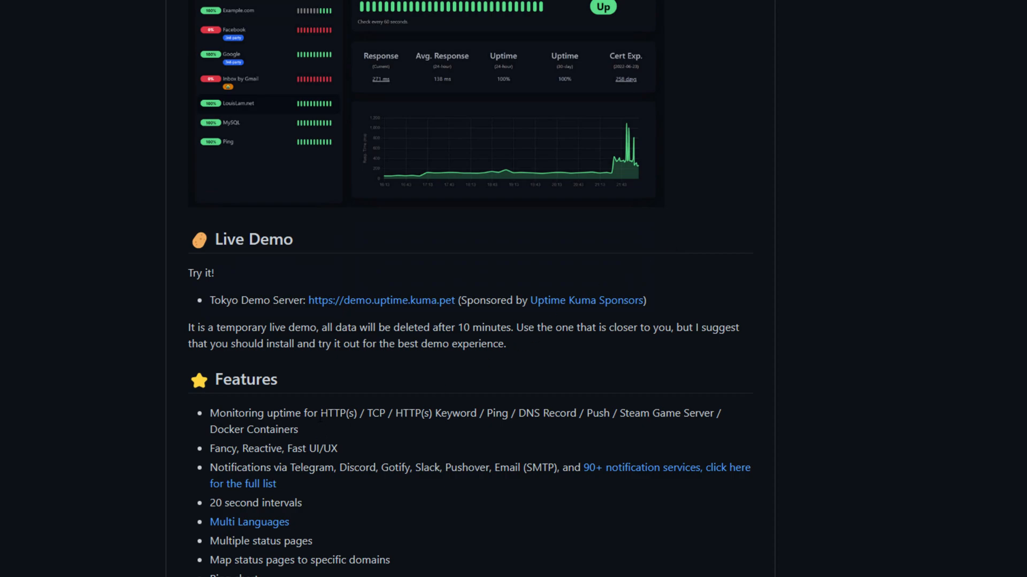
pyautogui.doubleClick(338, 412)
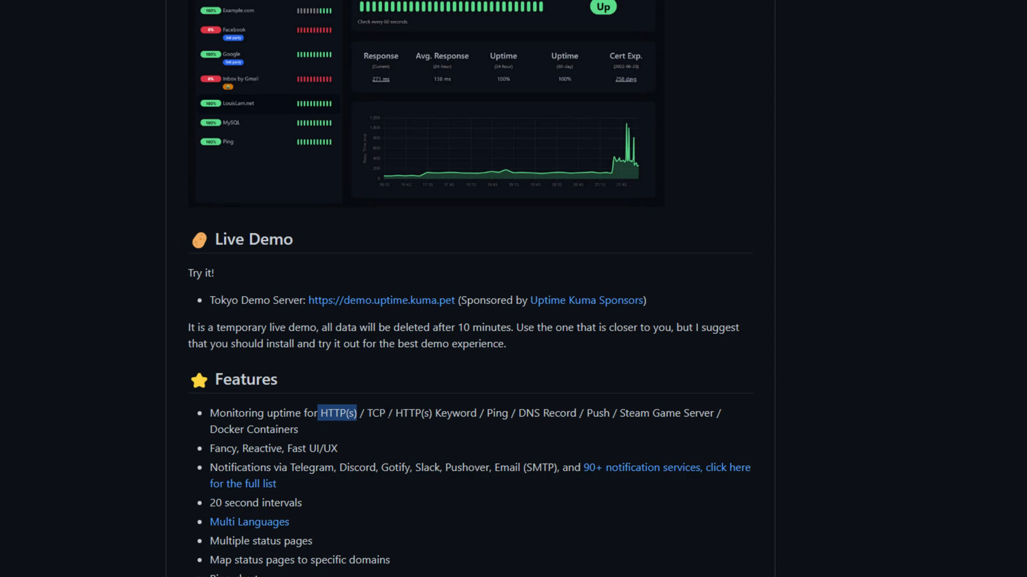
pyautogui.scroll(-3)
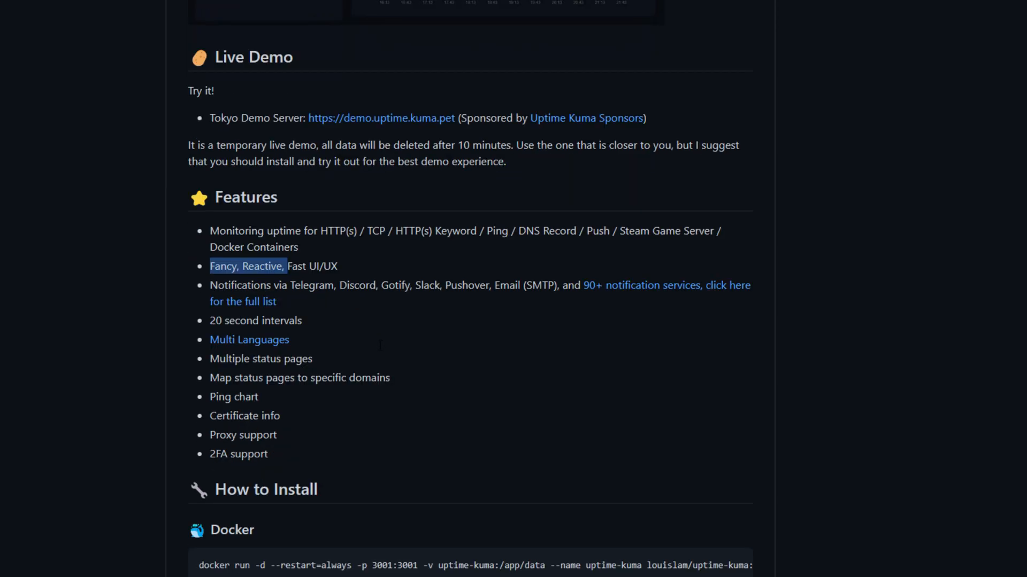
# Step: Select the docker run install command in the How to Install Docker code block
pyautogui.scroll(-3)
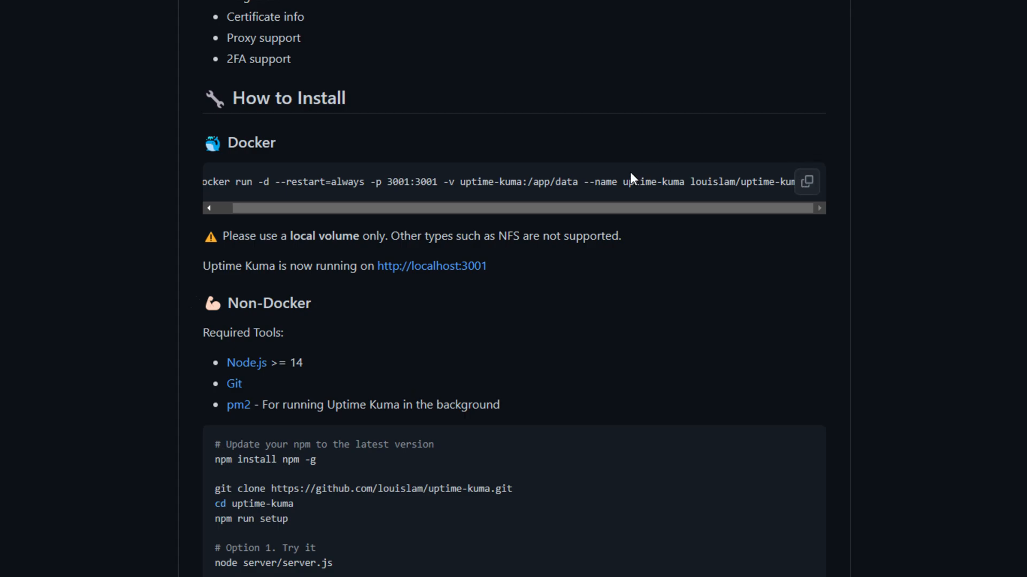
pyautogui.moveTo(216, 182); pyautogui.dragTo(481, 182)
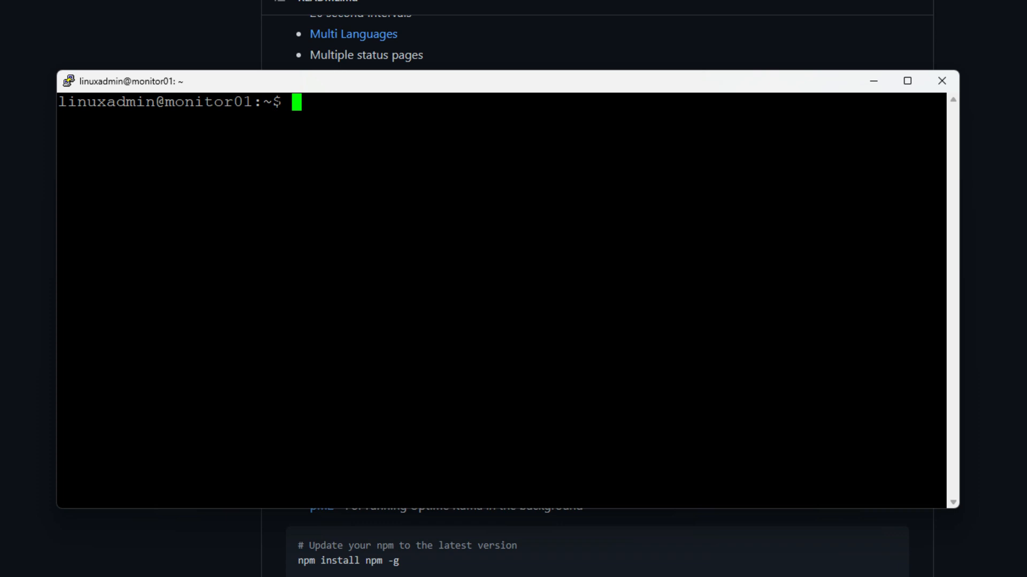
# Step: Run docker run -d --restart=always -p 3001:3001 -v uptime-kuma:/app/data --name uptime-kuma at the monitor01 shell
pyautogui.write('docker run -d --restart=always -p 3001:3001 -v uptime-kuma:/app/data --name uptime-kuma louislam/uptime-kuma:1')
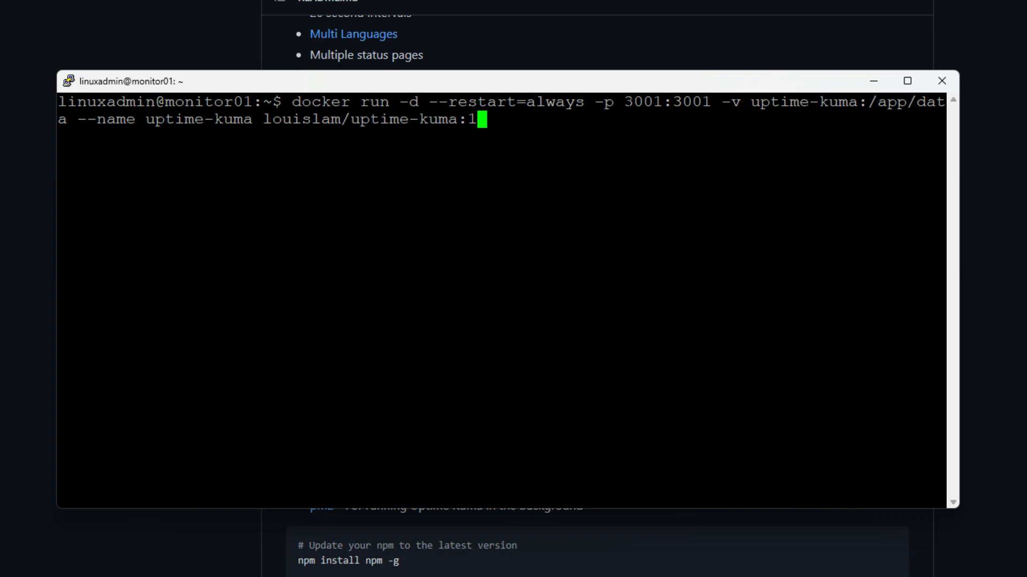
pyautogui.doubleClick(642, 101)
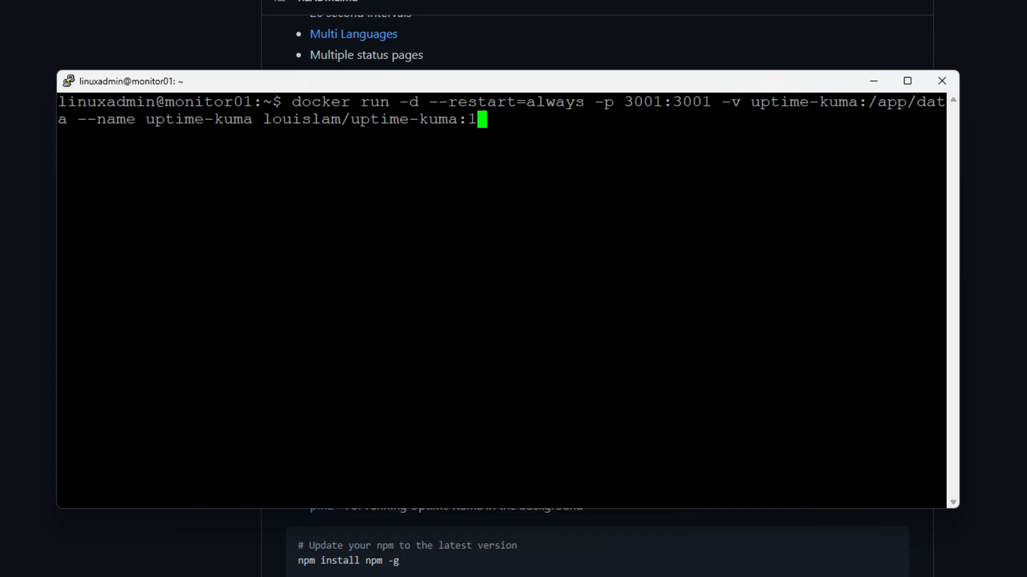
pyautogui.press('Enter')
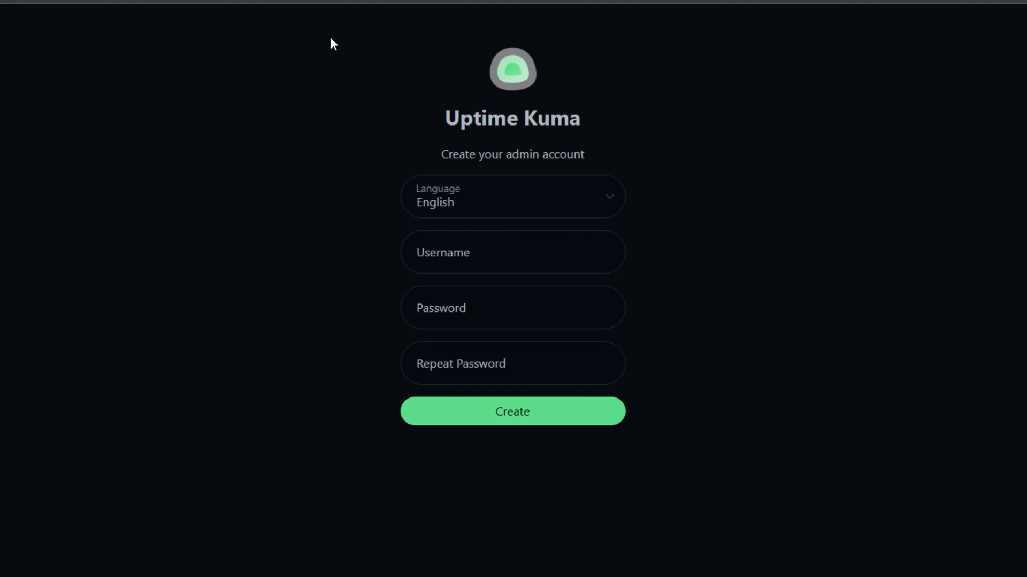
pyautogui.moveTo(358, 109)
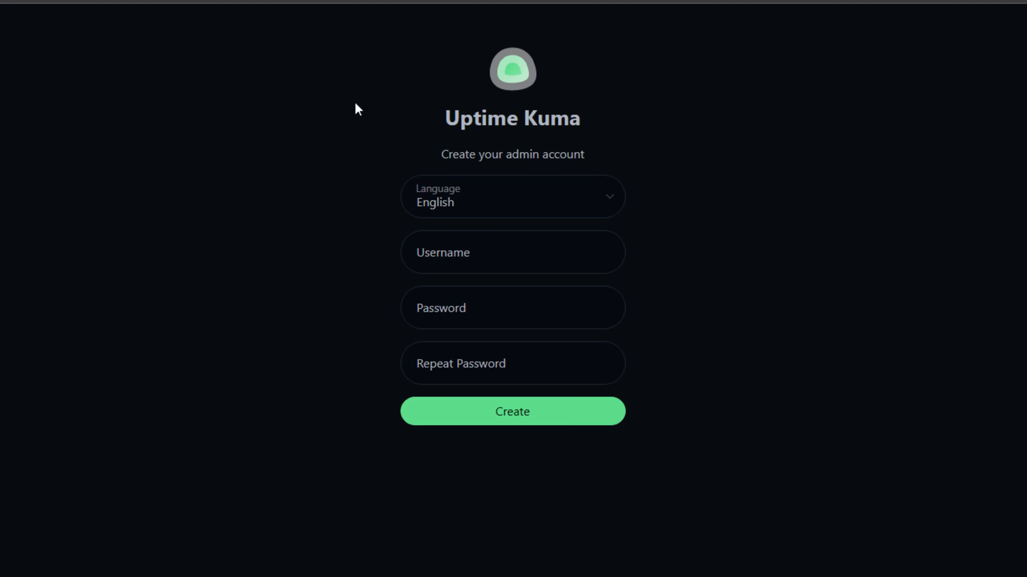
pyautogui.moveTo(446, 185)
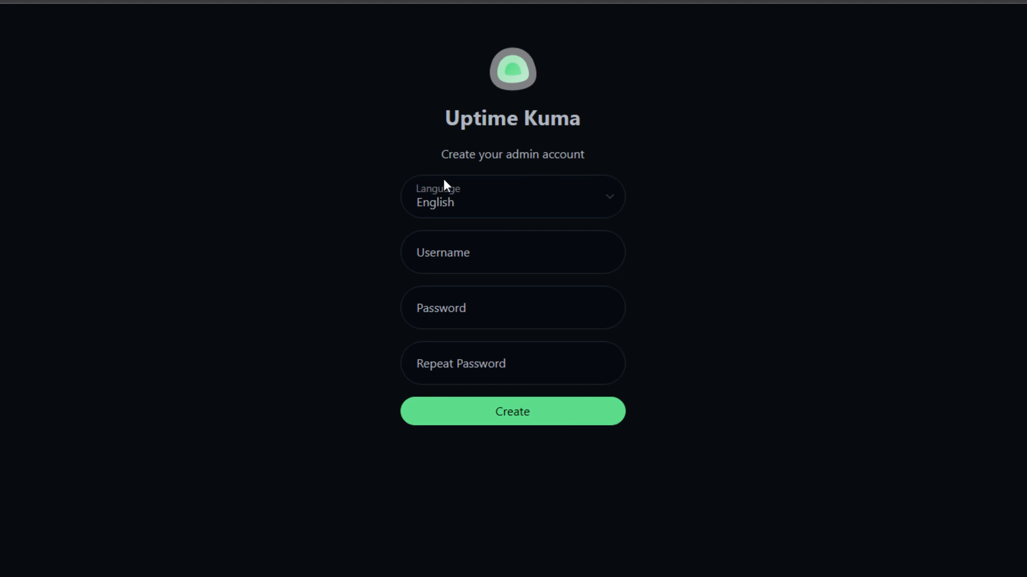
# Step: Create the admin account with username admin and a matching password
pyautogui.click(513, 252)
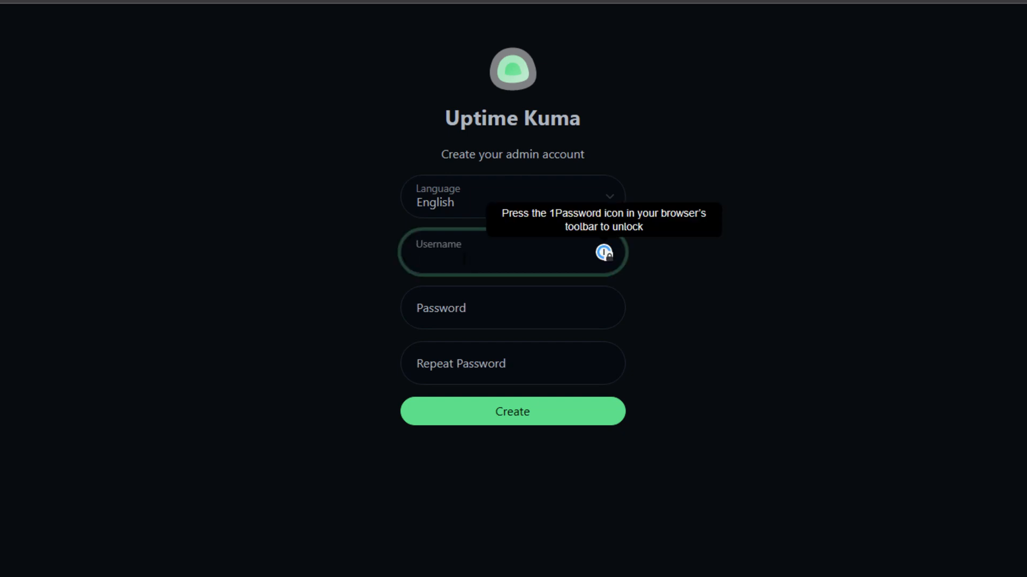
pyautogui.write('admin')
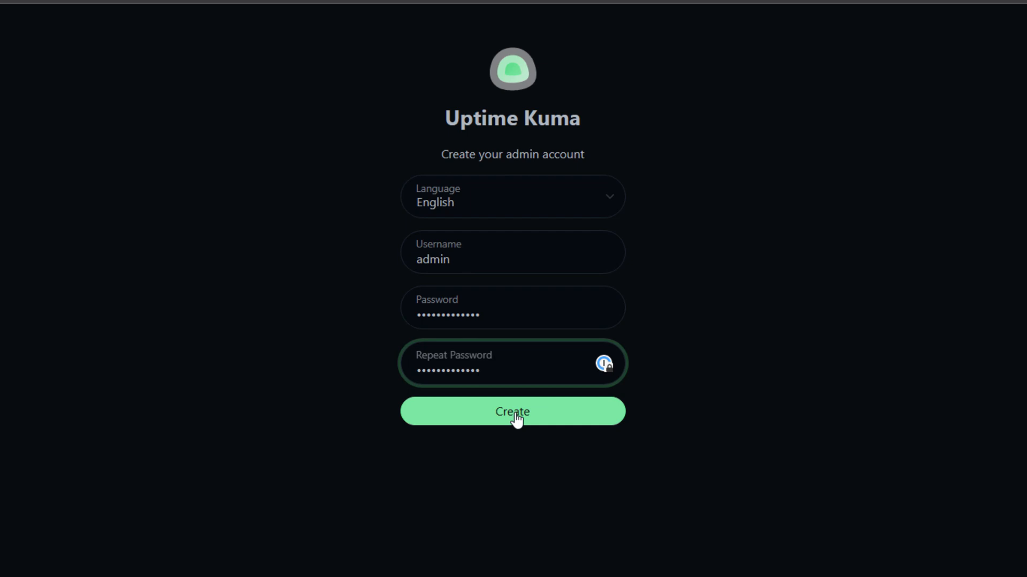
pyautogui.click(512, 411)
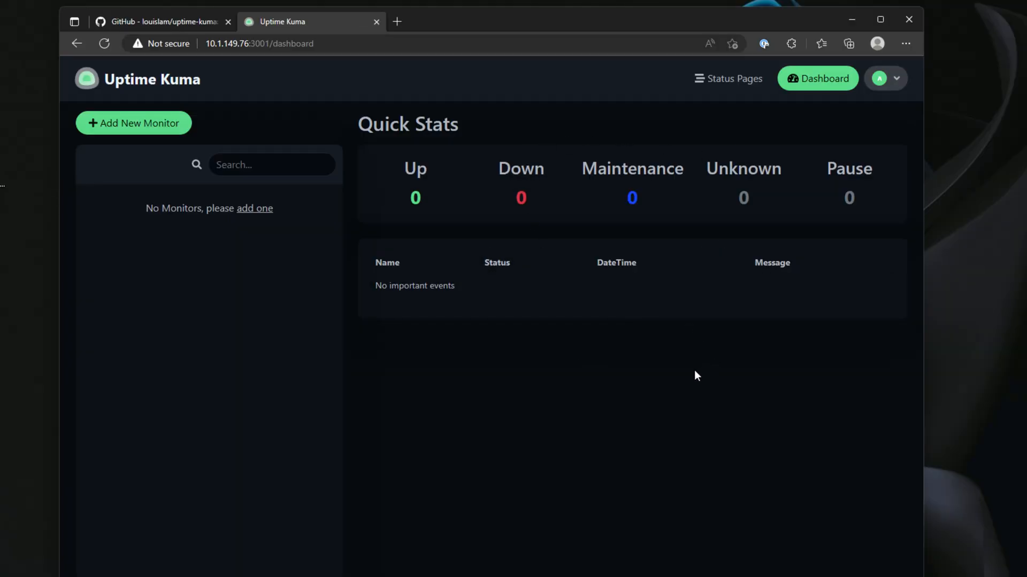
pyautogui.moveTo(879, 139)
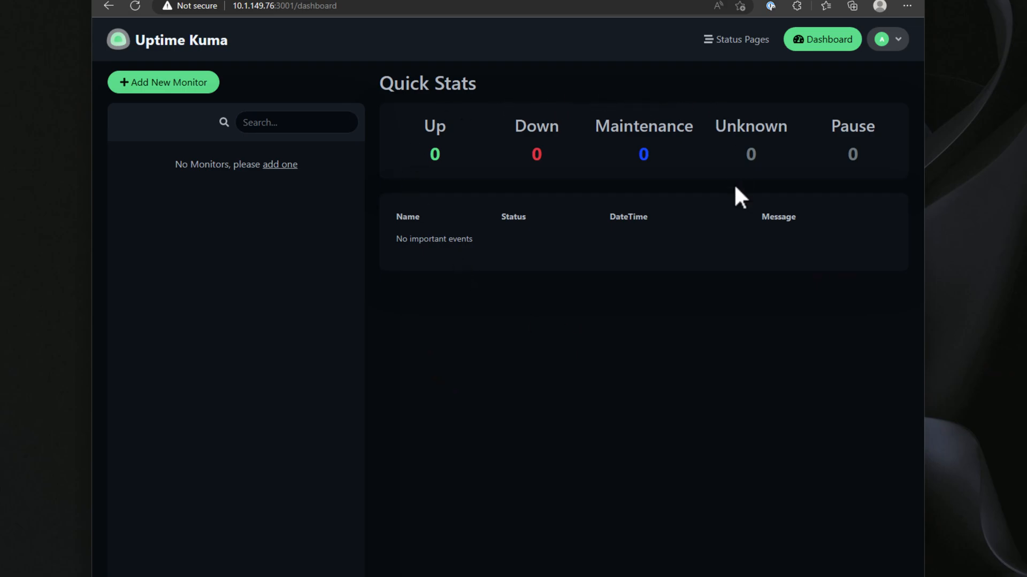
pyautogui.moveTo(364, 144)
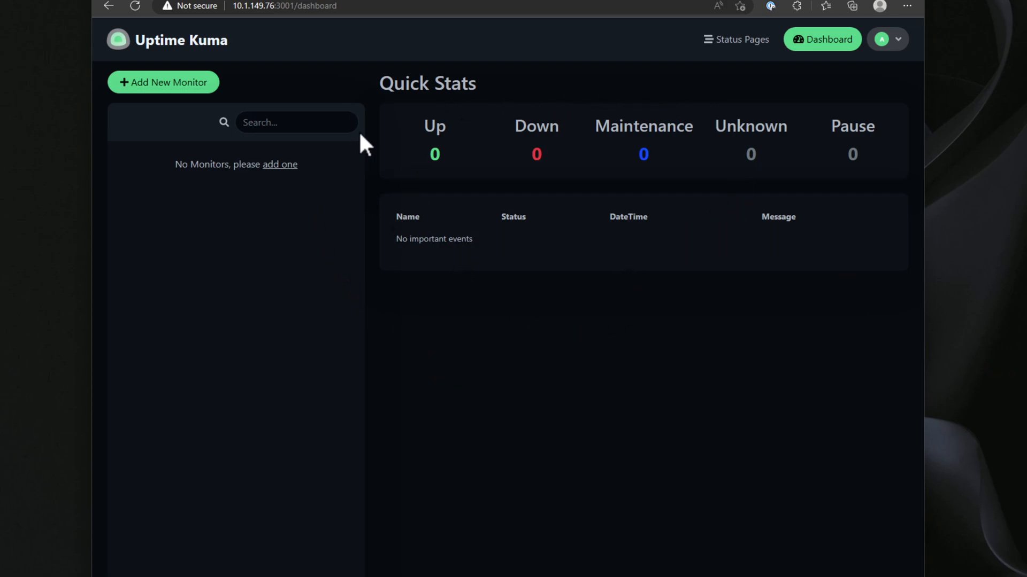
pyautogui.moveTo(712, 124)
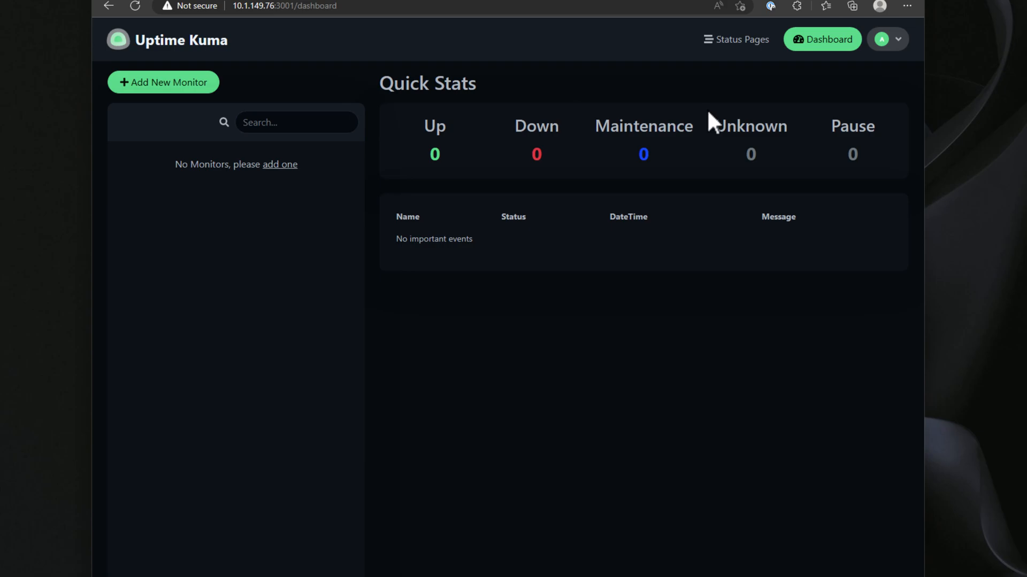
pyautogui.moveTo(679, 109)
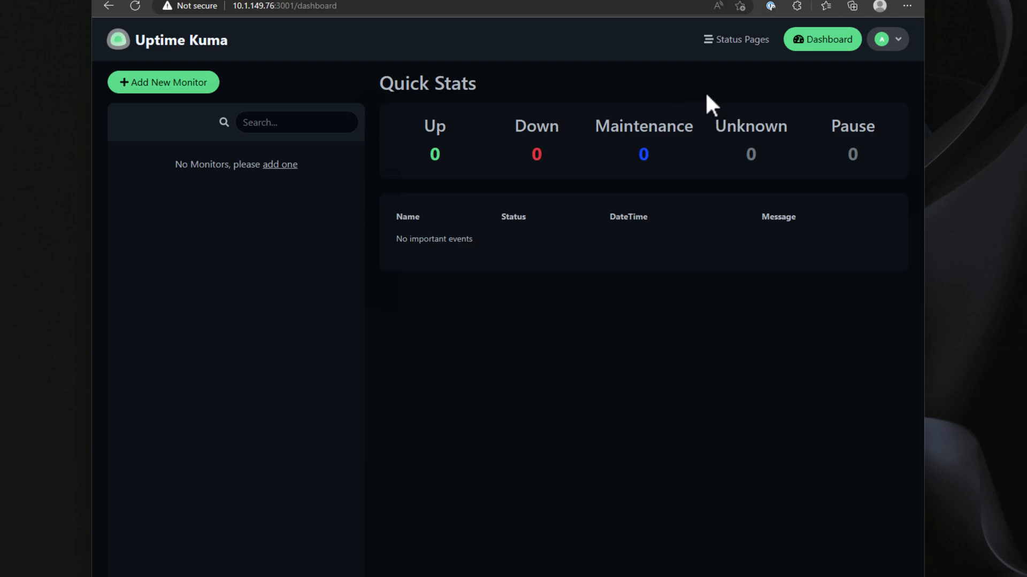
pyautogui.moveTo(664, 152)
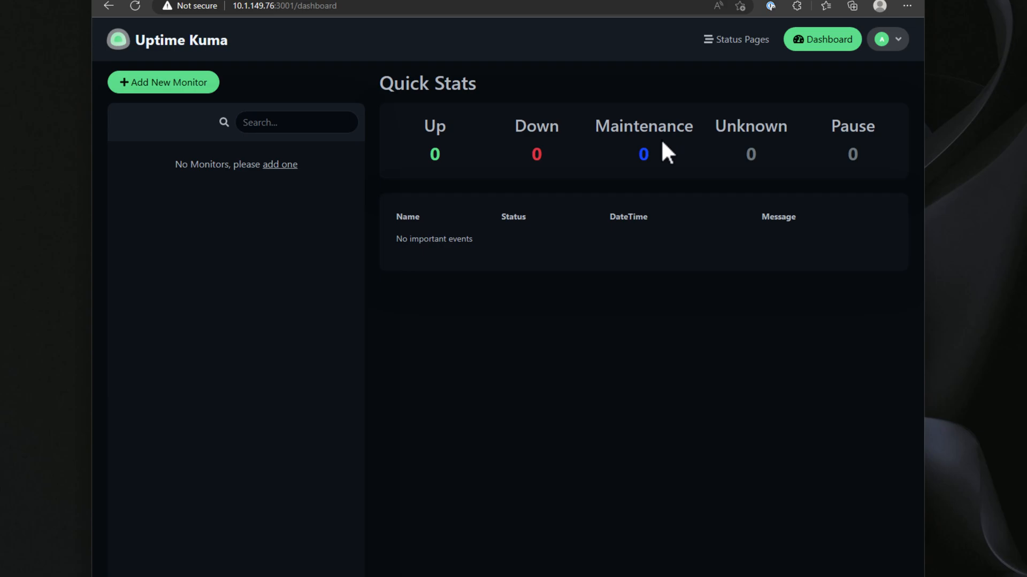
pyautogui.moveTo(667, 171)
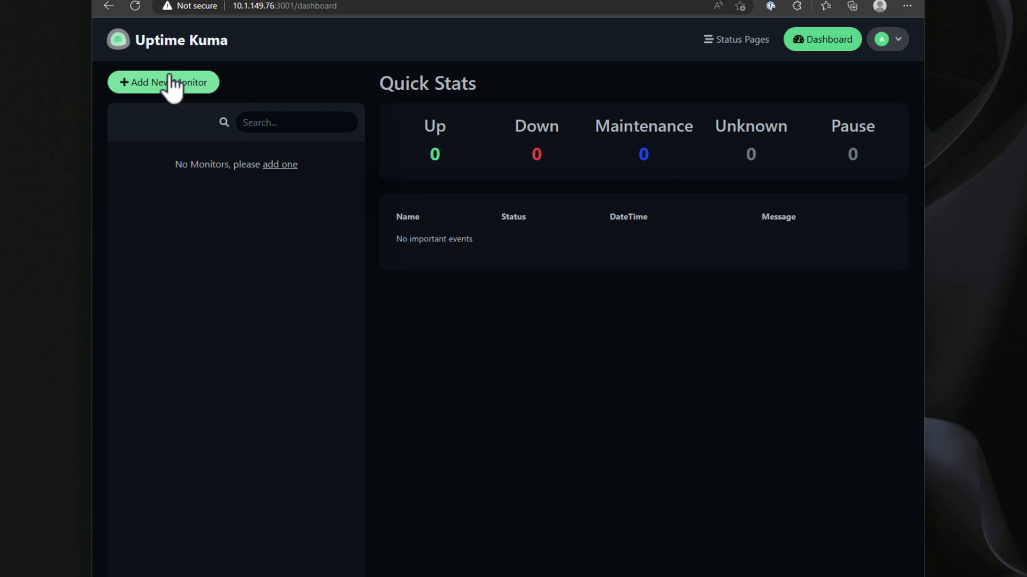
pyautogui.moveTo(192, 95)
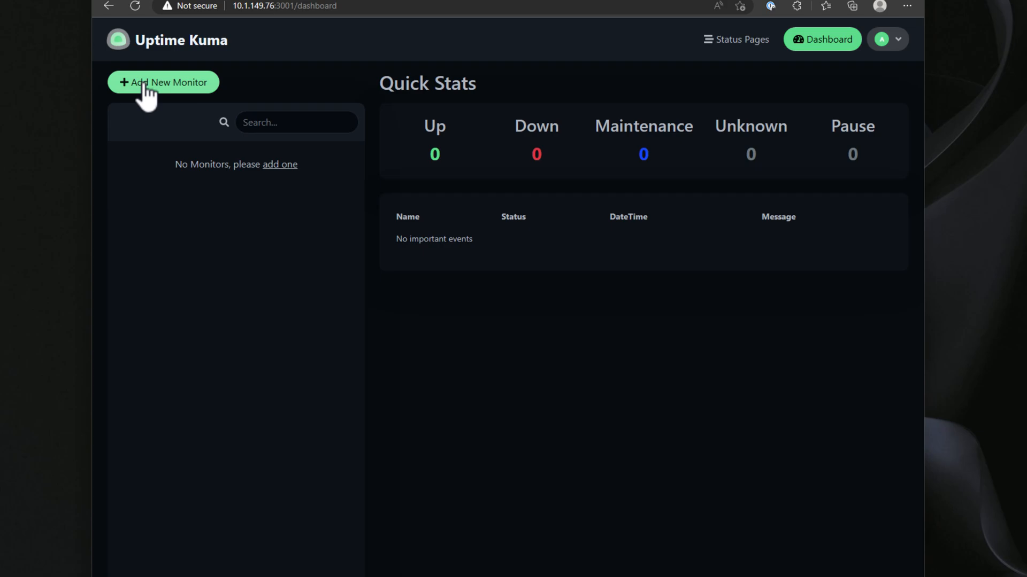
# Step: Start a new monitor and try the Microsoft SQL Server type with its Connection String and Query fields
pyautogui.click(162, 82)
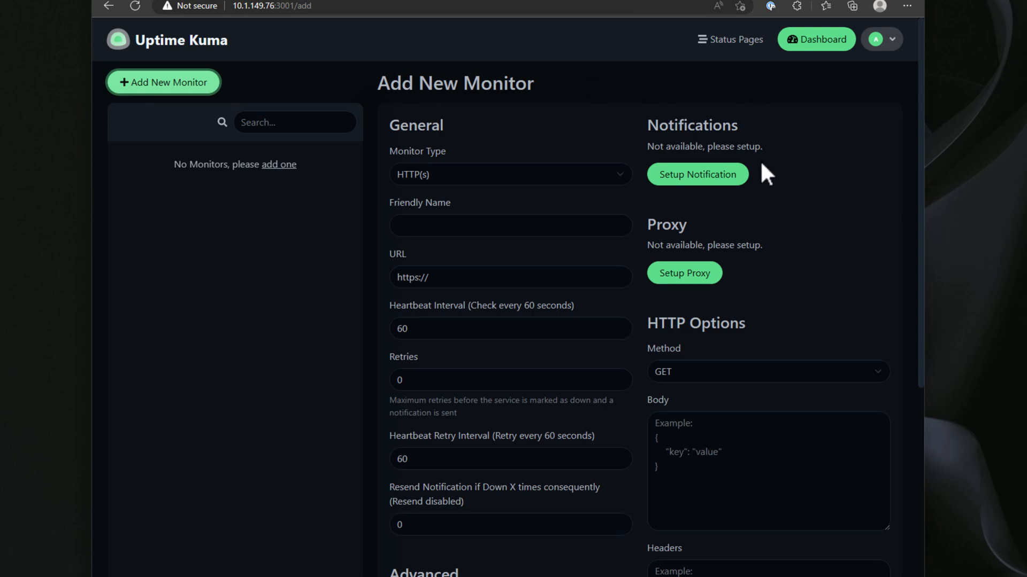
pyautogui.moveTo(534, 171)
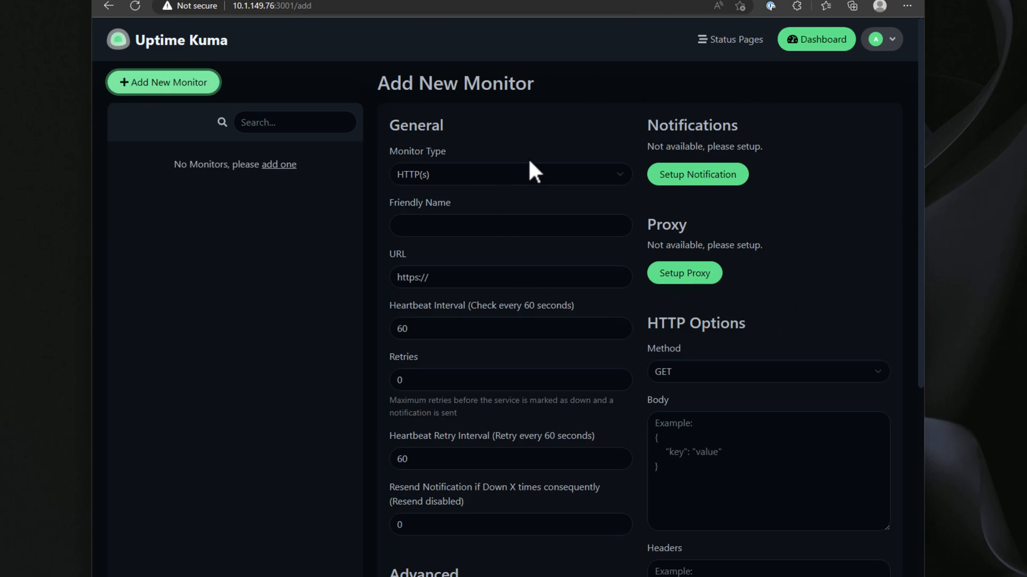
pyautogui.moveTo(688, 174)
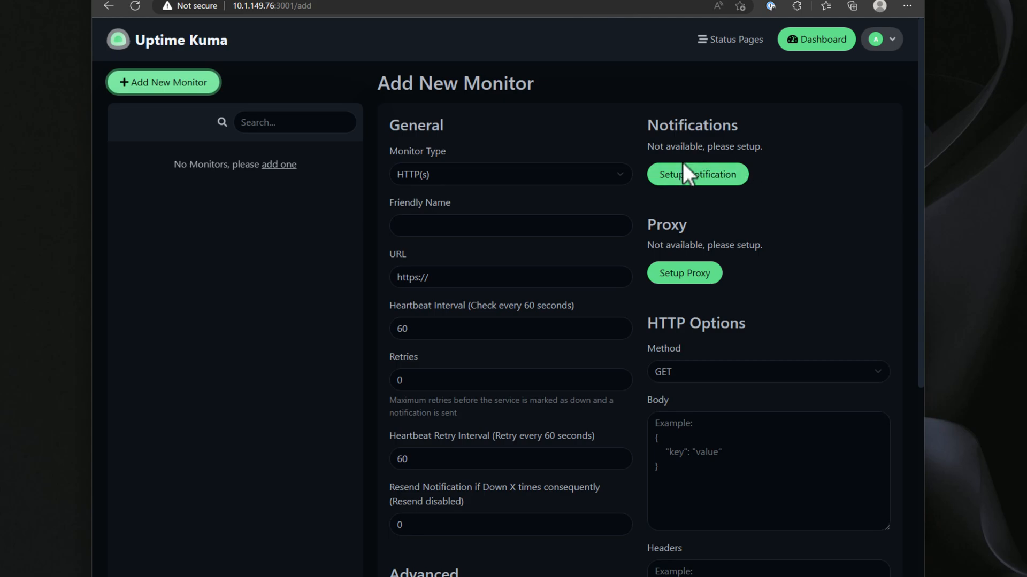
pyautogui.moveTo(710, 162)
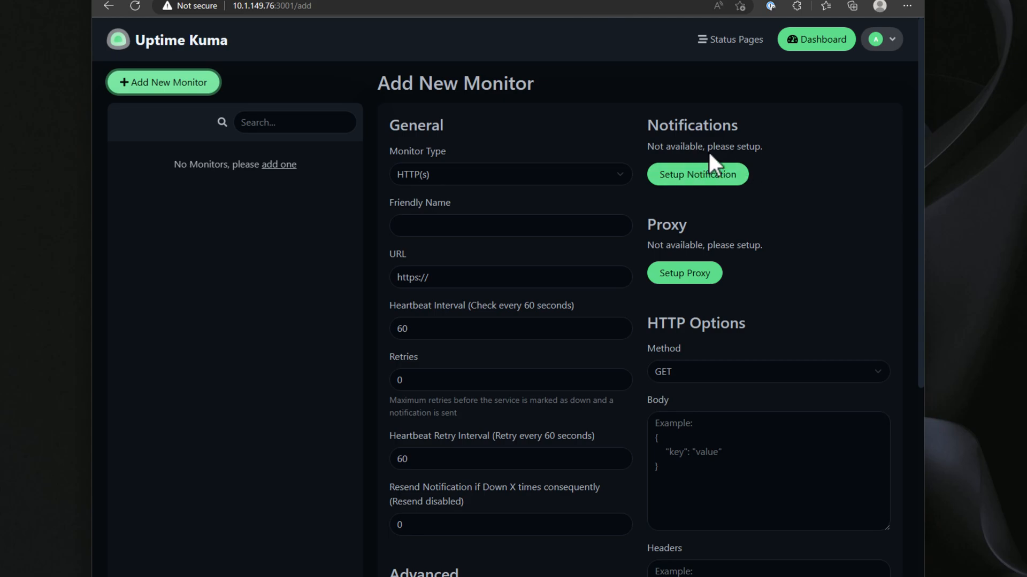
pyautogui.moveTo(712, 164)
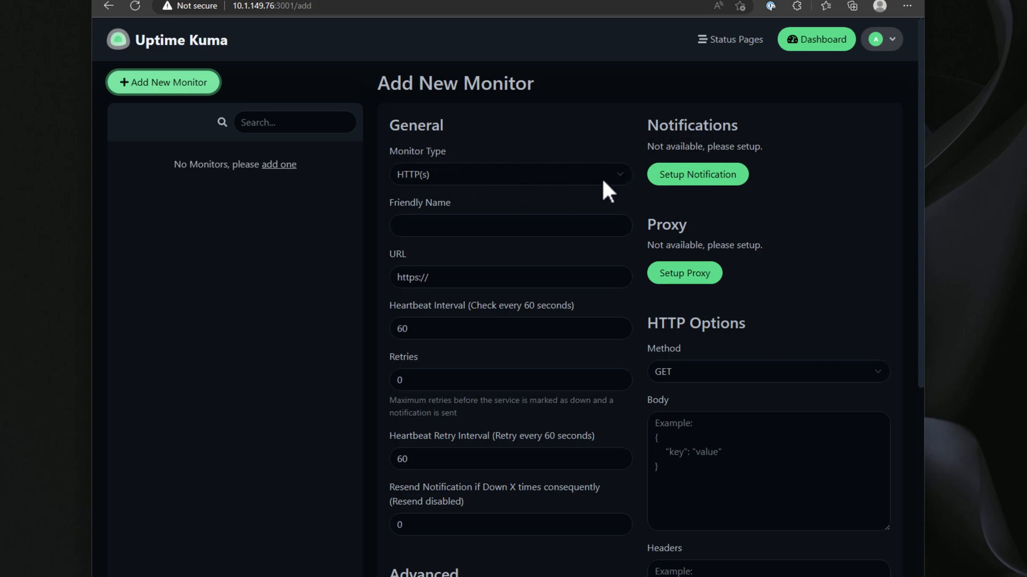
pyautogui.click(510, 174)
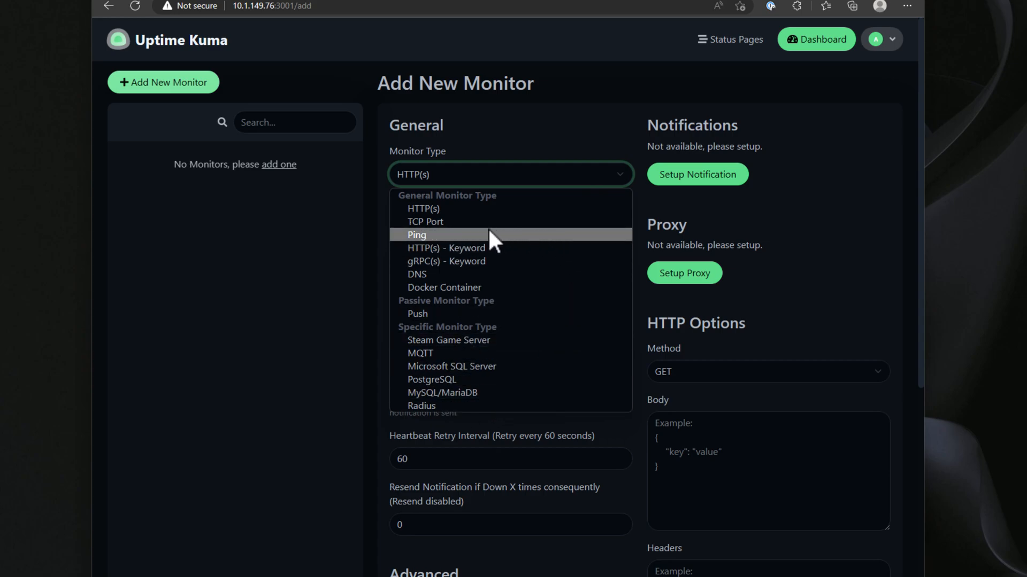
pyautogui.moveTo(470, 340)
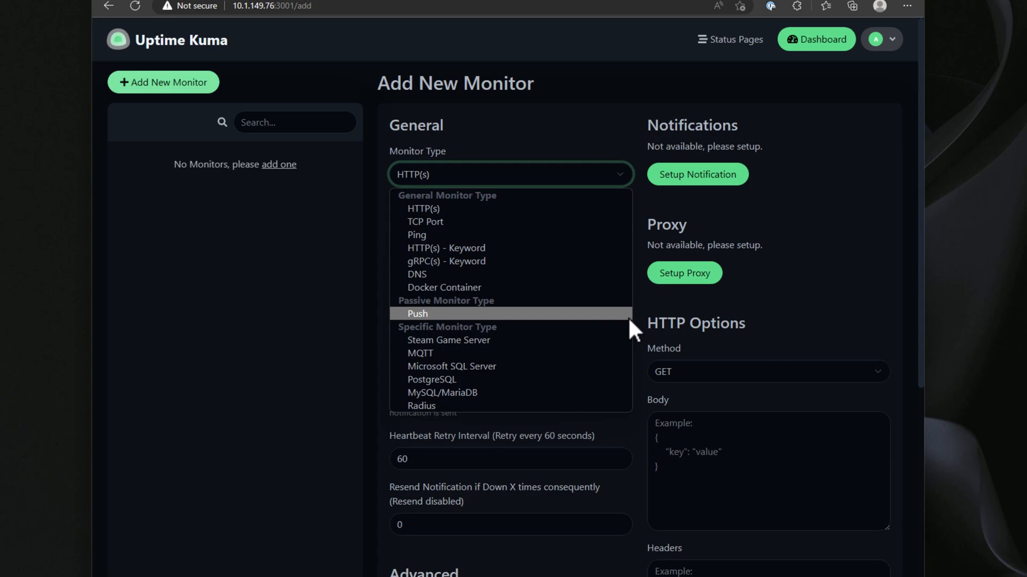
pyautogui.moveTo(451, 261)
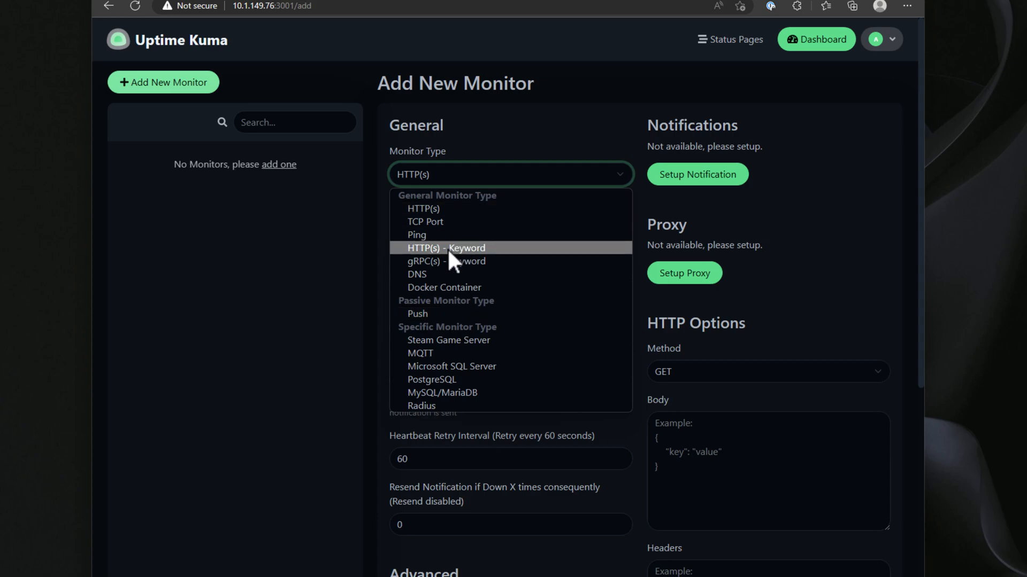
pyautogui.moveTo(439, 383)
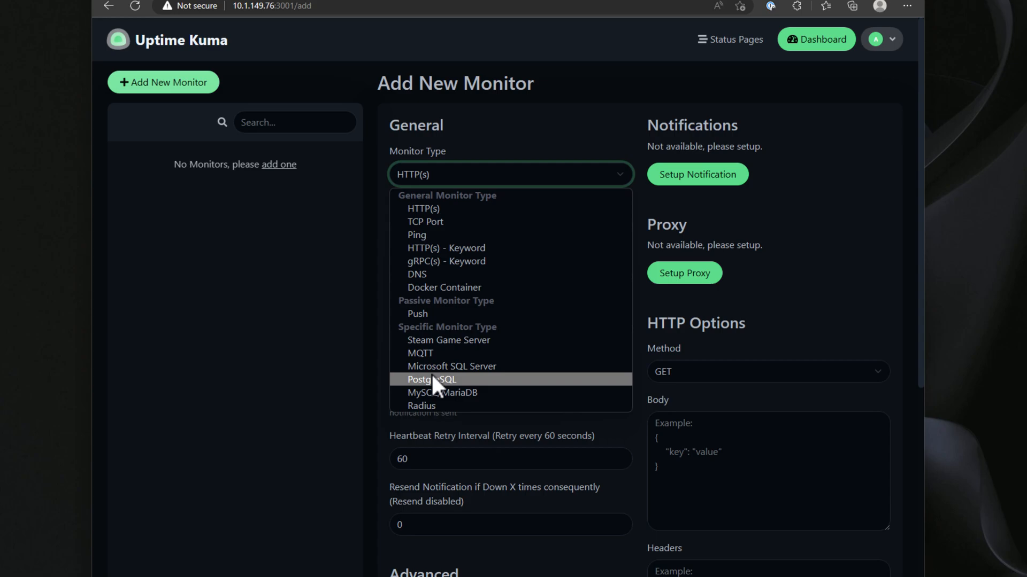
pyautogui.moveTo(450, 370)
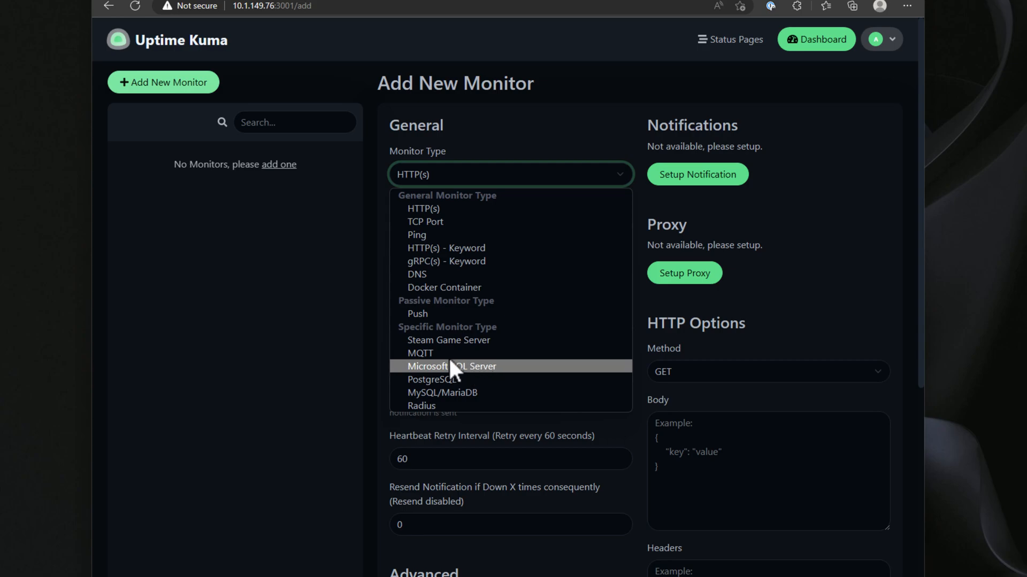
pyautogui.moveTo(460, 379)
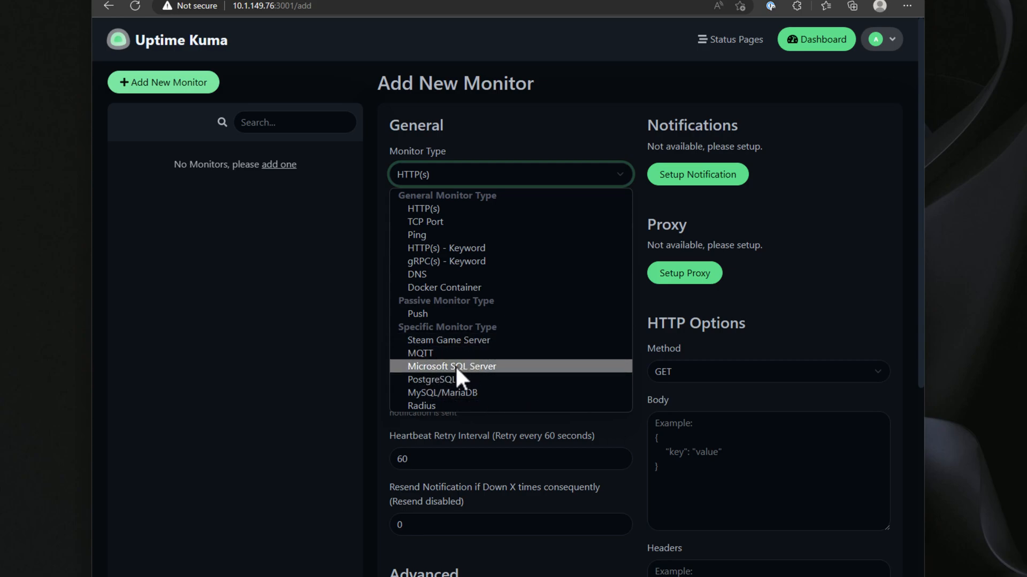
pyautogui.click(452, 366)
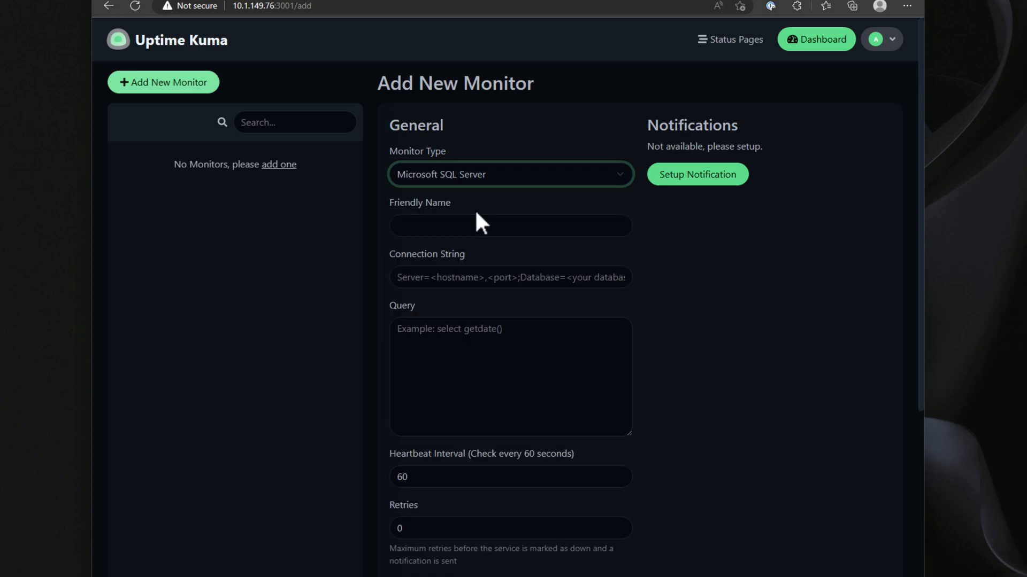
pyautogui.click(511, 277)
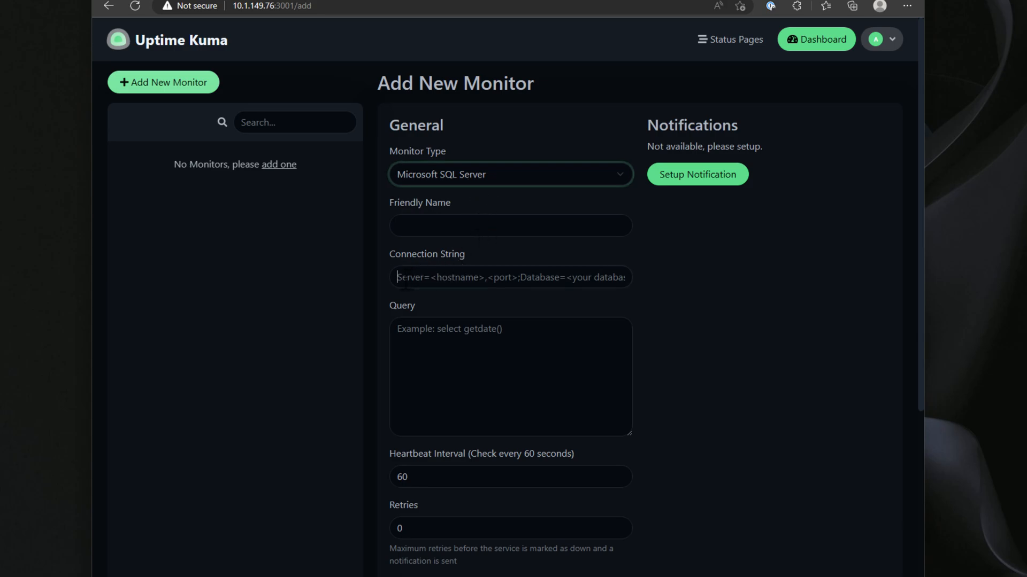
pyautogui.click(509, 376)
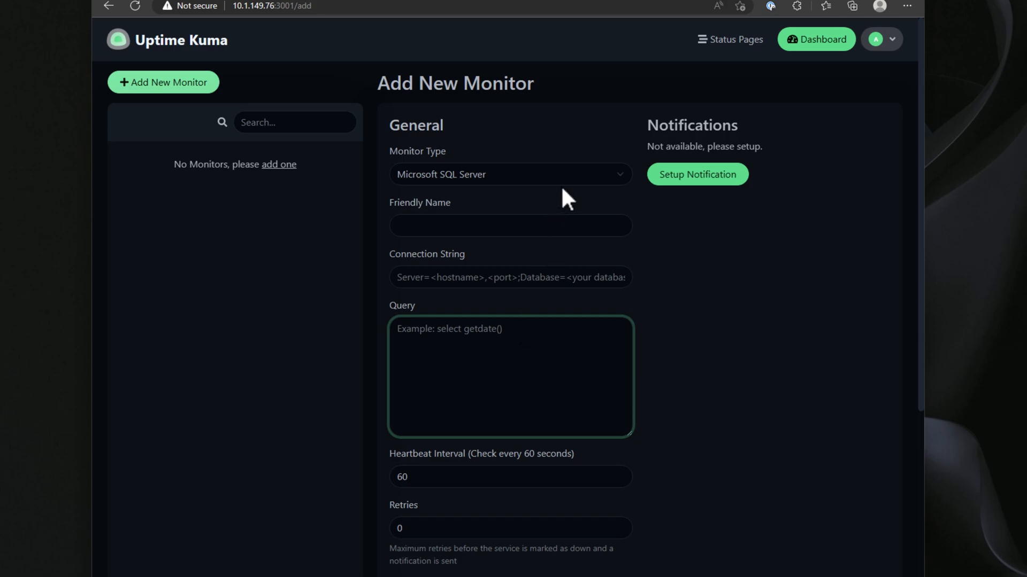
pyautogui.click(509, 174)
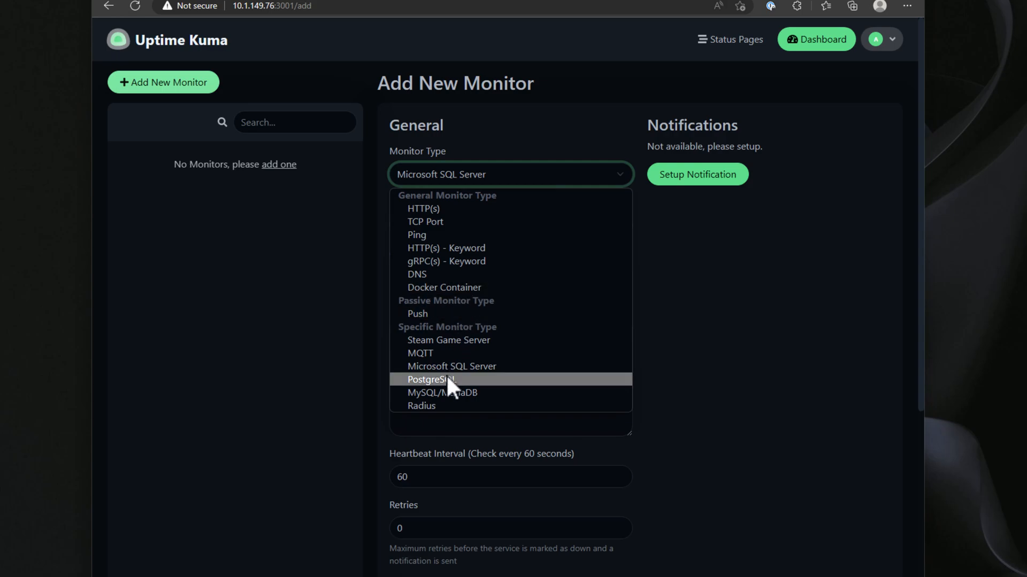
pyautogui.moveTo(450, 352)
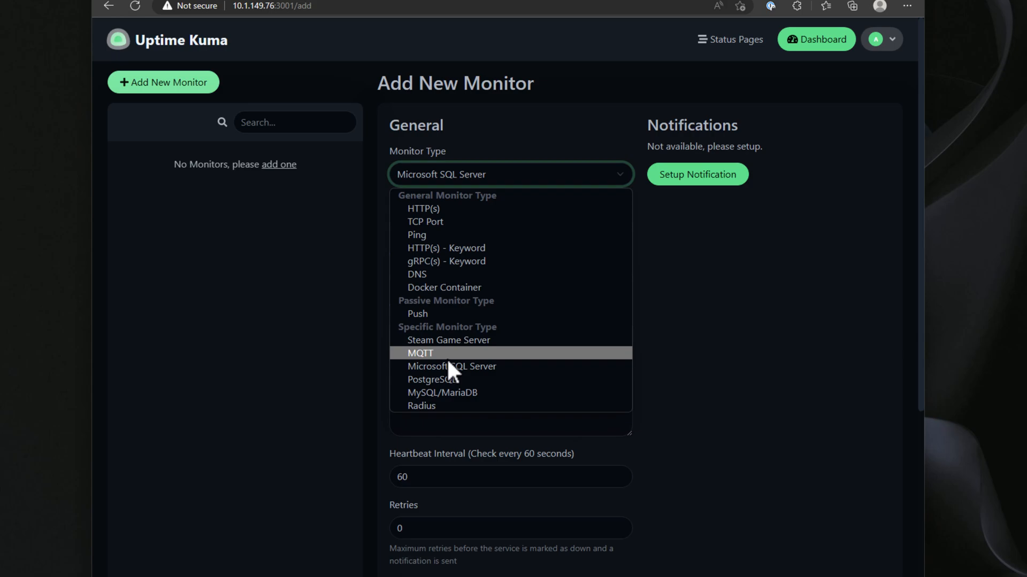
pyautogui.moveTo(500, 229)
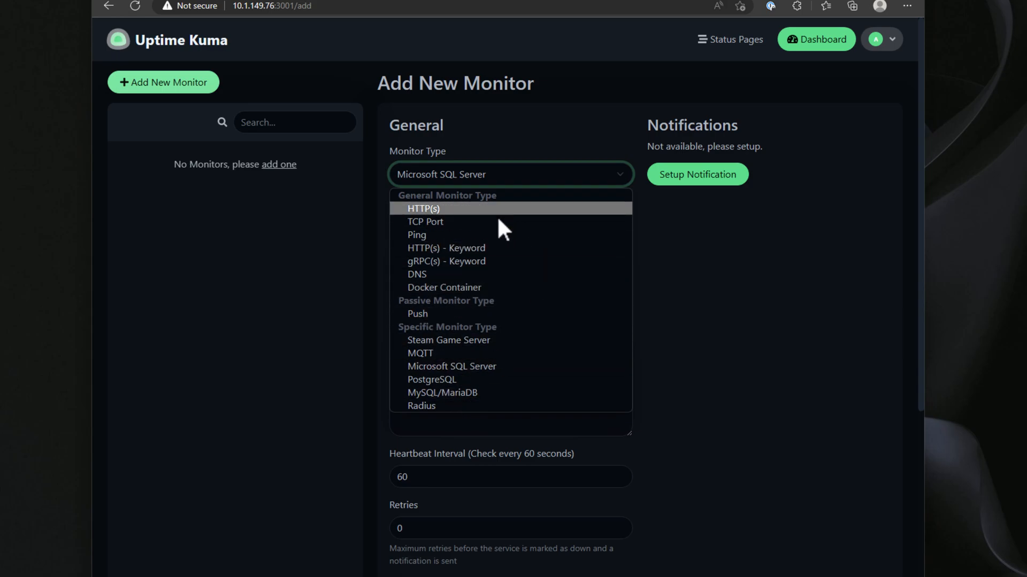
pyautogui.moveTo(583, 255)
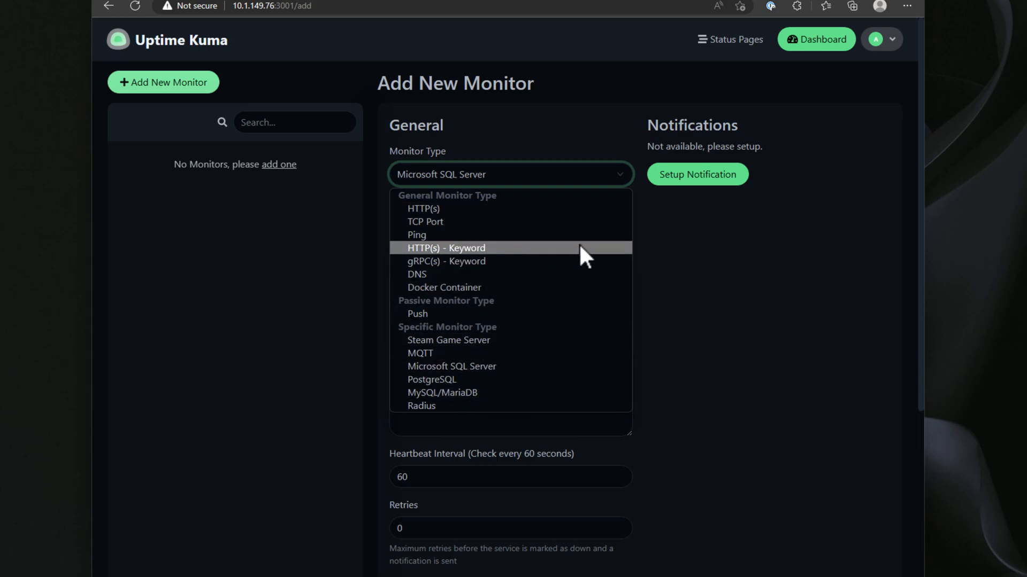
pyautogui.moveTo(466, 257)
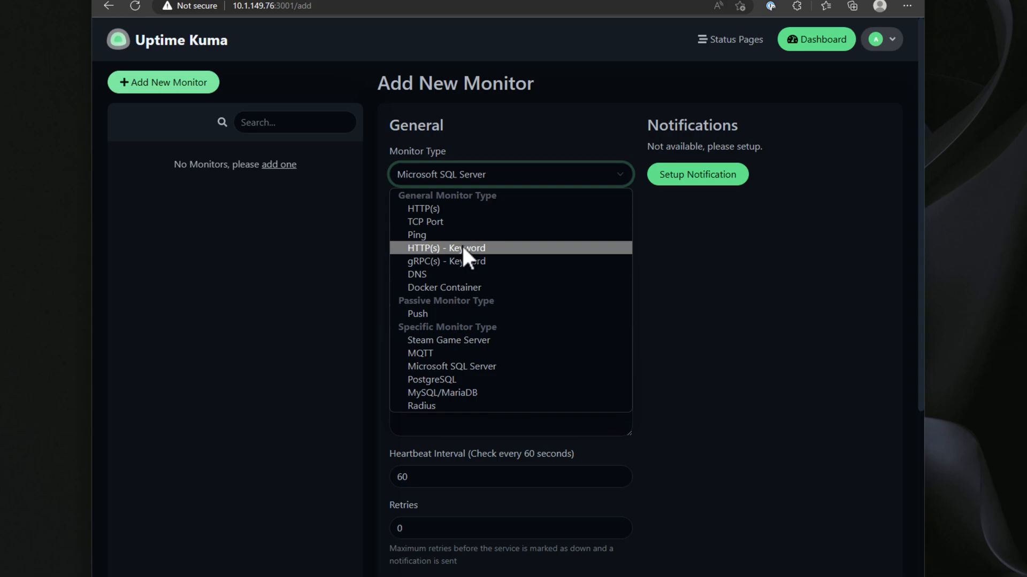
pyautogui.moveTo(416, 234)
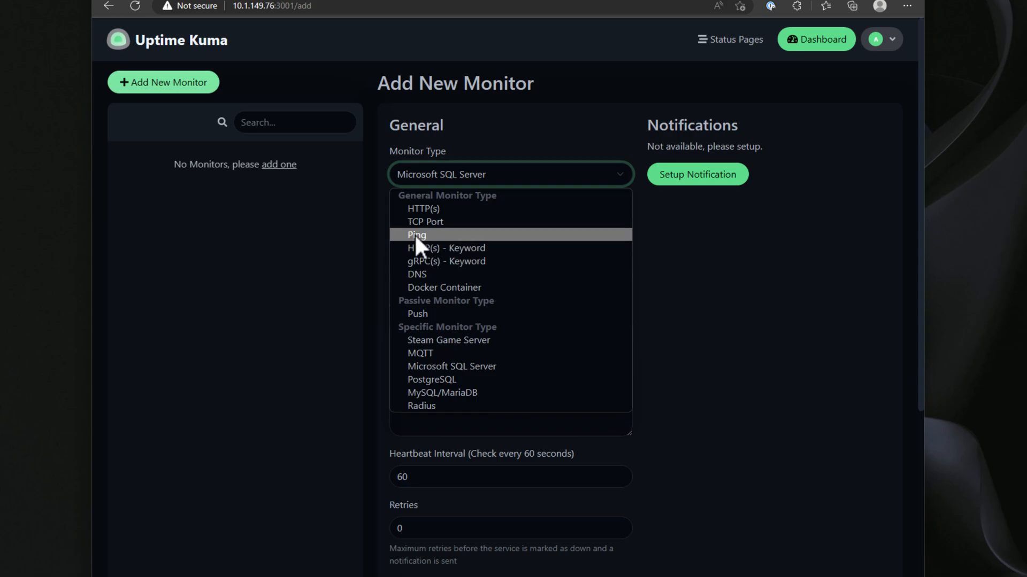
# Step: Make it a Ping monitor named esx01.cloud.local with hostname 10.3.33.11, leaving other settings at defaults
pyautogui.click(416, 234)
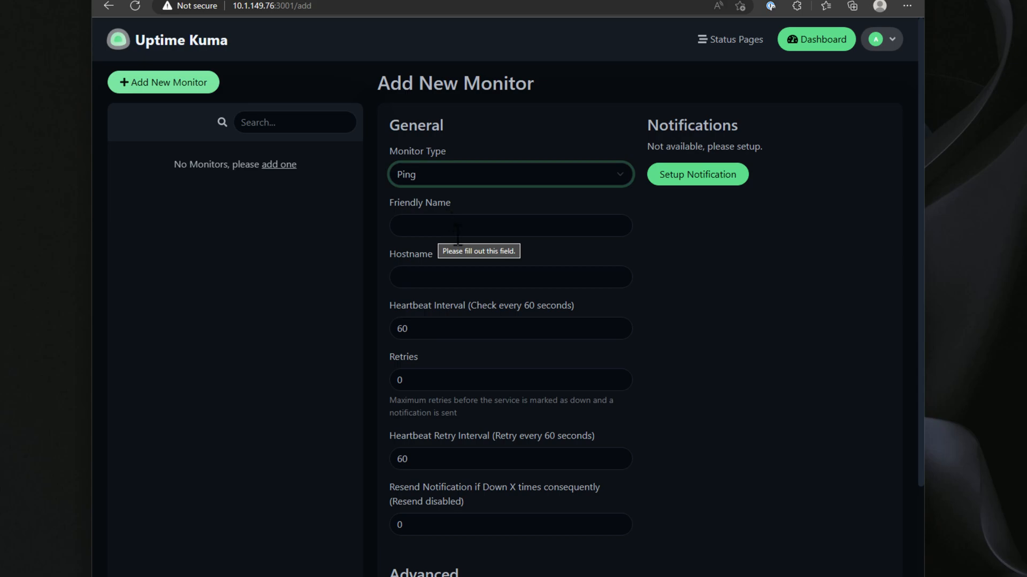
pyautogui.write('esx')
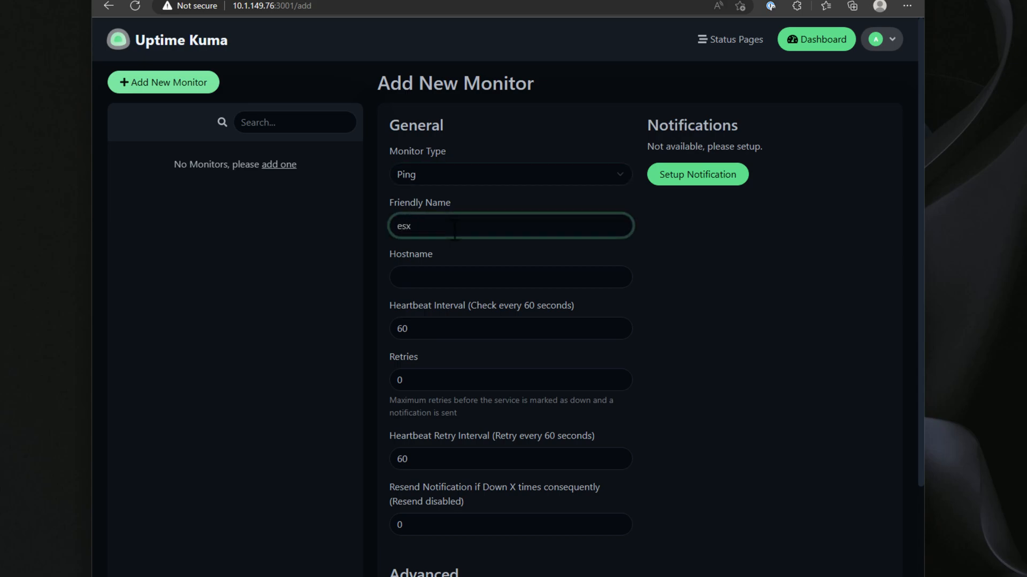
pyautogui.write('01.cloud.local')
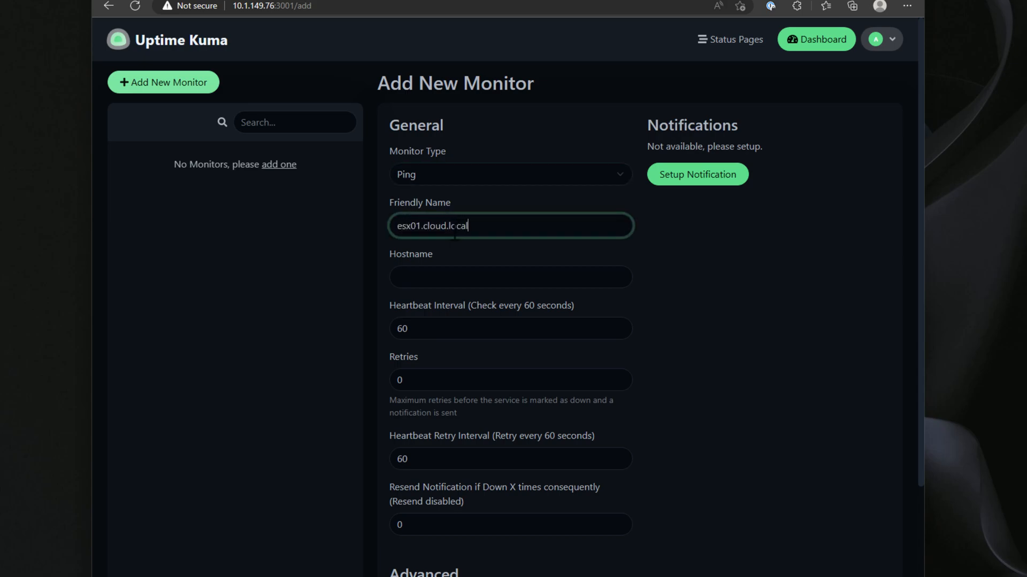
pyautogui.write('10.3.33.11')
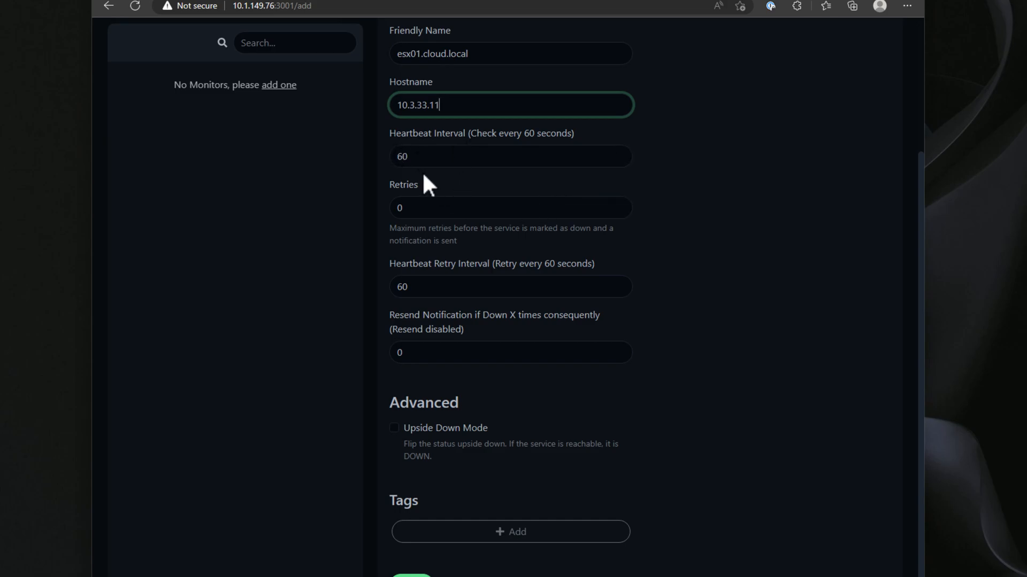
pyautogui.click(509, 208)
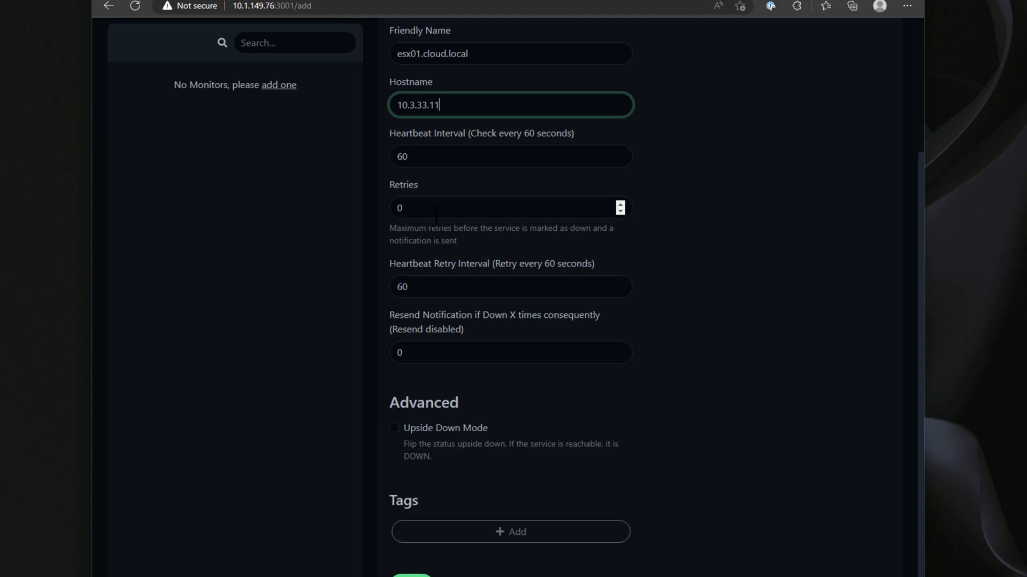
pyautogui.click(509, 352)
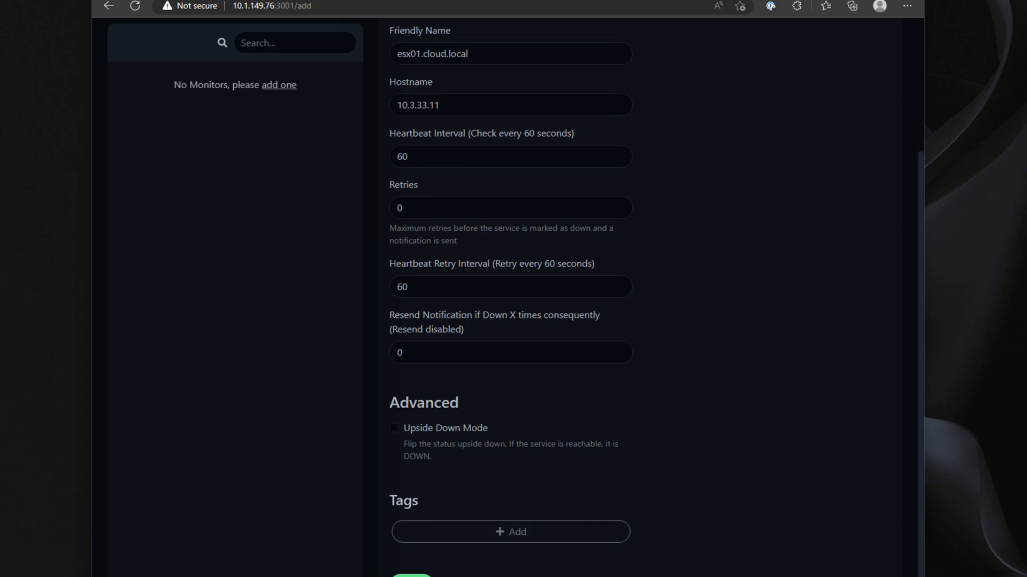
# Step: Save the esx01.cloud.local ping monitor and review its Up status, 100% uptime and 1.15 ms ping
pyautogui.click(410, 576)
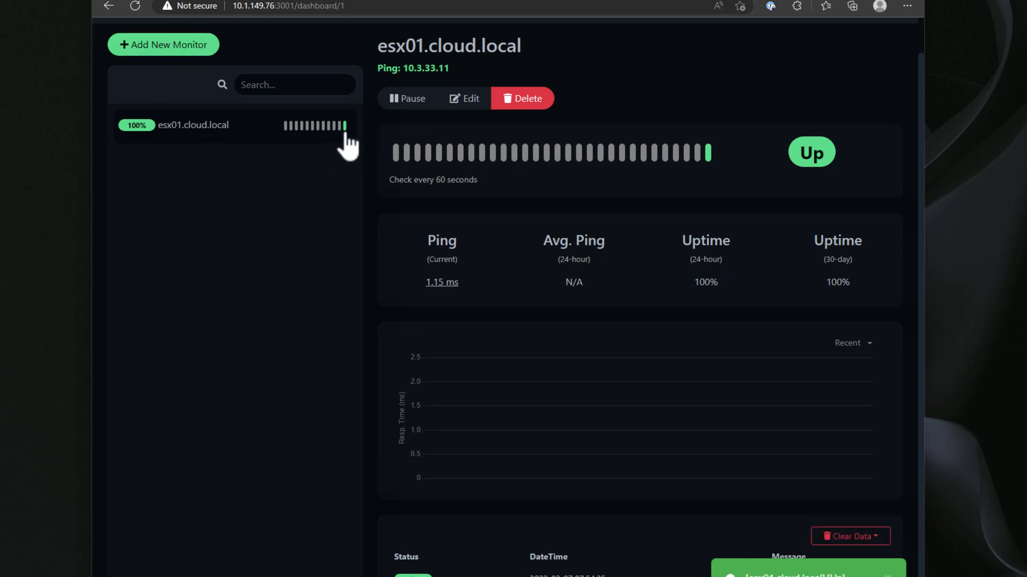
pyautogui.moveTo(303, 185)
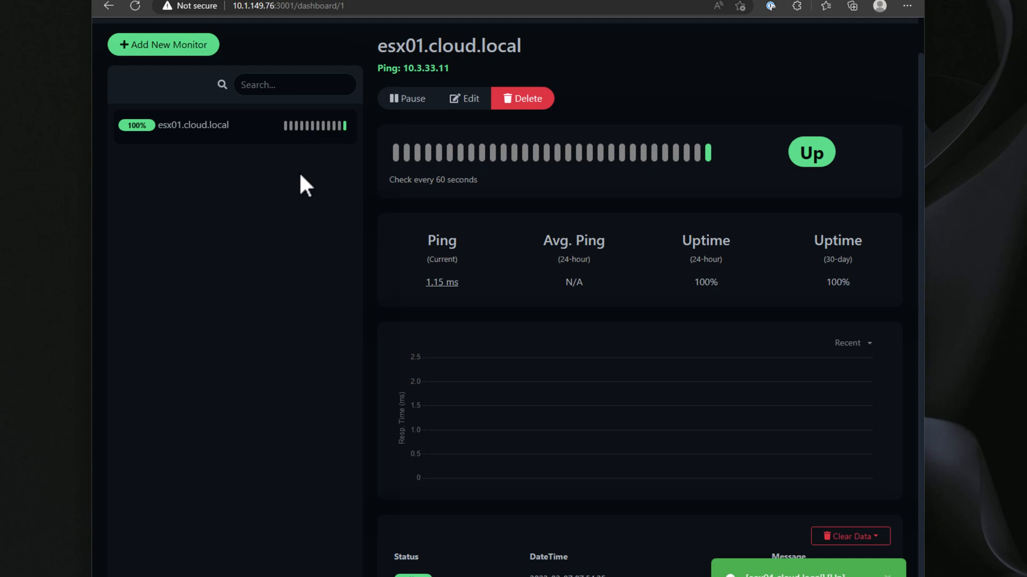
pyautogui.moveTo(364, 200)
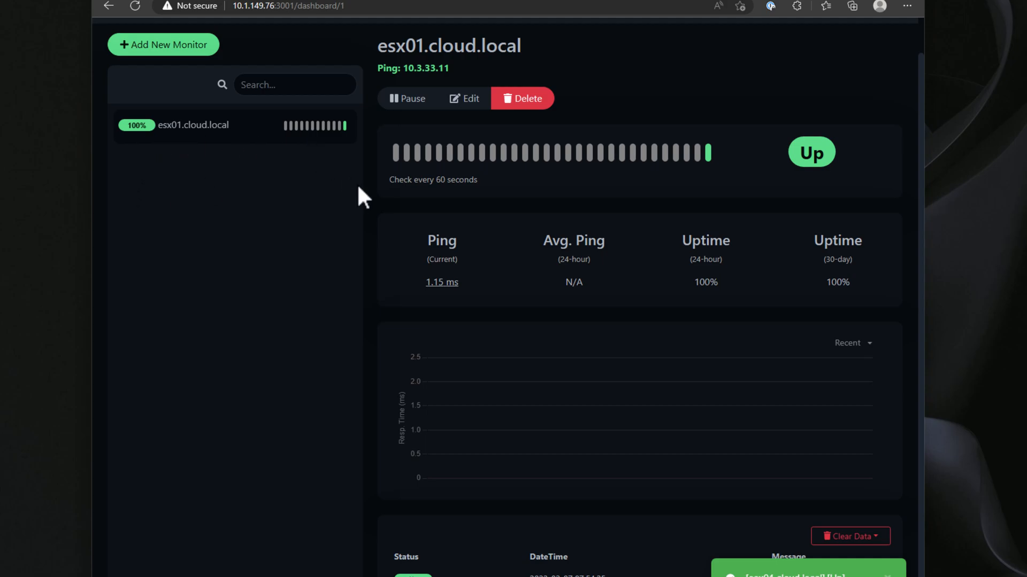
pyautogui.moveTo(441, 283)
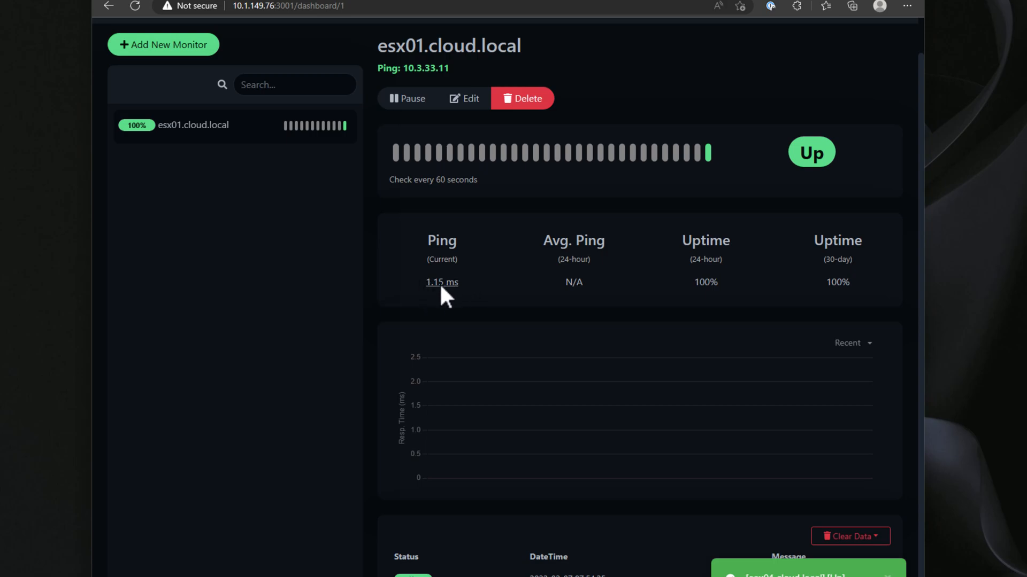
pyautogui.moveTo(812, 370)
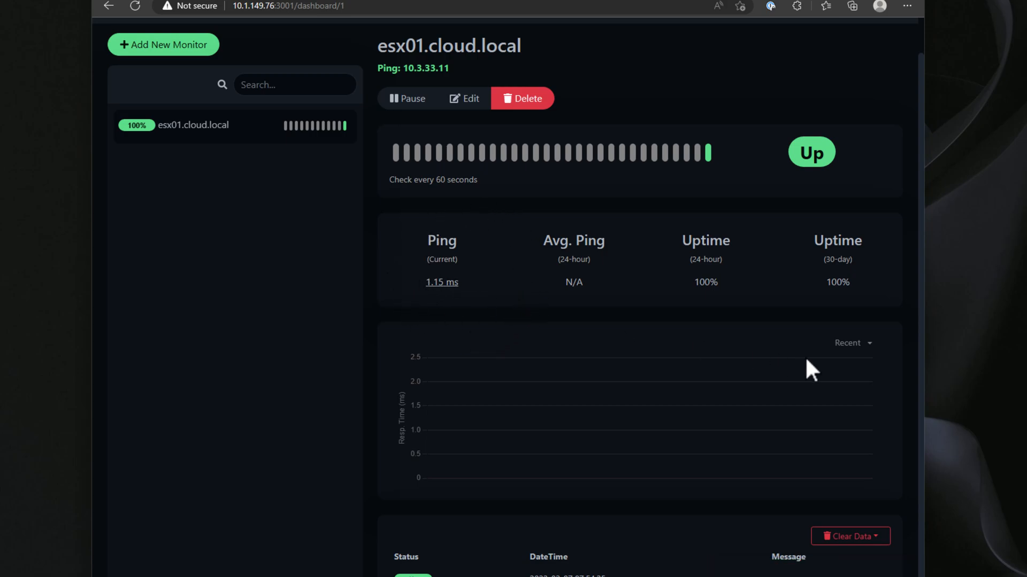
pyautogui.click(852, 342)
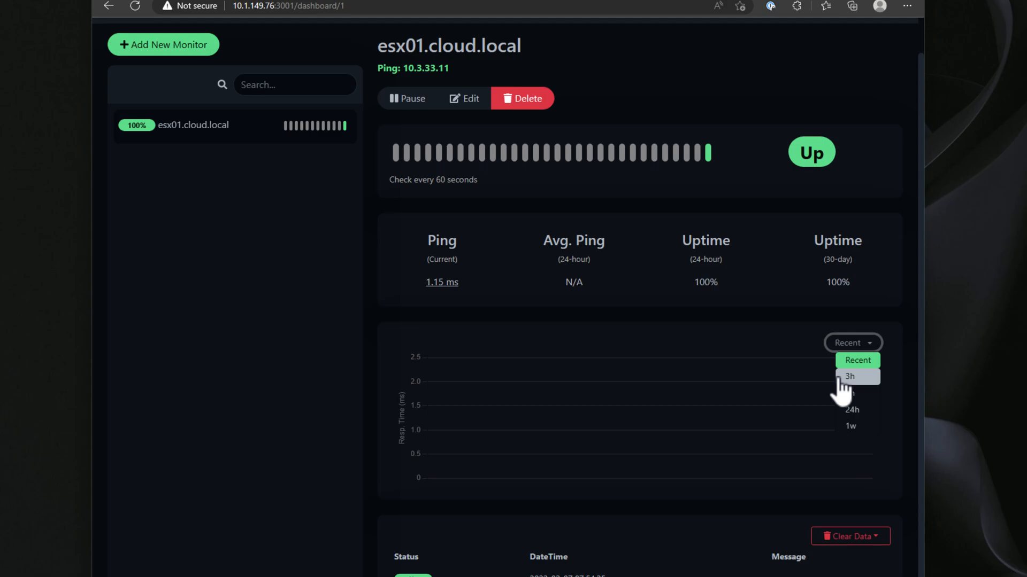
pyautogui.moveTo(594, 363)
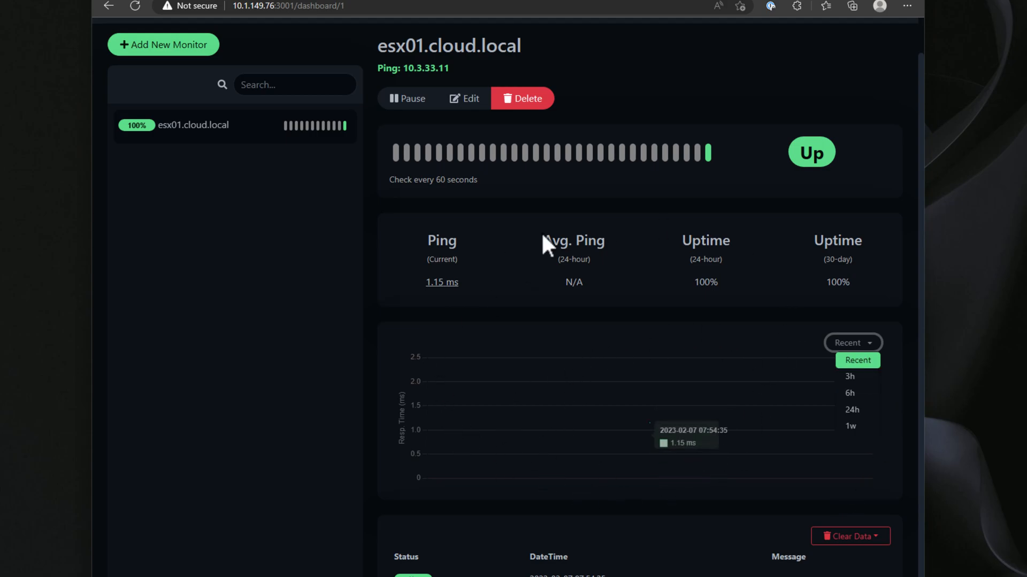
pyautogui.moveTo(559, 389)
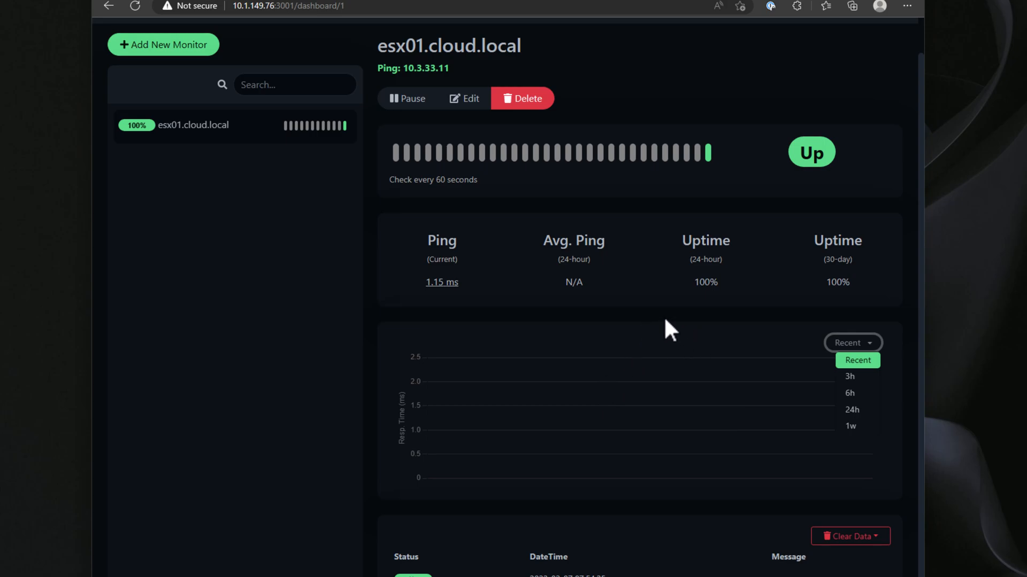
pyautogui.moveTo(465, 98)
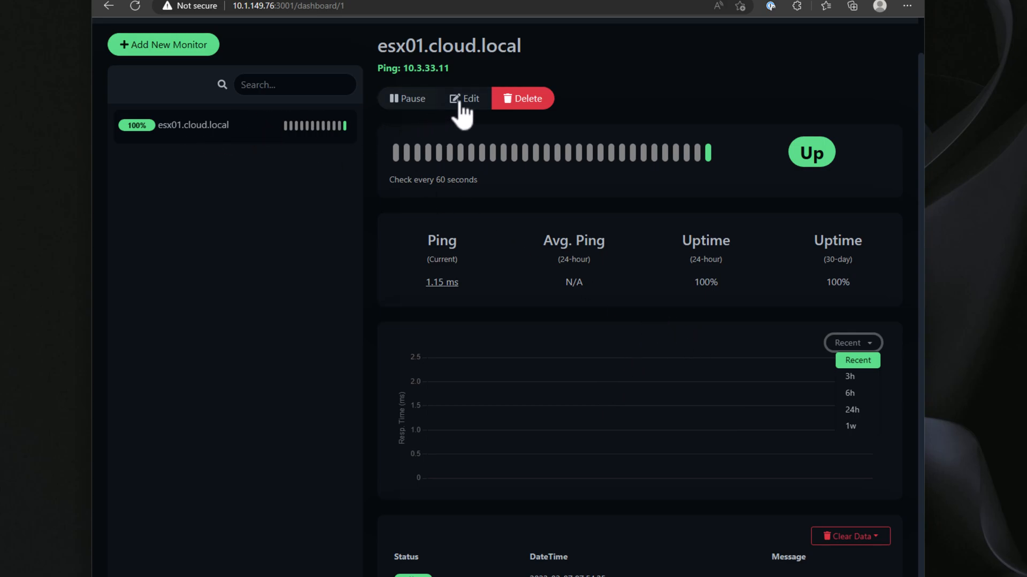
# Step: Edit the esx01.cloud.local monitor to reach its notification settings
pyautogui.click(464, 98)
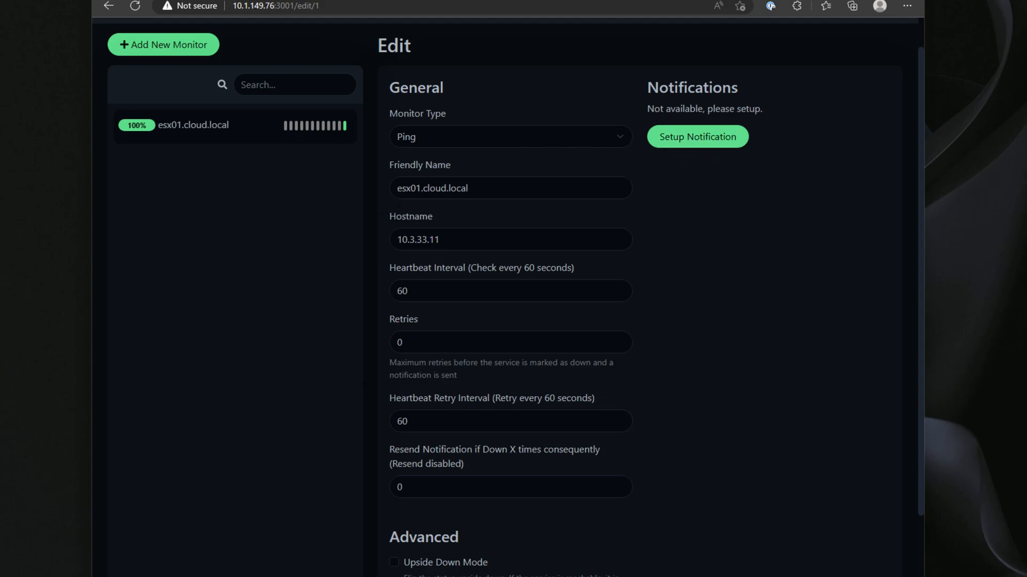
pyautogui.moveTo(748, 211)
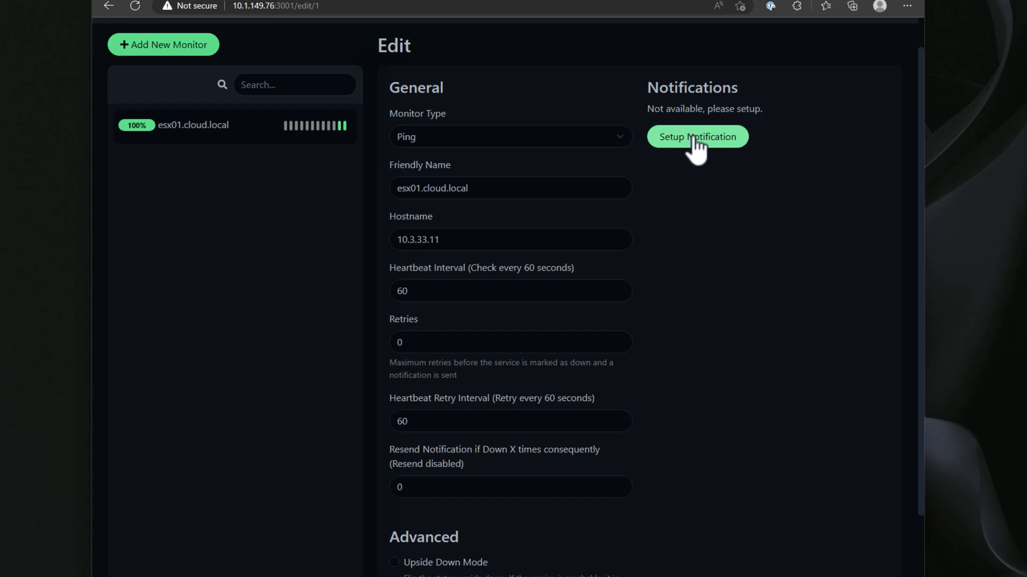
# Step: Start a new notification and browse the full list of notification types beyond the default Telegram
pyautogui.click(696, 137)
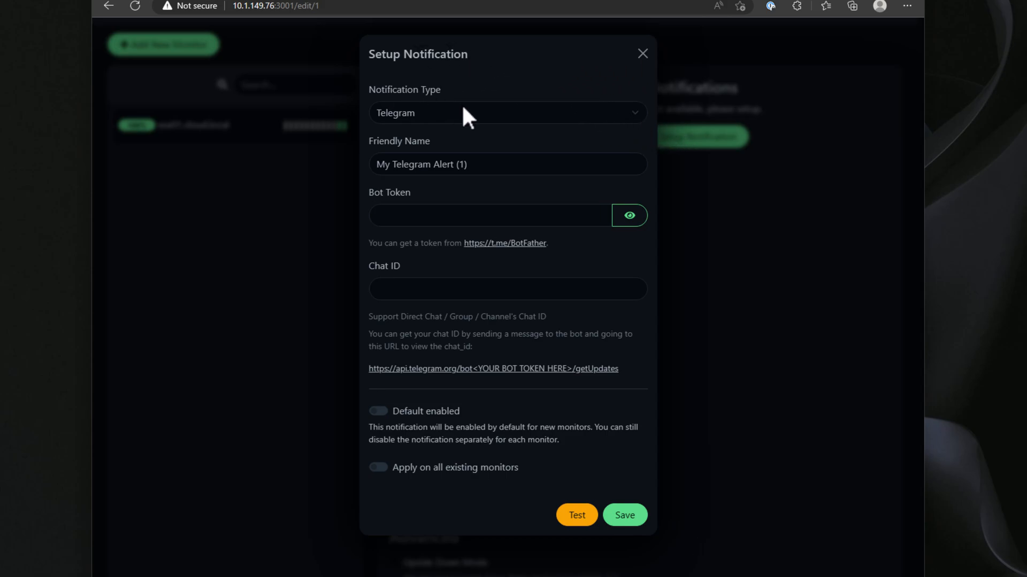
pyautogui.moveTo(635, 127)
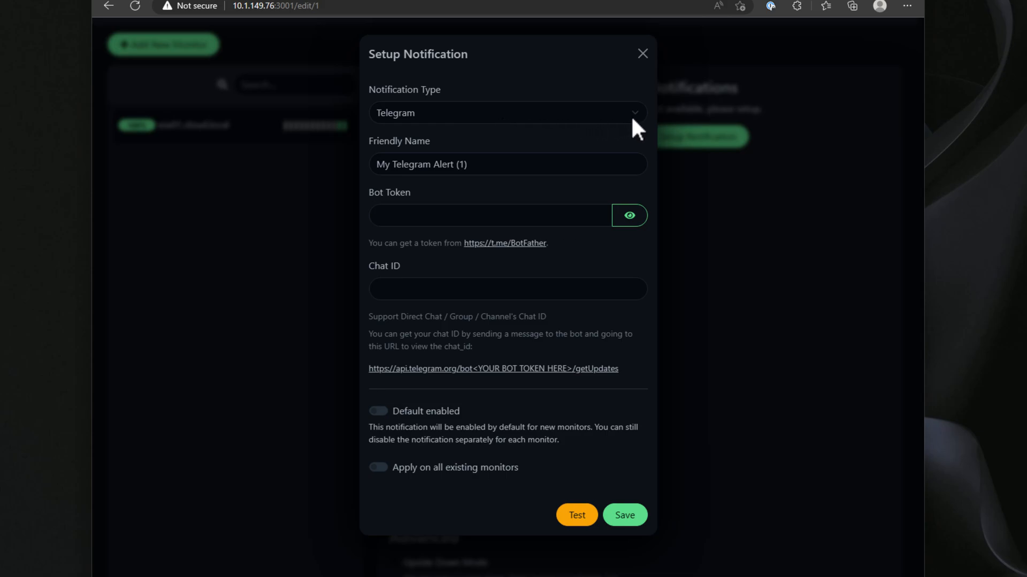
pyautogui.click(506, 113)
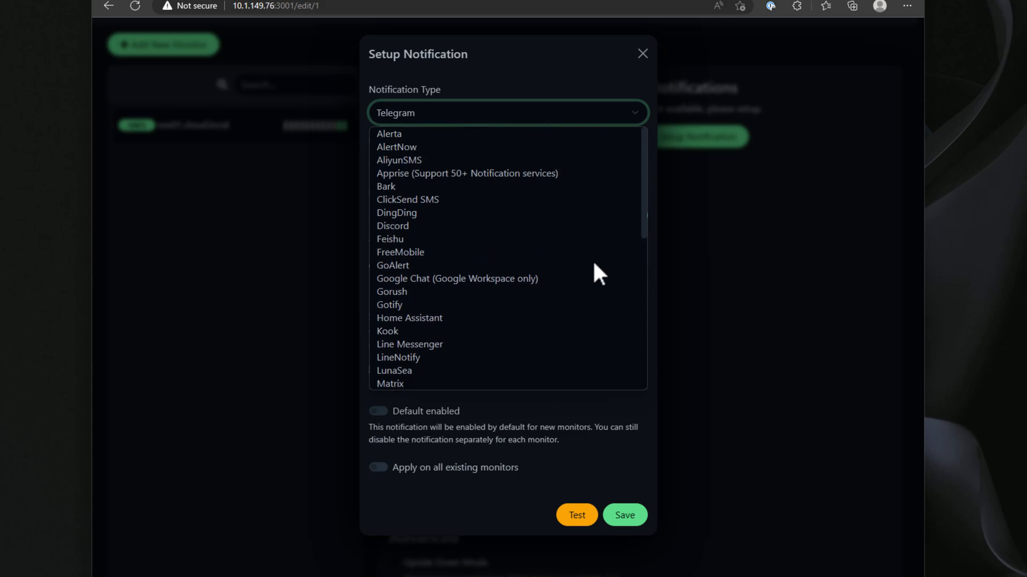
pyautogui.scroll(-3)
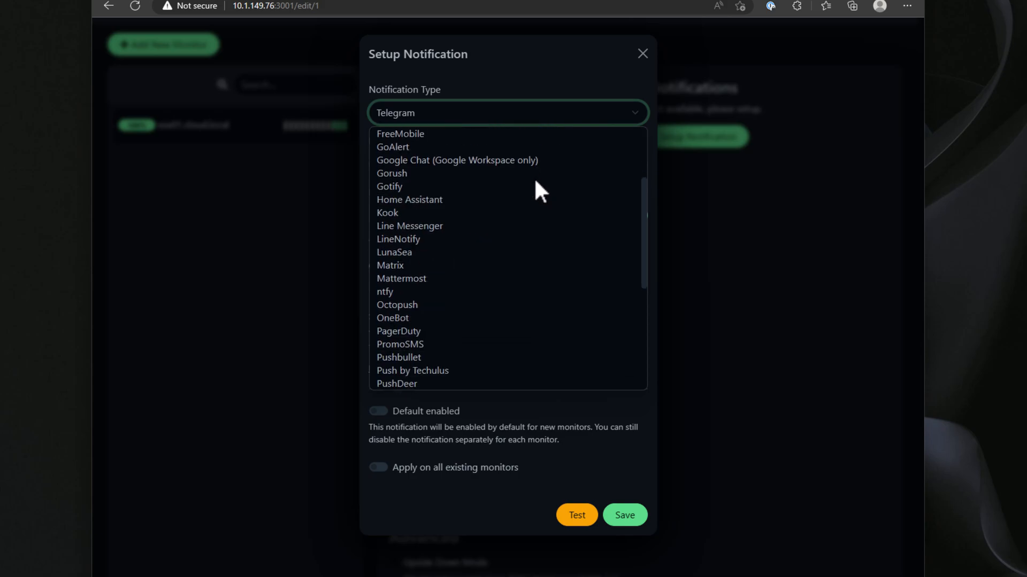
pyautogui.scroll(-3)
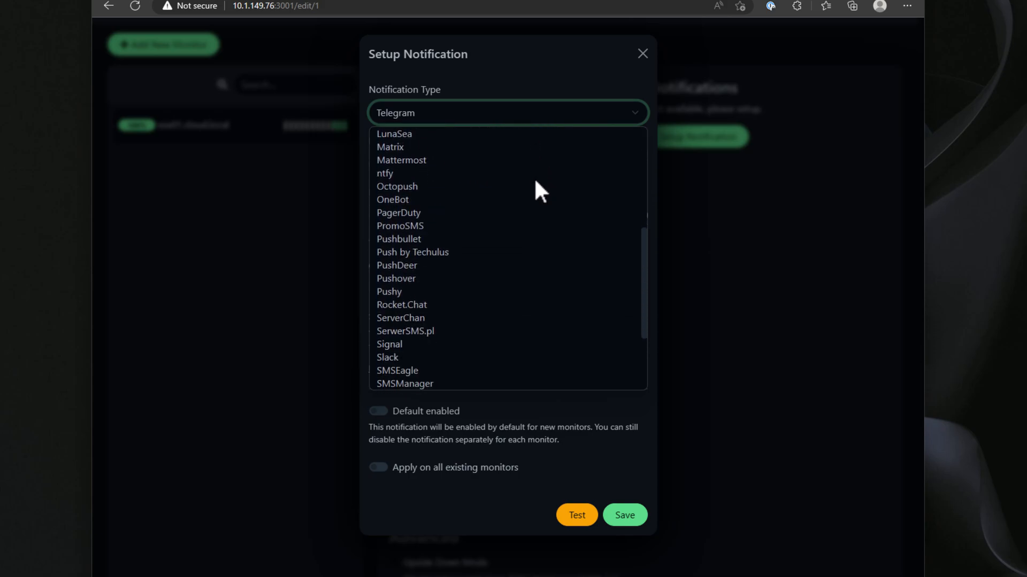
pyautogui.scroll(-3)
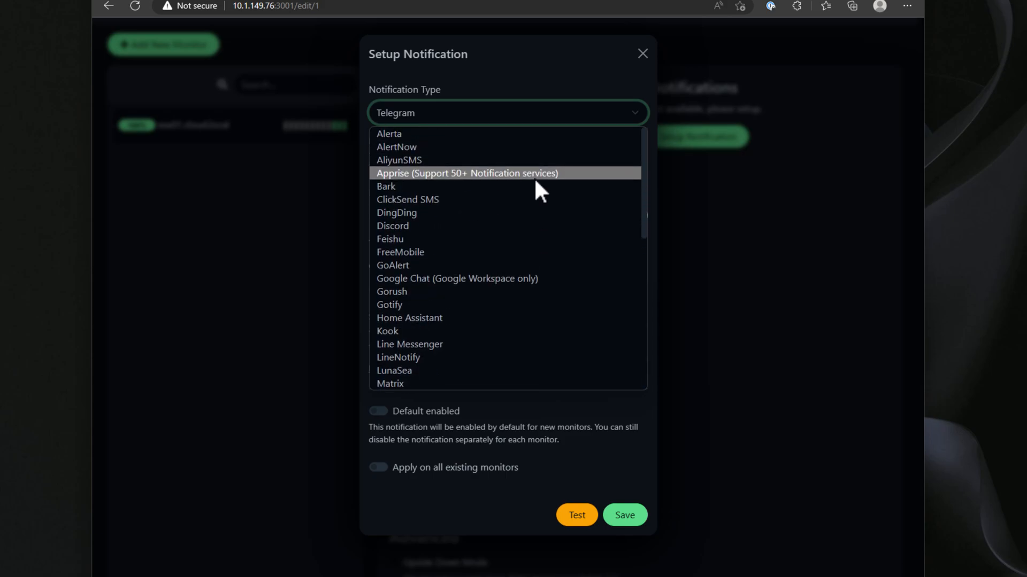
pyautogui.scroll(-3)
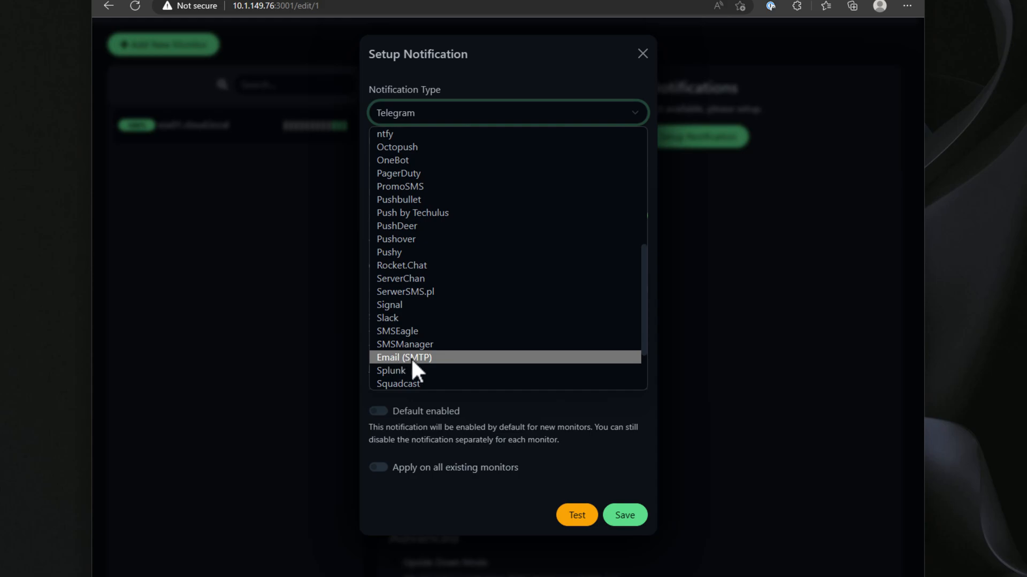
# Step: Choose Email (SMTP) named CloudLocal Alerts with SMTP host 10.1.149.19 and port 8025
pyautogui.click(403, 357)
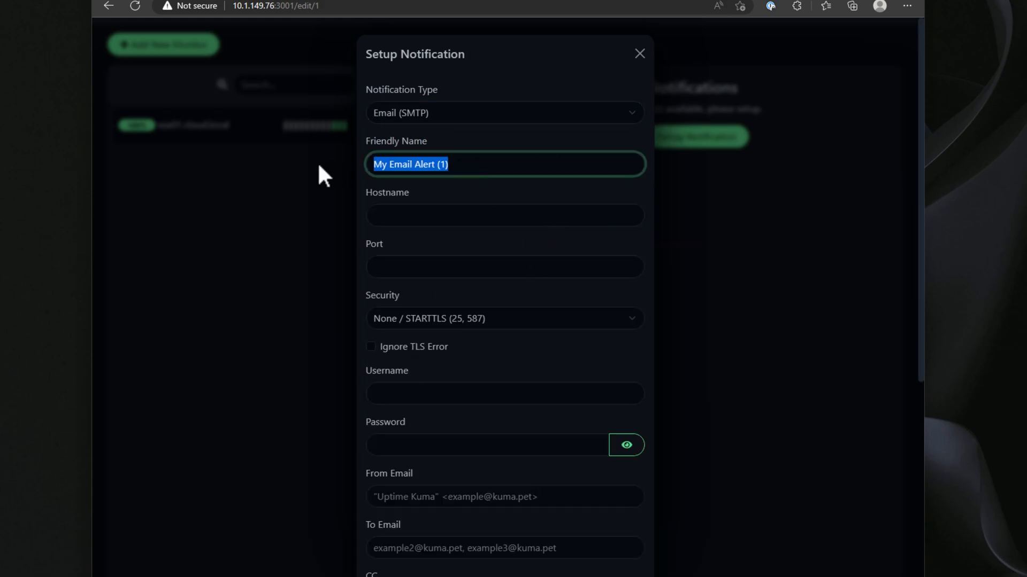
pyautogui.write('CloudLocal Alerts')
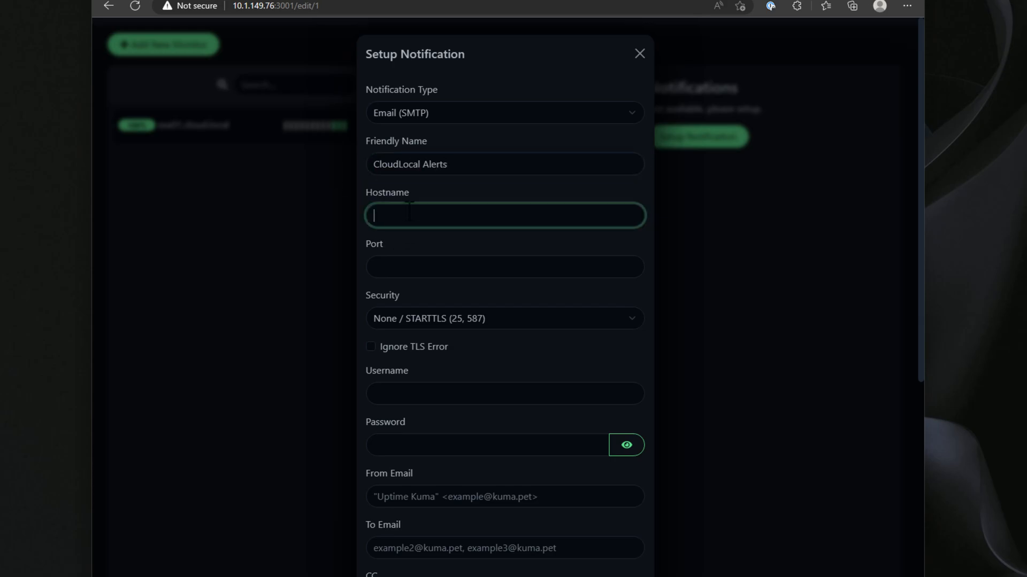
pyautogui.write('10.1.149.19')
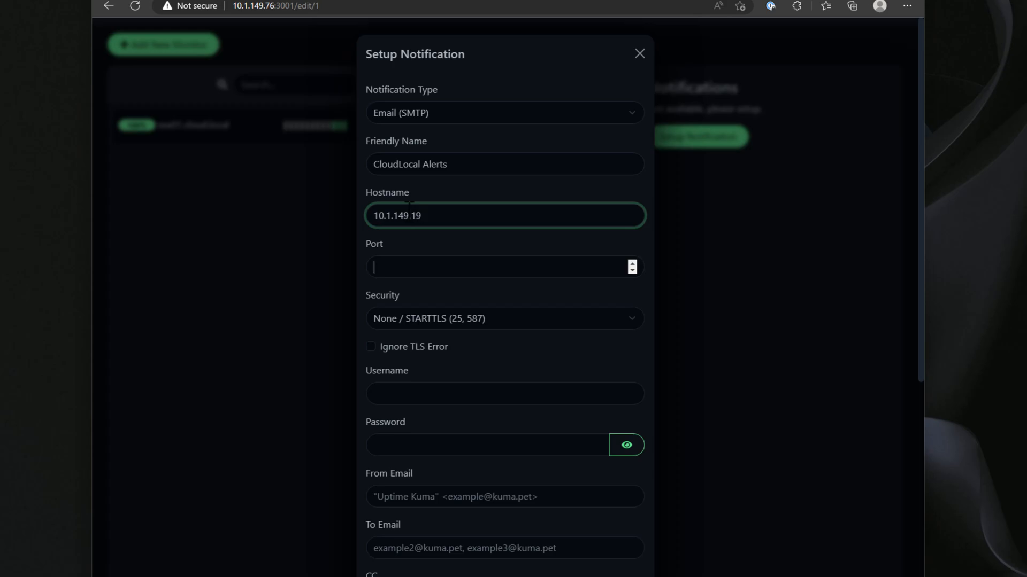
pyautogui.write('8025')
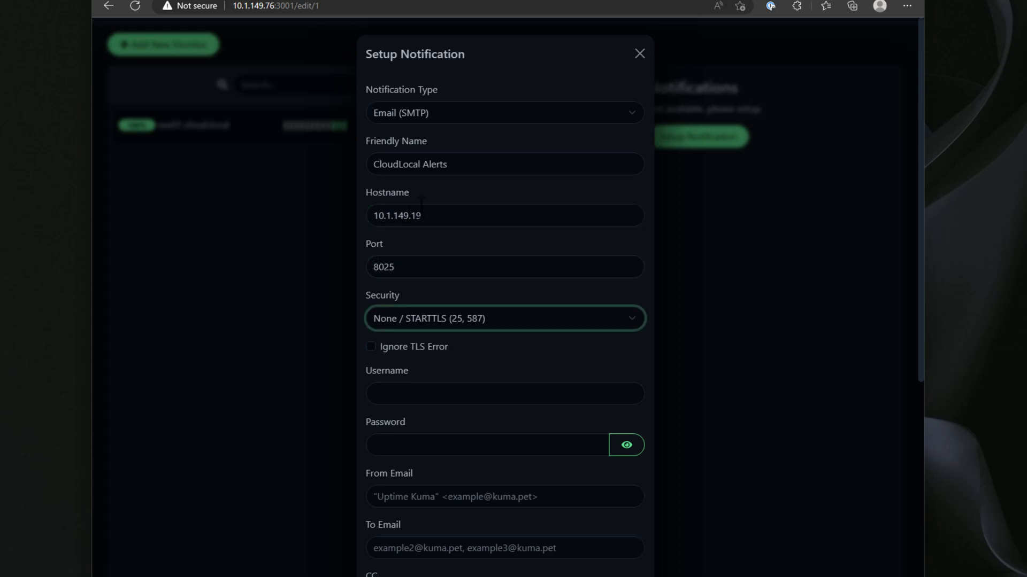
pyautogui.scroll(-3)
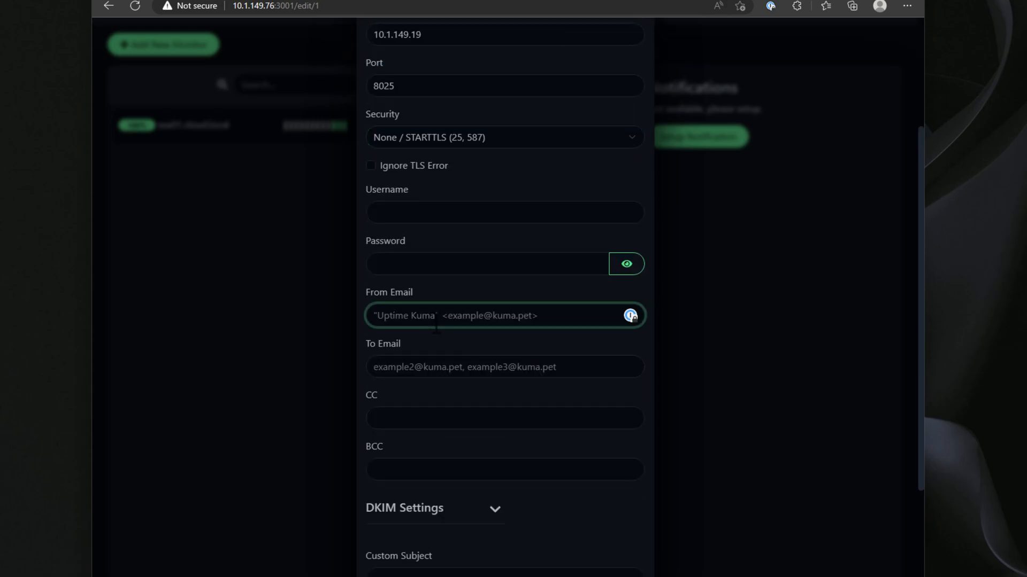
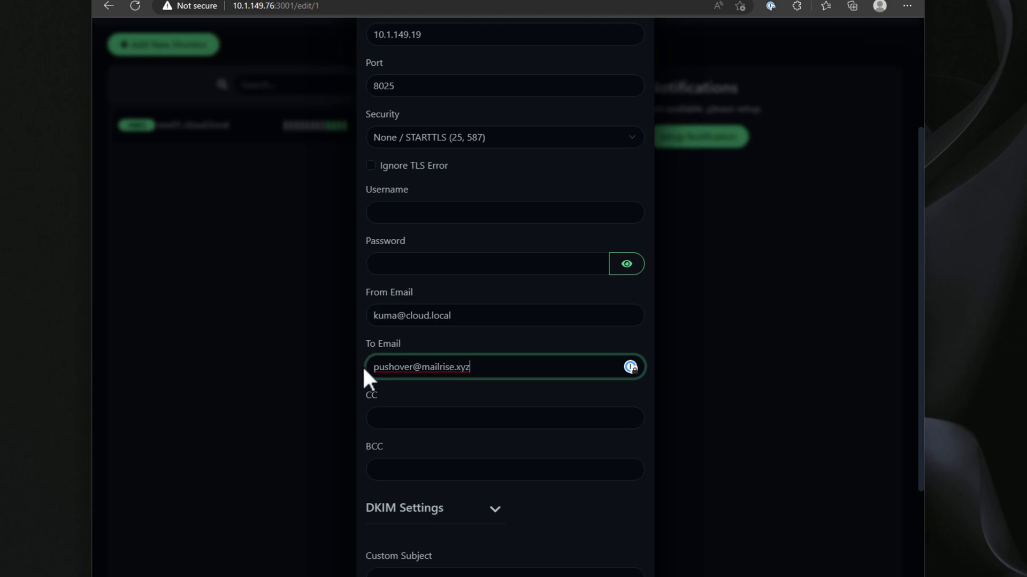
pyautogui.scroll(-3)
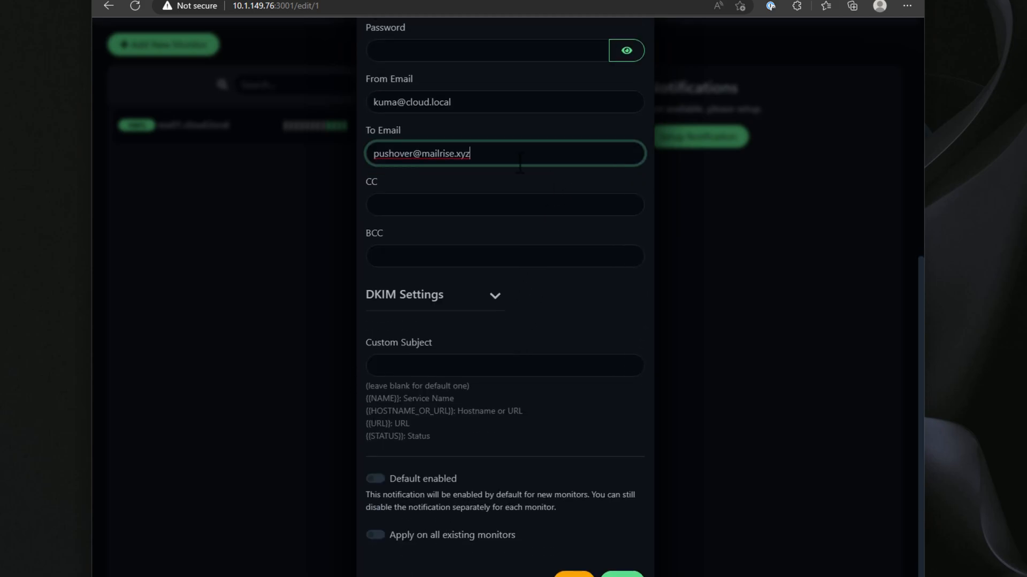
pyautogui.moveTo(553, 204)
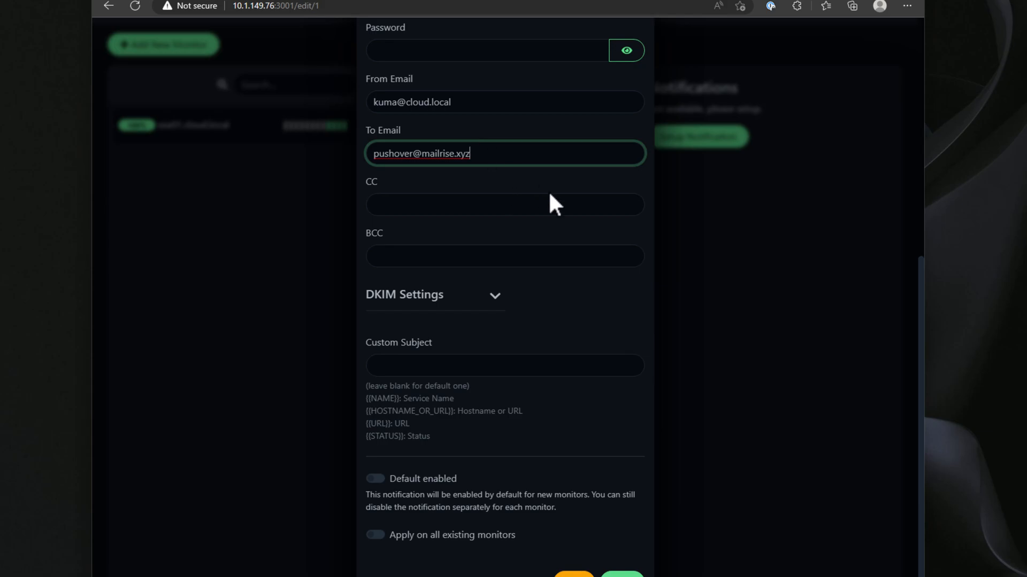
pyautogui.write('K')
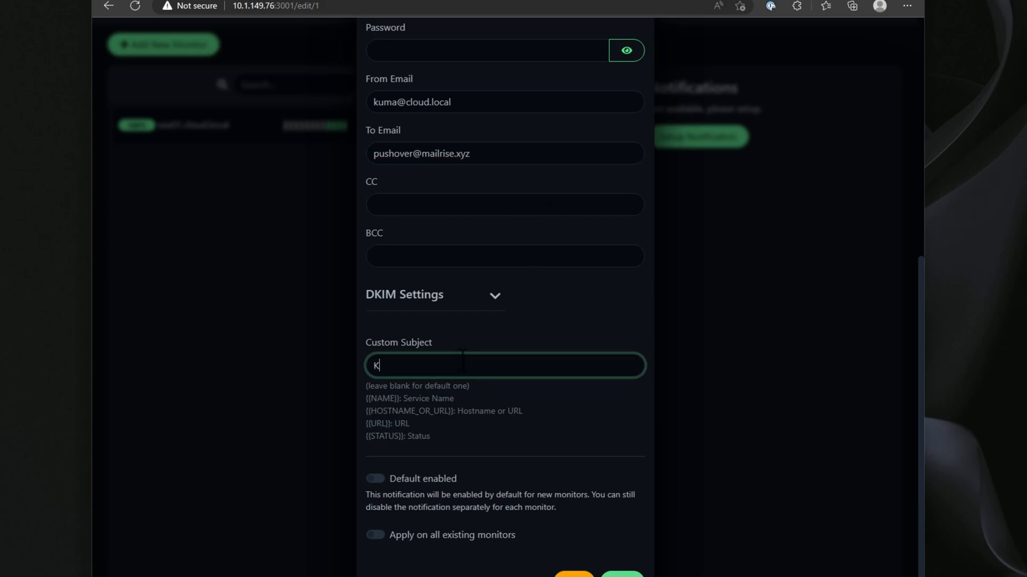
pyautogui.click(376, 479)
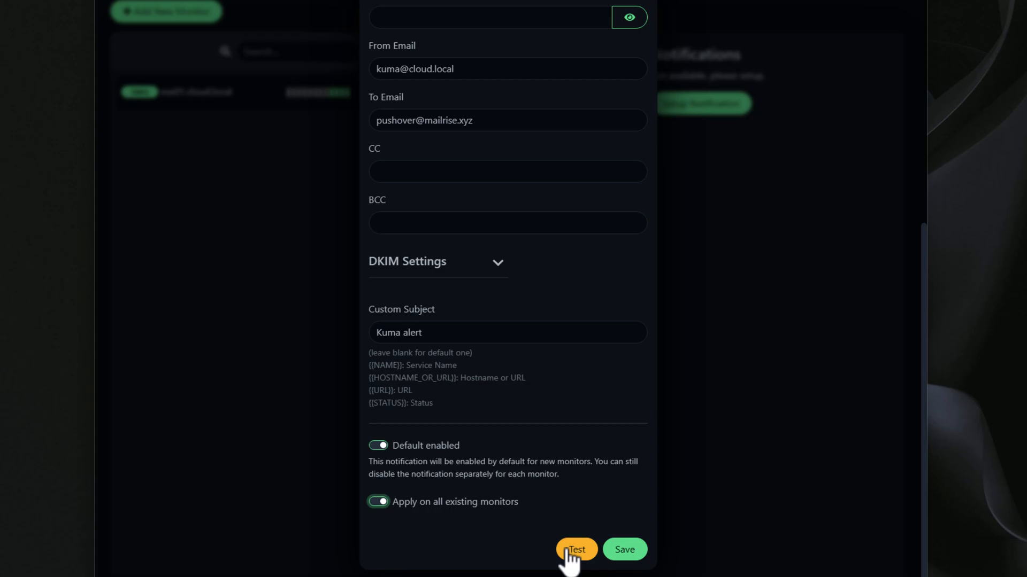
pyautogui.click(576, 550)
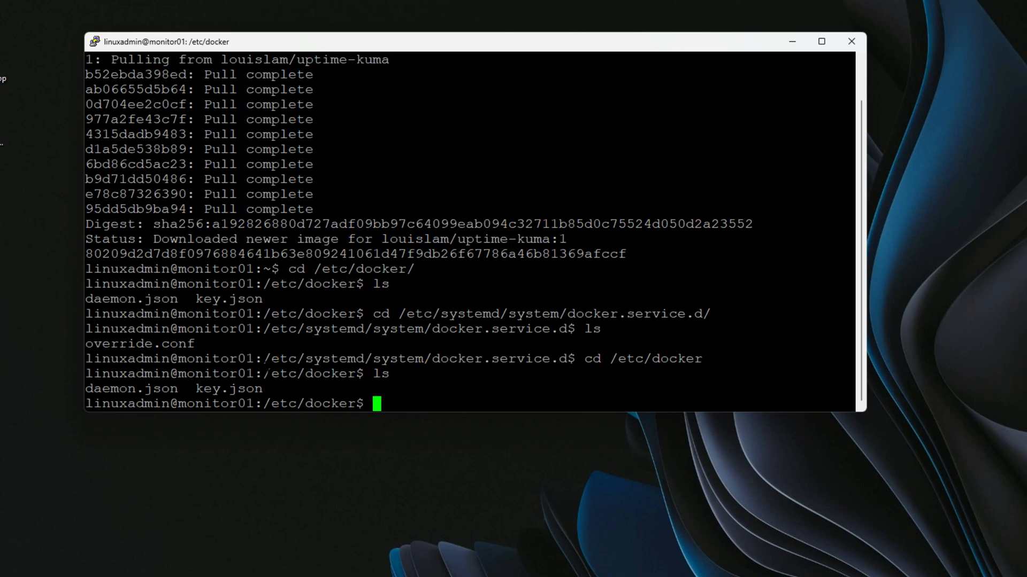
# Step: Inspect daemon.json in nano (hosts tcp://0.0.0.0:2375 and unix socket), then move to docker.service.d
pyautogui.write('na')
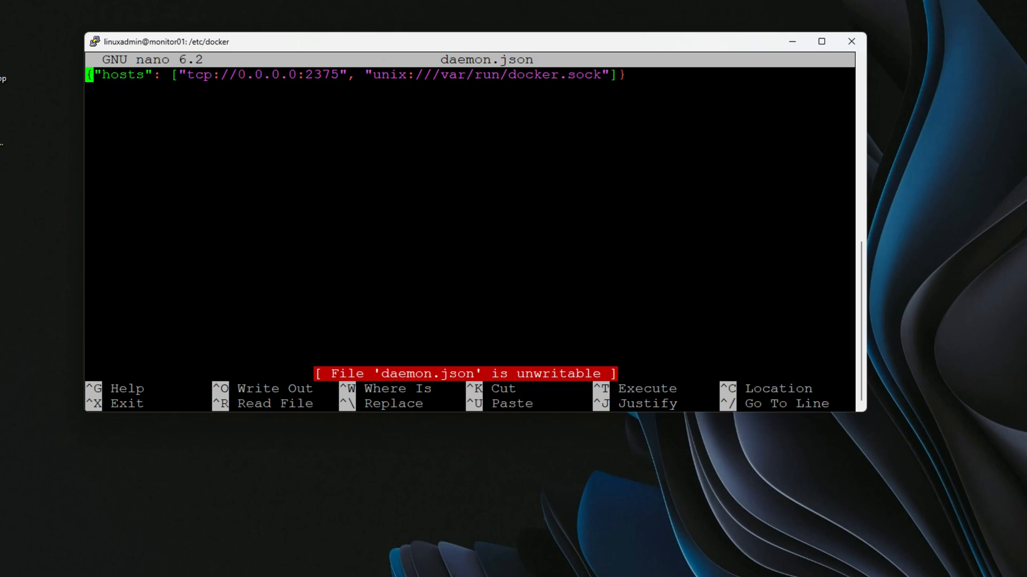
pyautogui.press('ctrl+x')
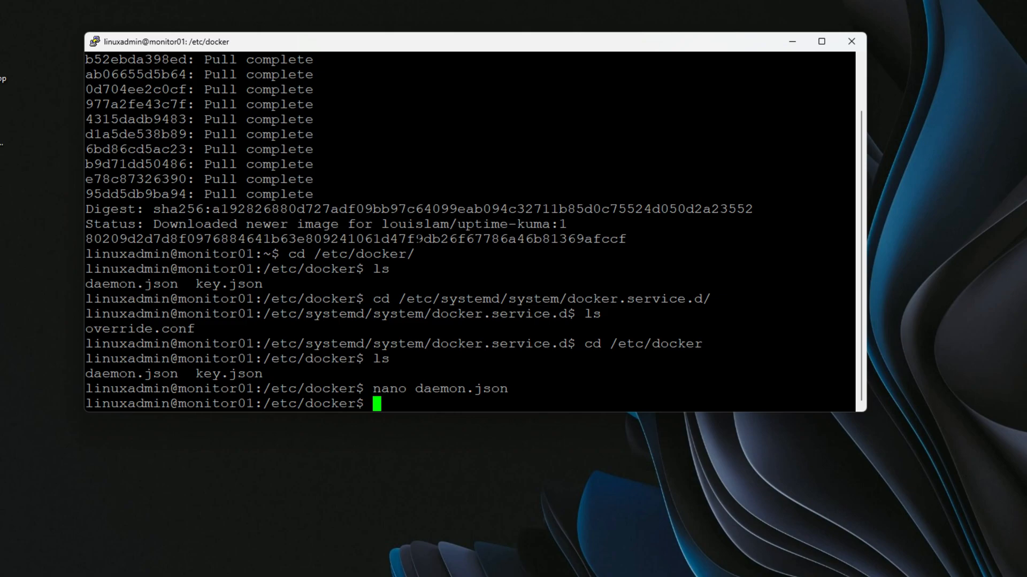
pyautogui.write('cd /etc/docker')
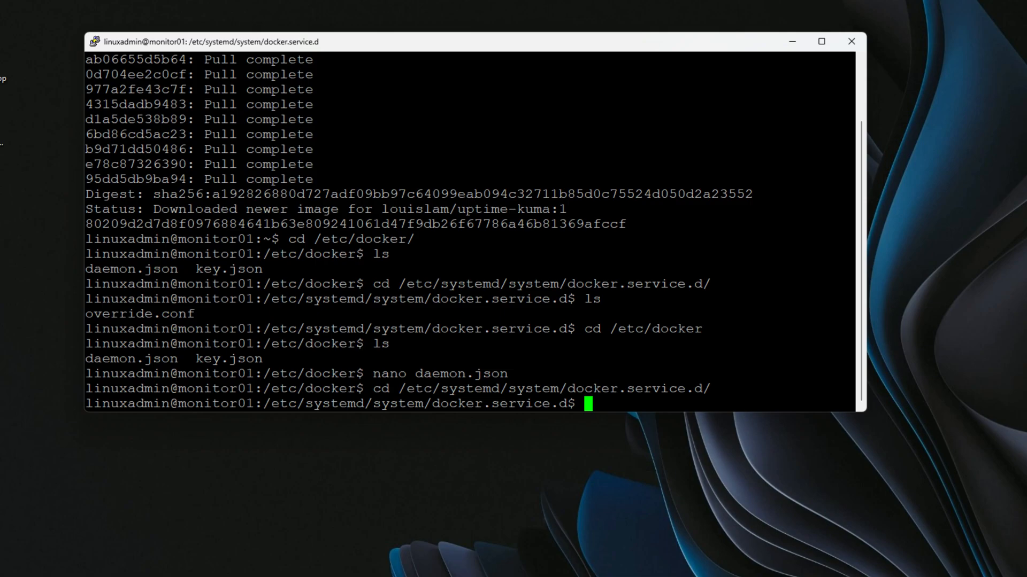
# Step: List docker.service.d and view override.conf in nano, confirming dockerd uses /etc/docker/daemon.json
pyautogui.write('ls')
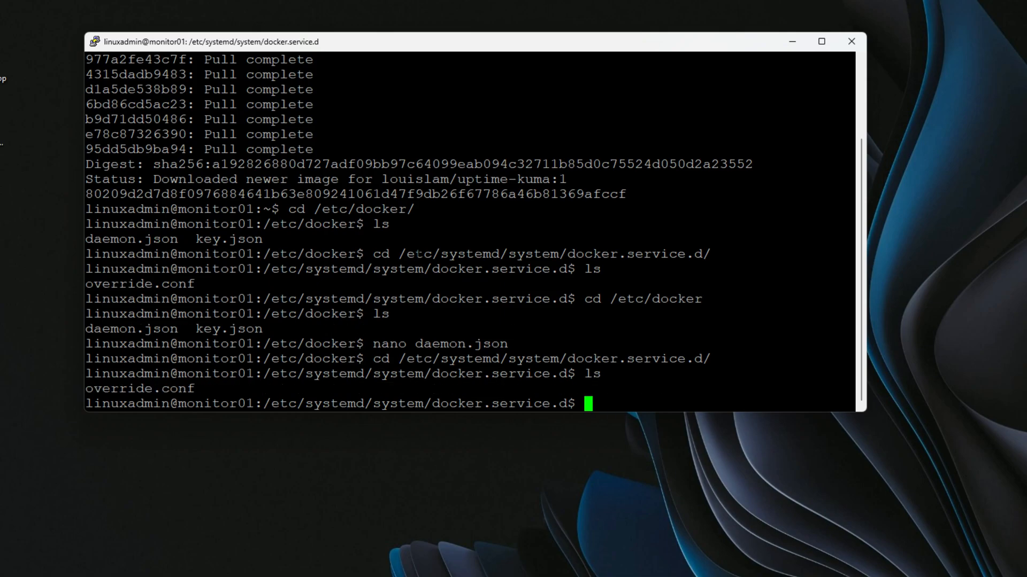
pyautogui.write('nano ve')
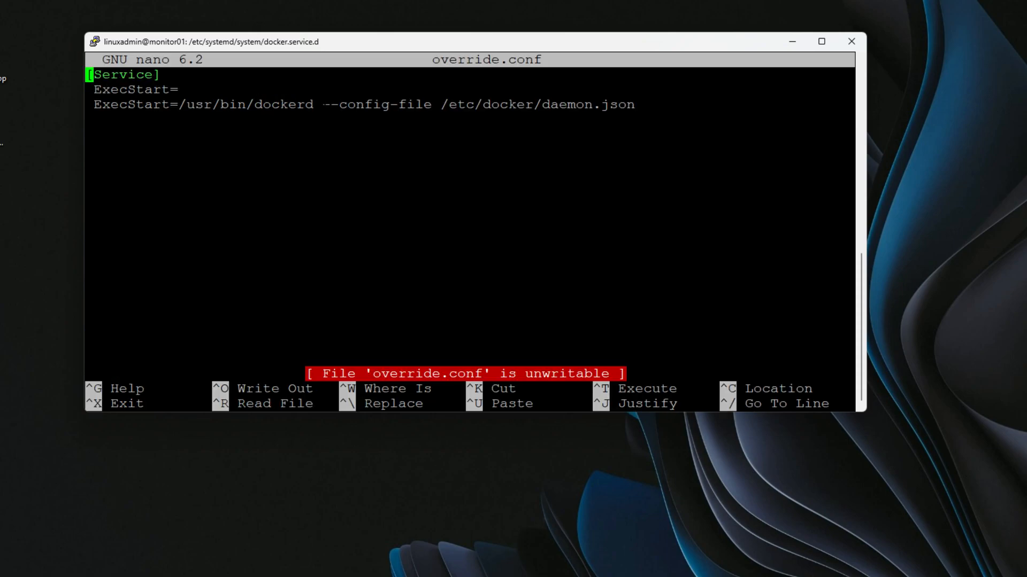
pyautogui.moveTo(443, 104)
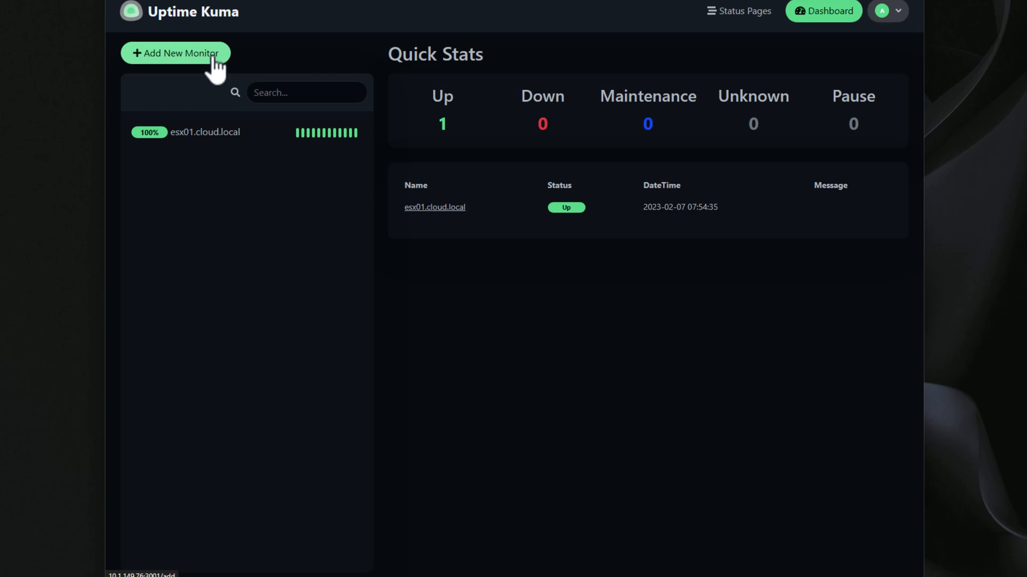
# Step: Create a new Docker Container monitor and name it for the prometheus container
pyautogui.click(174, 53)
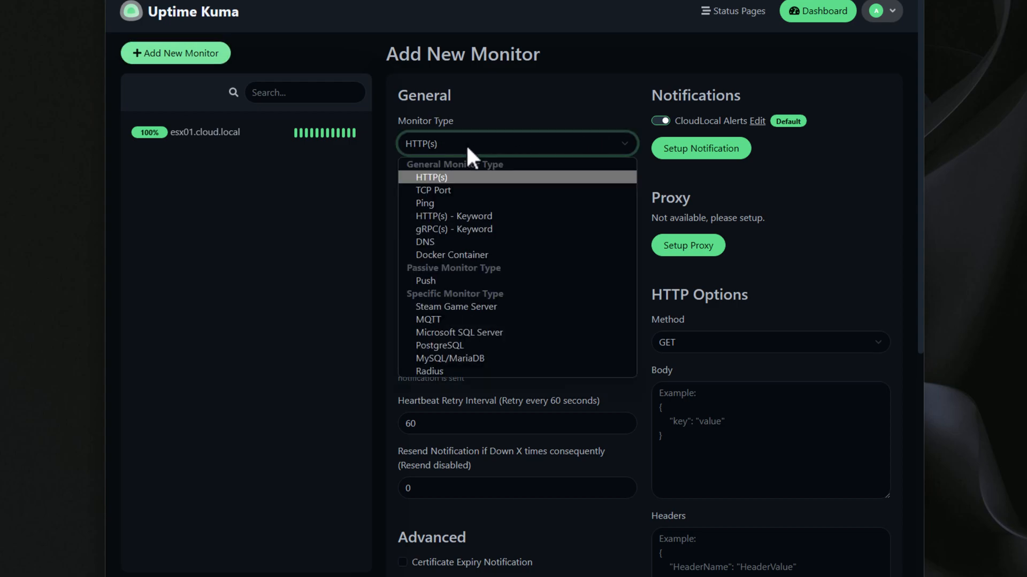
pyautogui.click(452, 255)
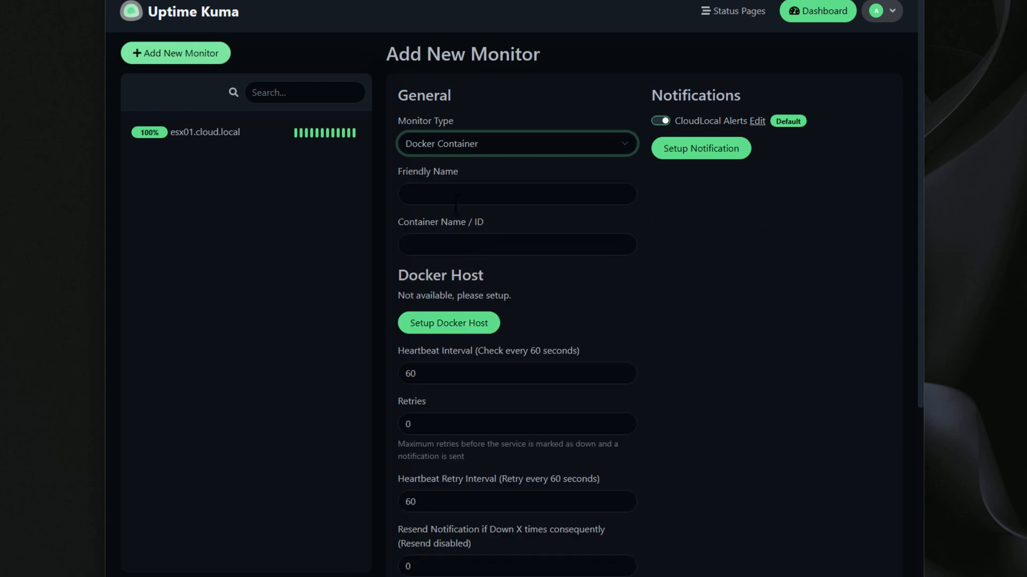
pyautogui.write('container01-promet')
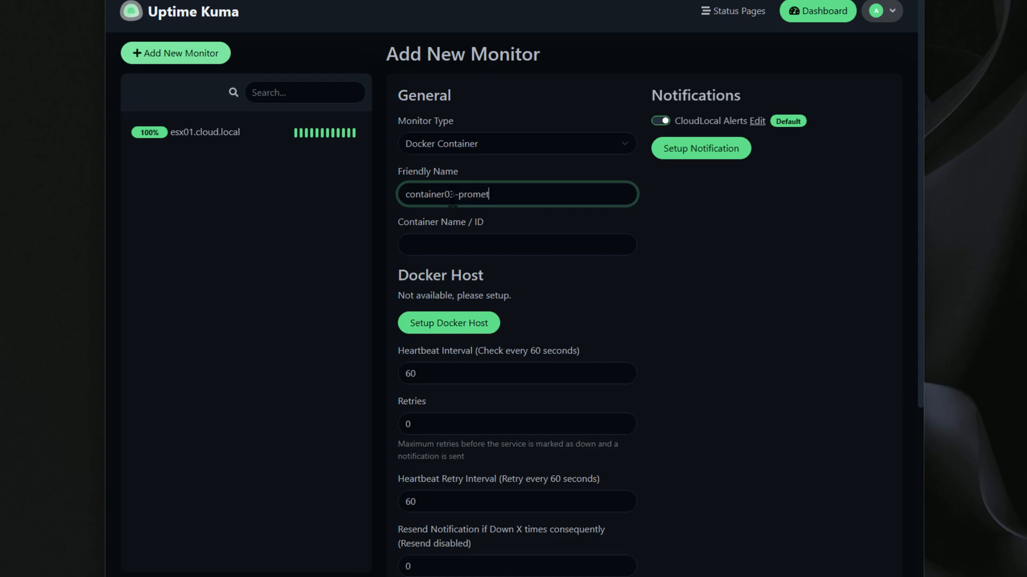
pyautogui.write('heus')
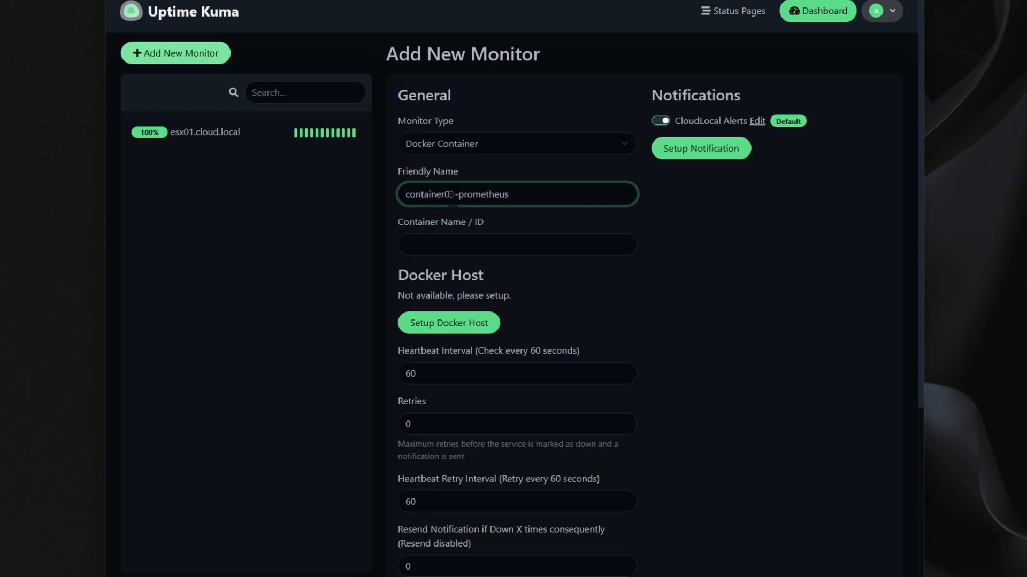
pyautogui.scroll(-3)
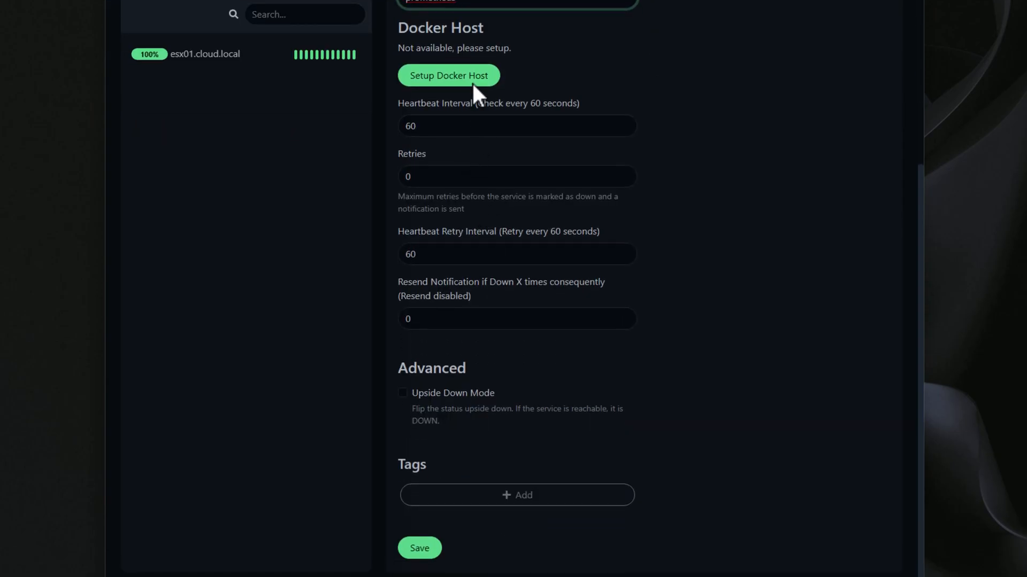
pyautogui.click(448, 74)
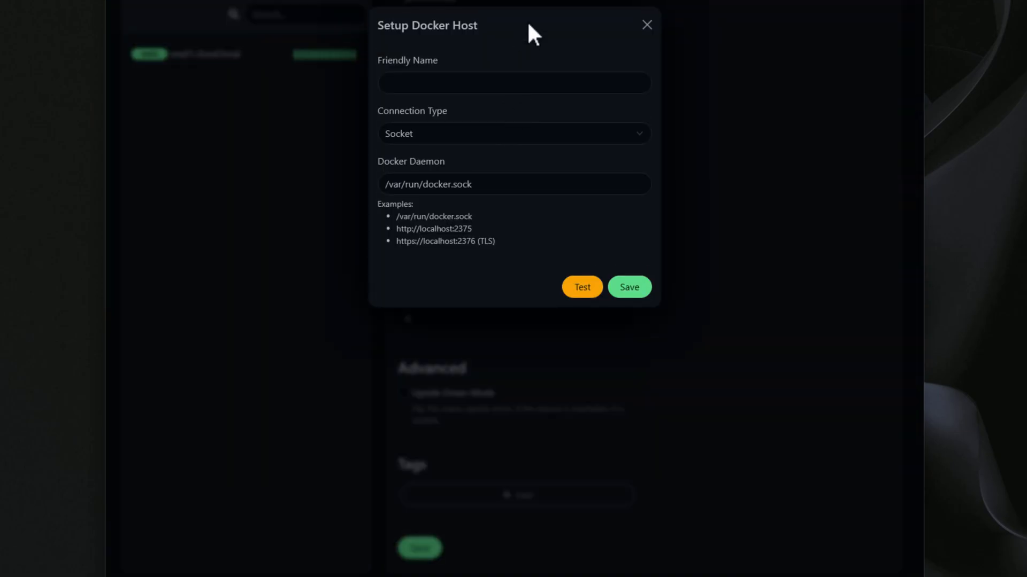
pyautogui.click(515, 83)
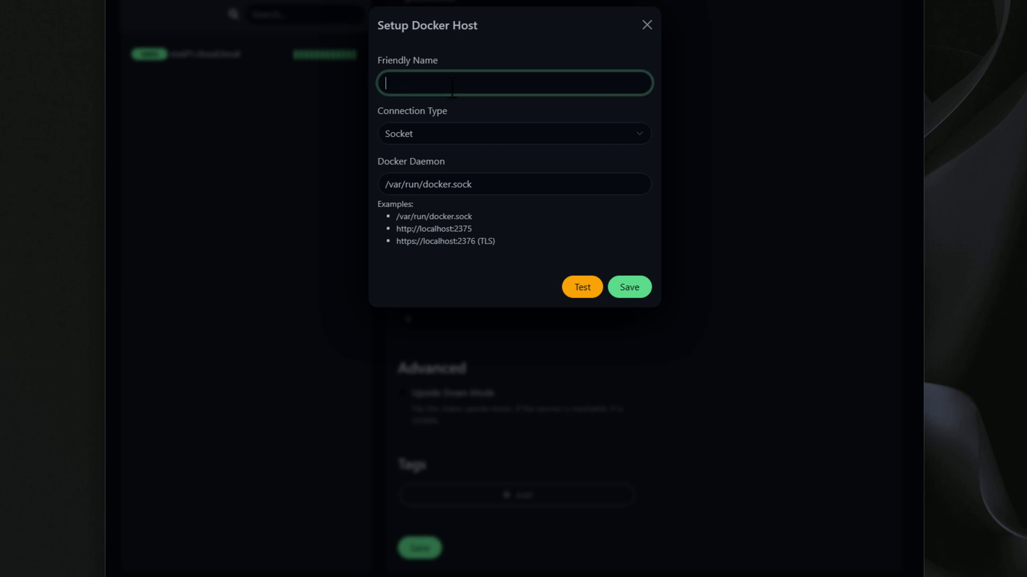
pyautogui.write('container03')
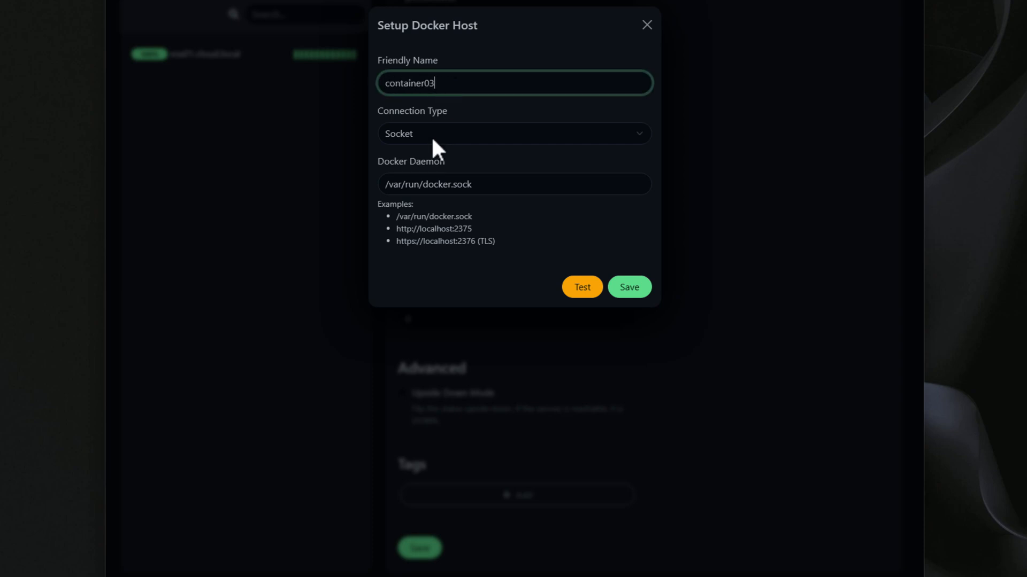
pyautogui.click(514, 134)
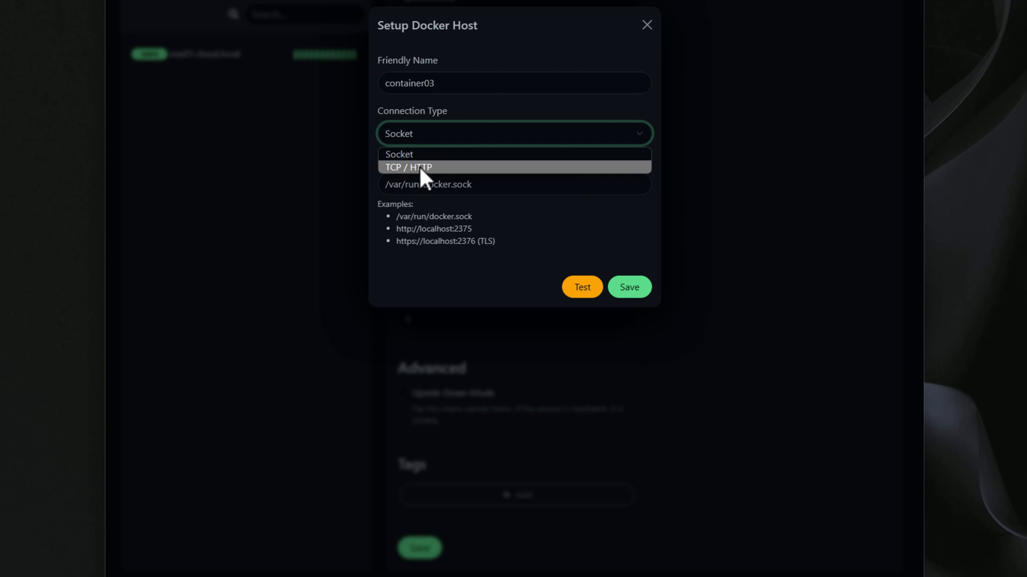
pyautogui.click(406, 167)
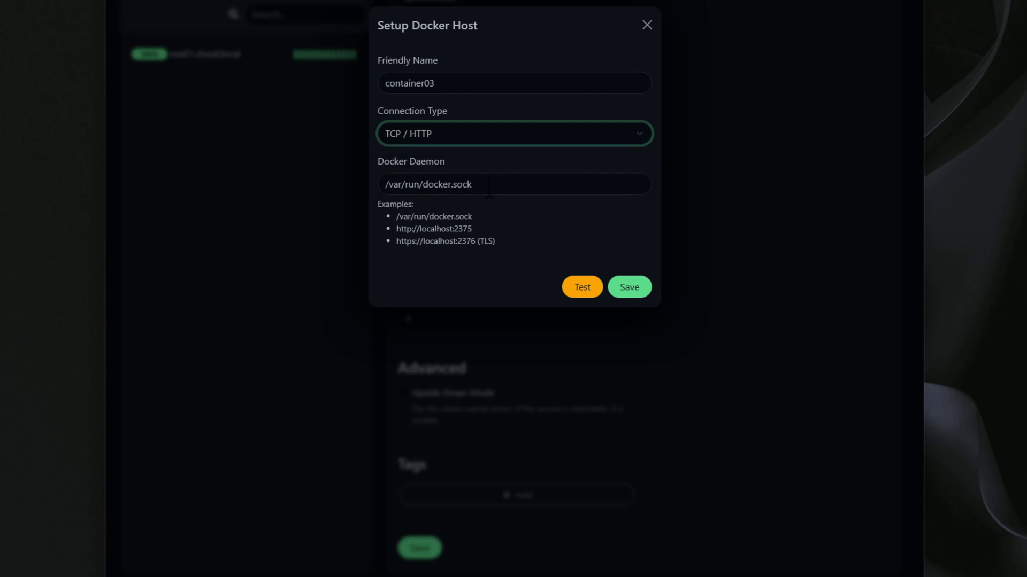
pyautogui.write('http:')
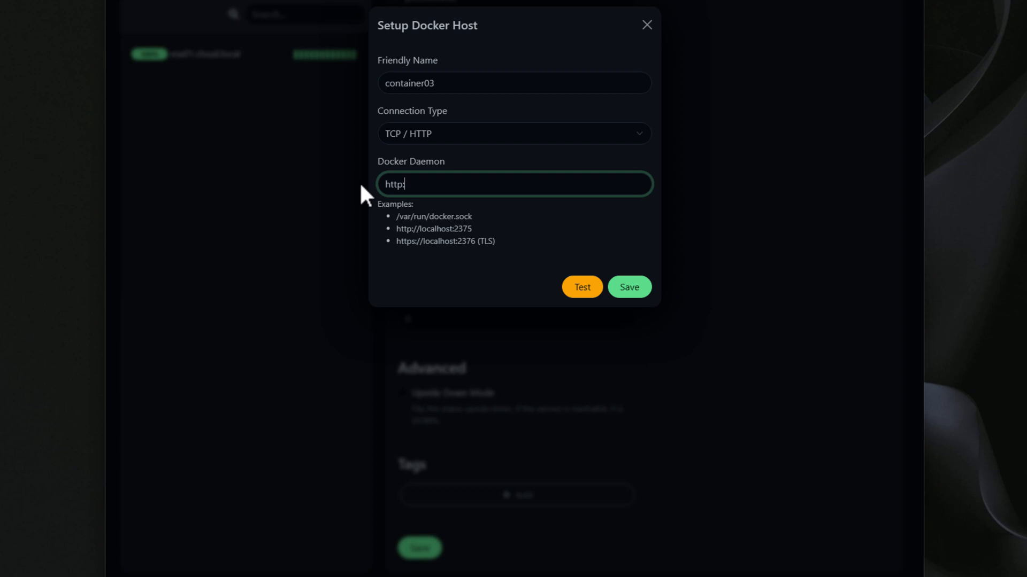
pyautogui.write('//10.1.149.76:2375')
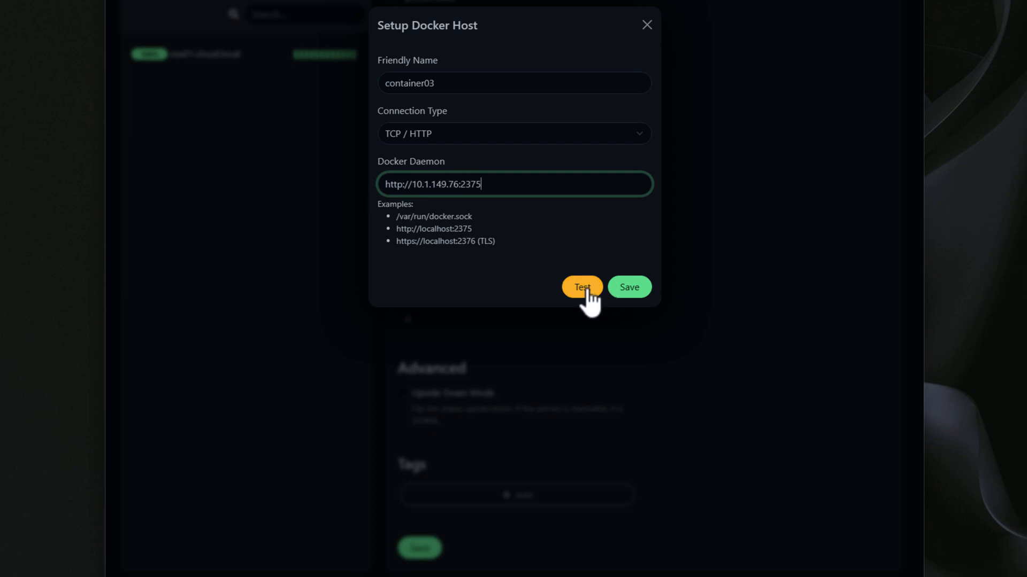
pyautogui.click(582, 287)
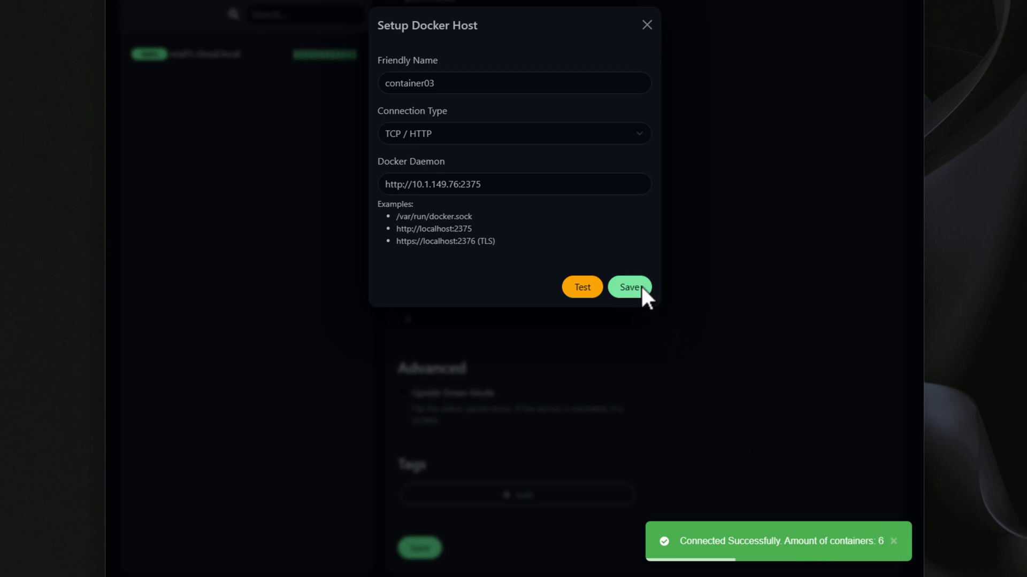
# Step: Save the container03 Docker host and save the container03-prometheus monitor using it
pyautogui.click(627, 286)
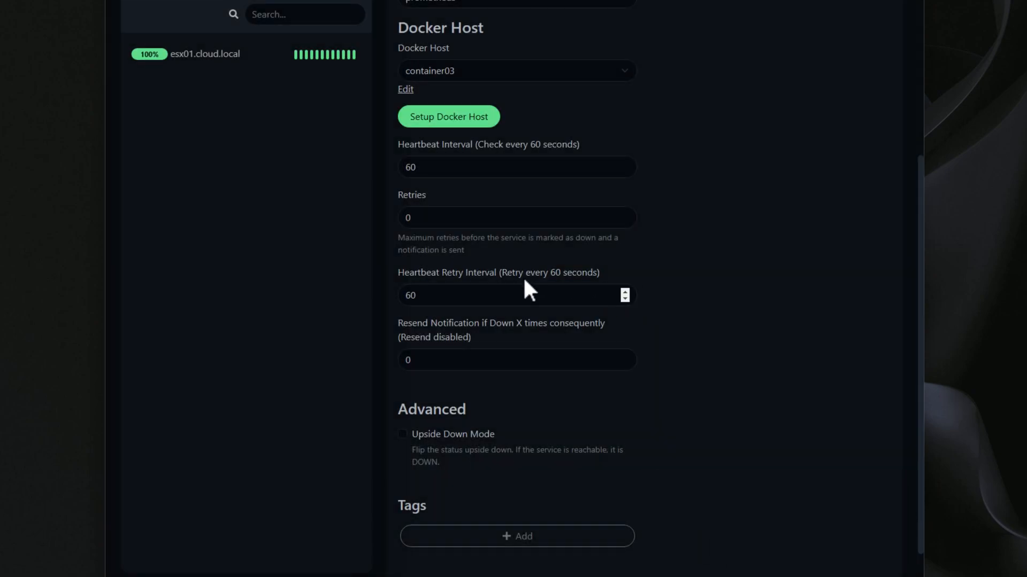
pyautogui.moveTo(576, 208)
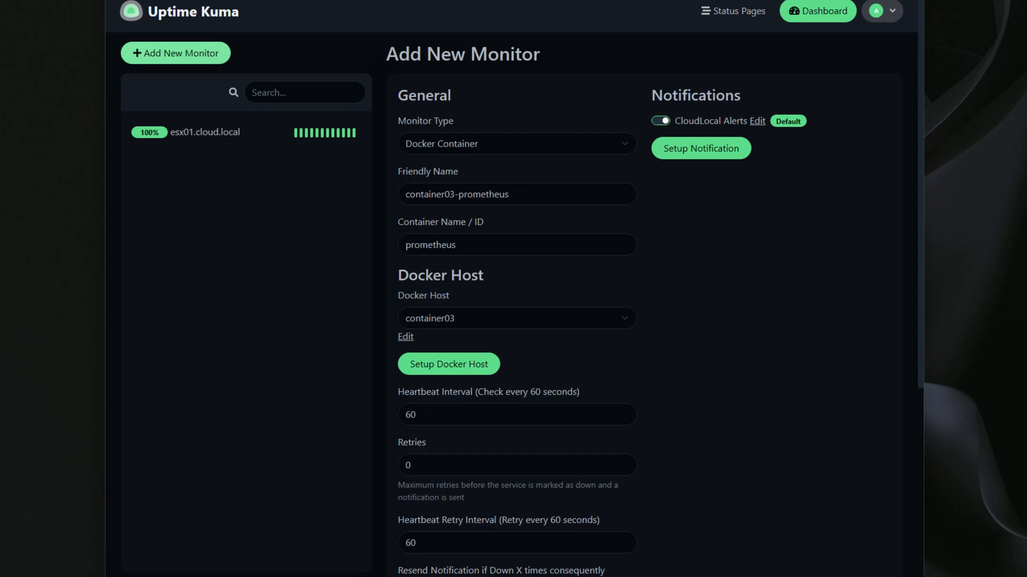
pyautogui.moveTo(703, 144)
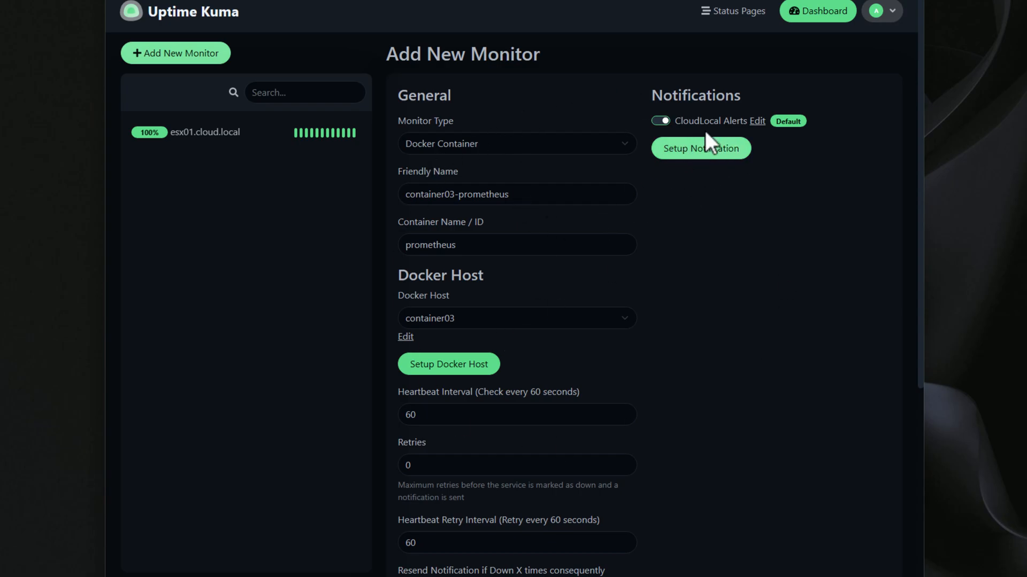
pyautogui.scroll(-3)
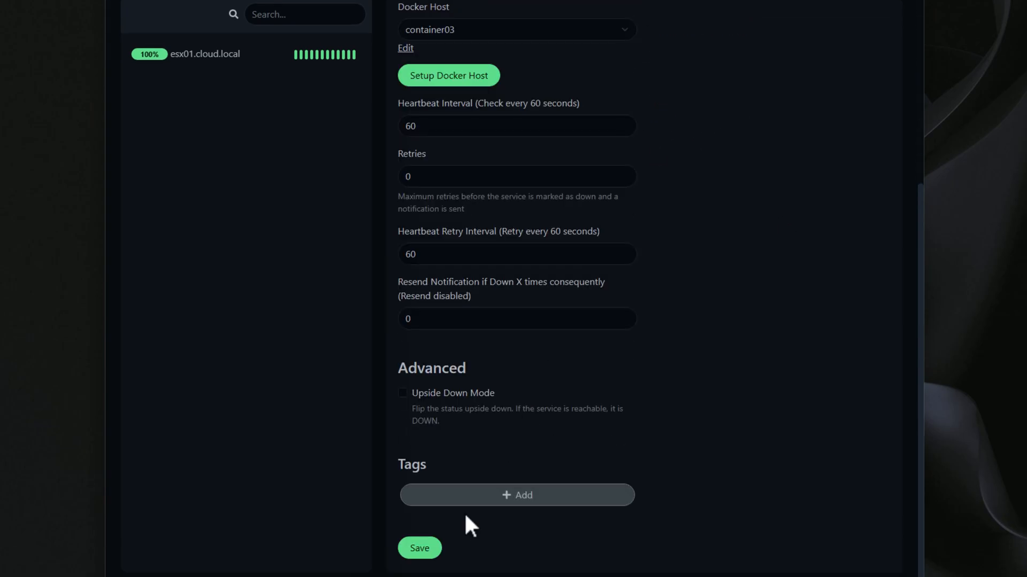
pyautogui.click(419, 548)
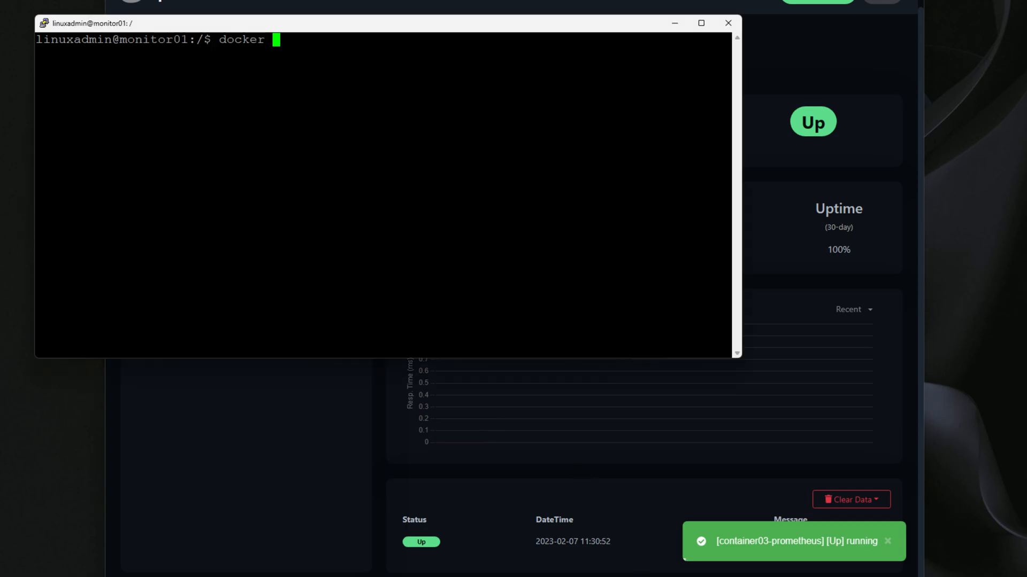
# Step: Run docker stop prometheus in PuTTY so the monitor reports Down
pyautogui.write('p')
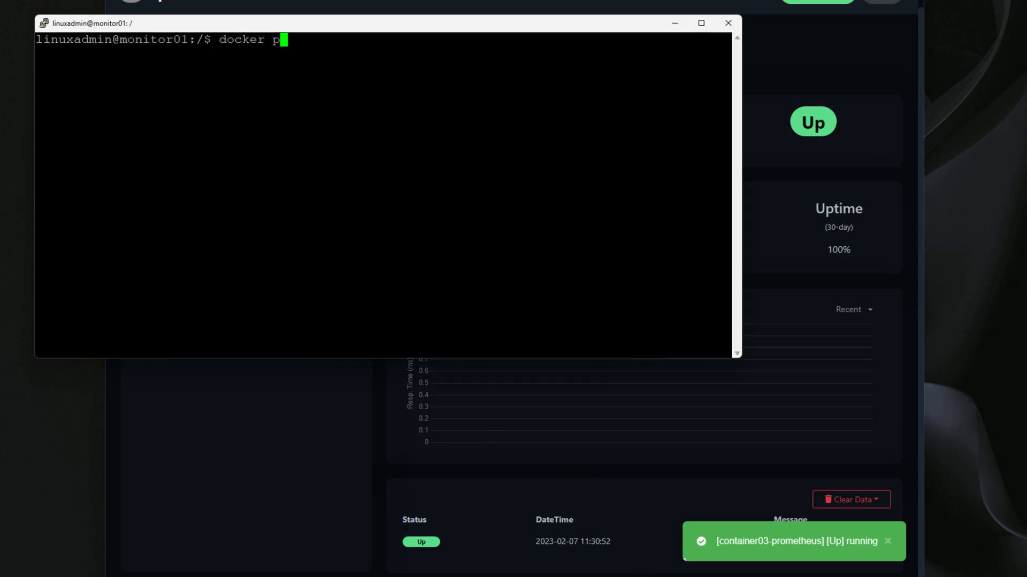
pyautogui.write('stop prom')
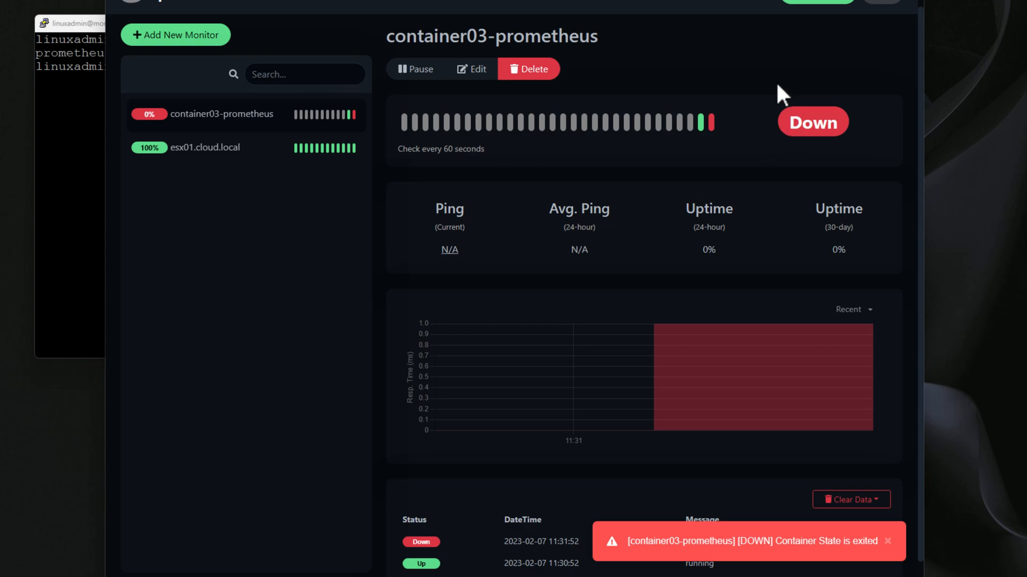
pyautogui.moveTo(848, 126)
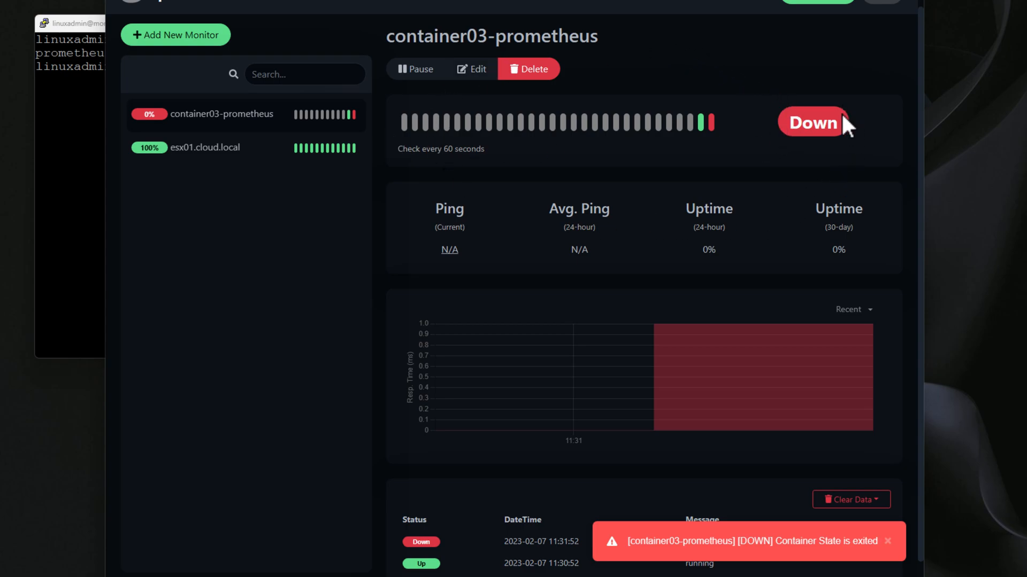
# Step: Run docker start prometheus and return to Uptime Kuma to see the monitor back Up
pyautogui.scroll(-3)
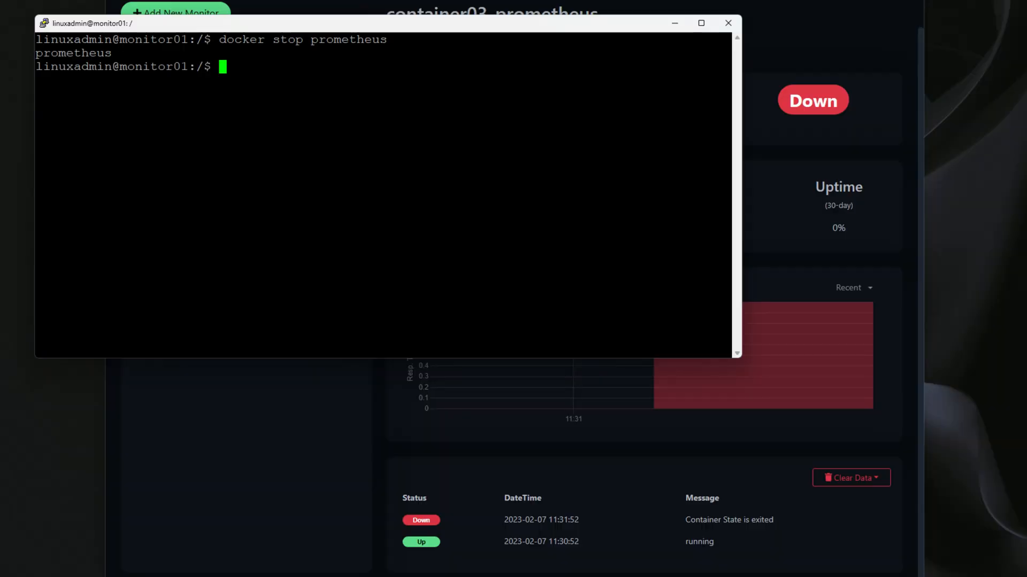
pyautogui.write('docker star')
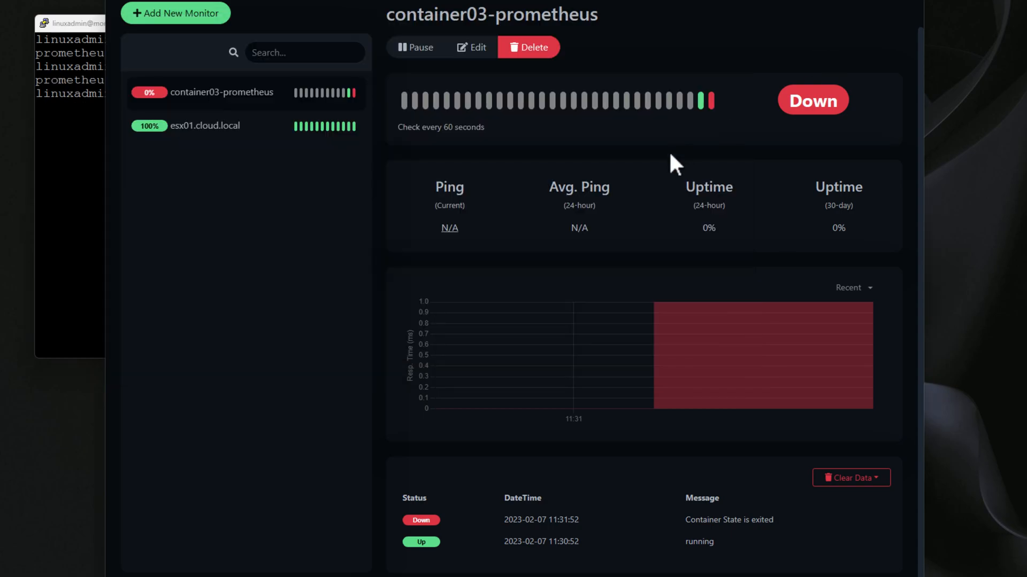
pyautogui.moveTo(784, 145)
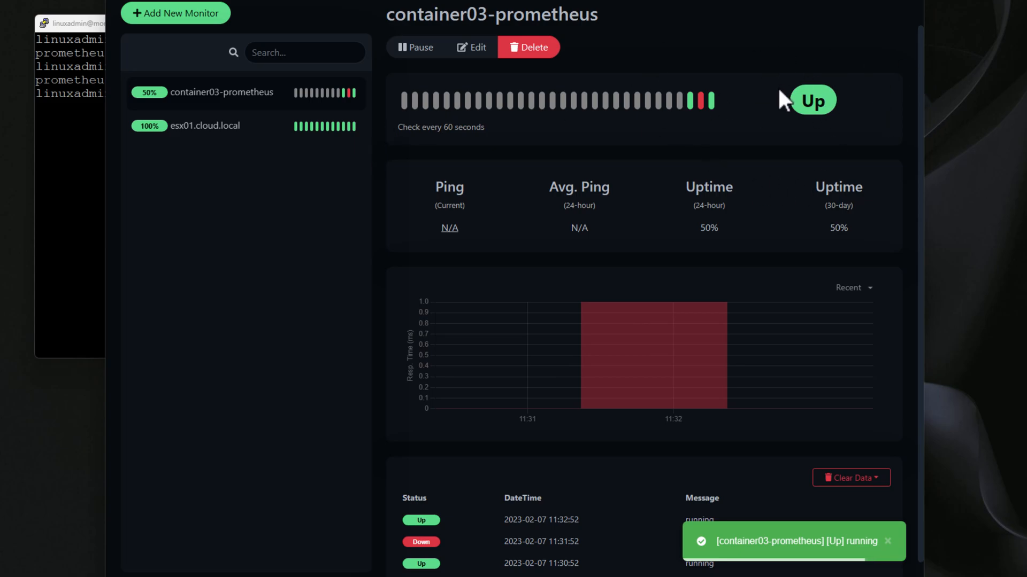
pyautogui.moveTo(805, 202)
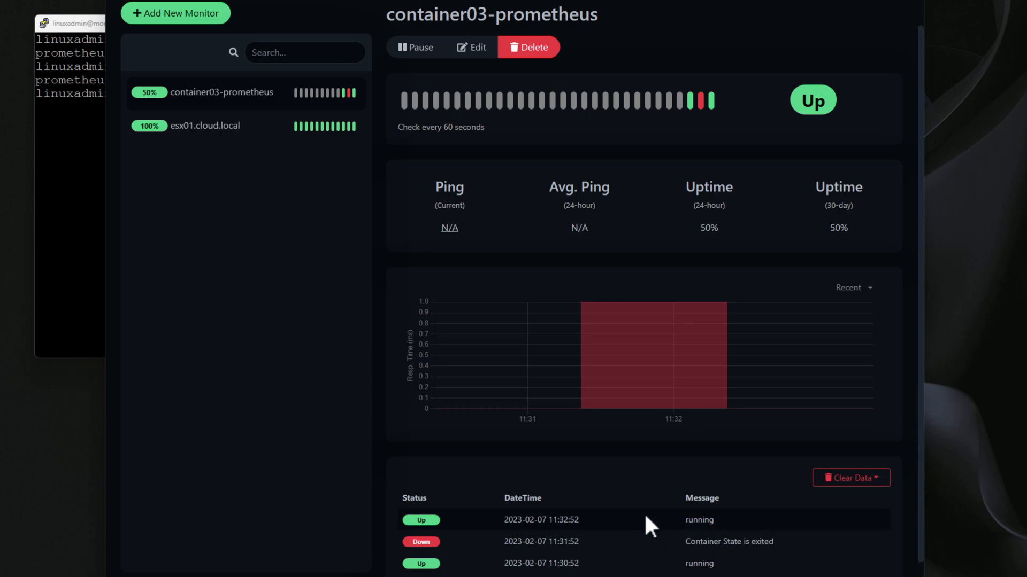
pyautogui.scroll(-3)
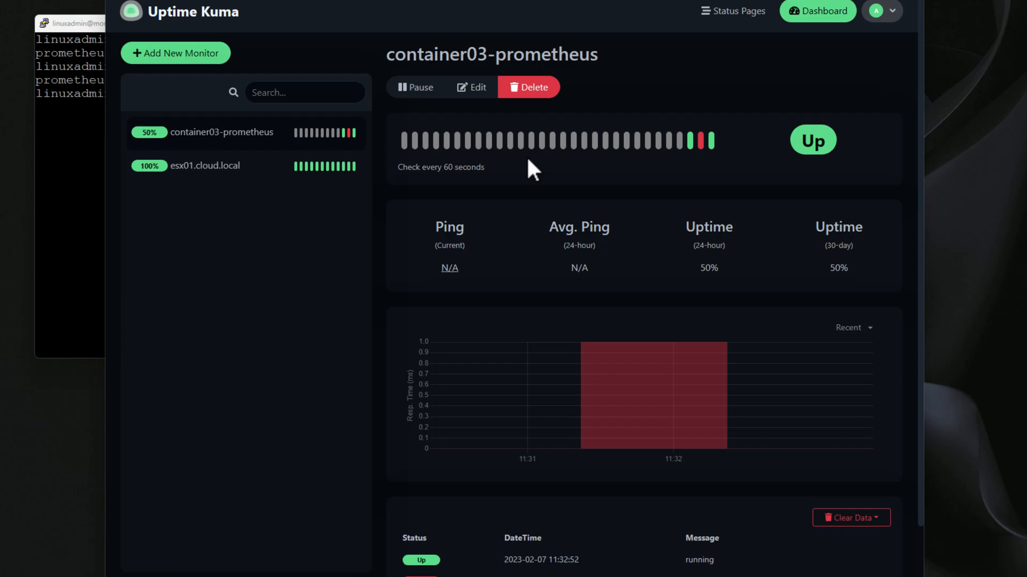
pyautogui.click(817, 11)
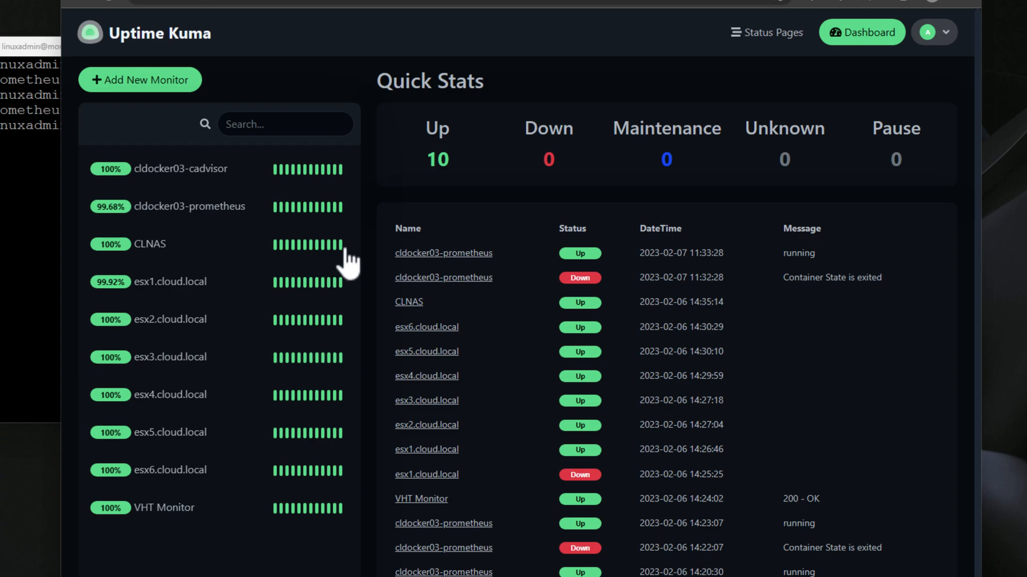
pyautogui.moveTo(354, 236)
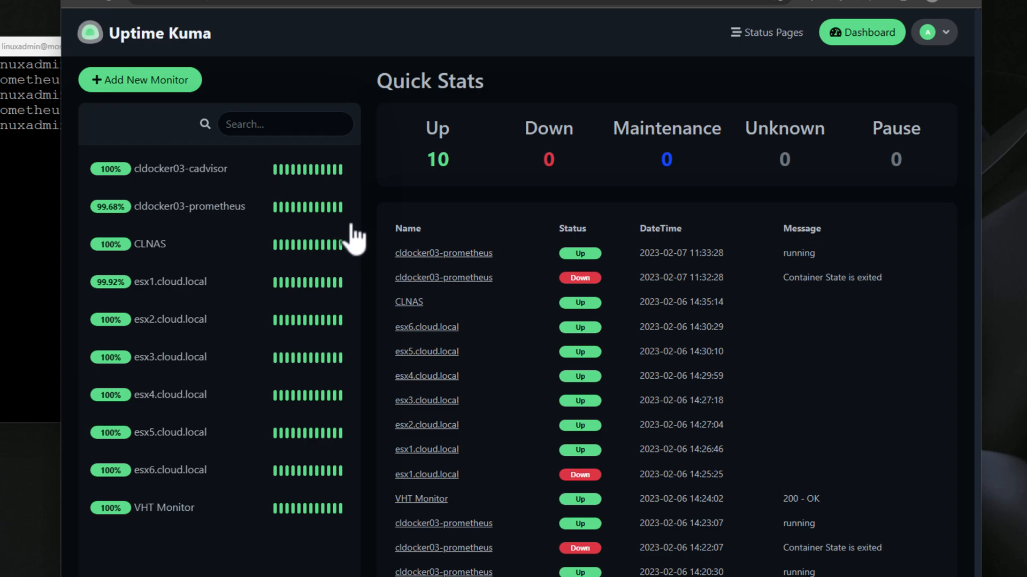
pyautogui.moveTo(208, 216)
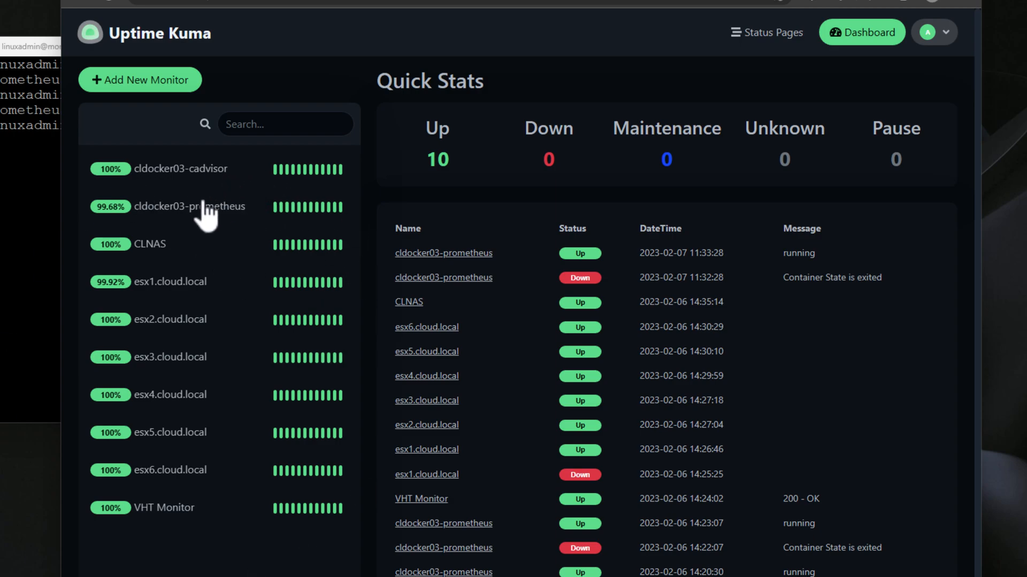
pyautogui.moveTo(238, 494)
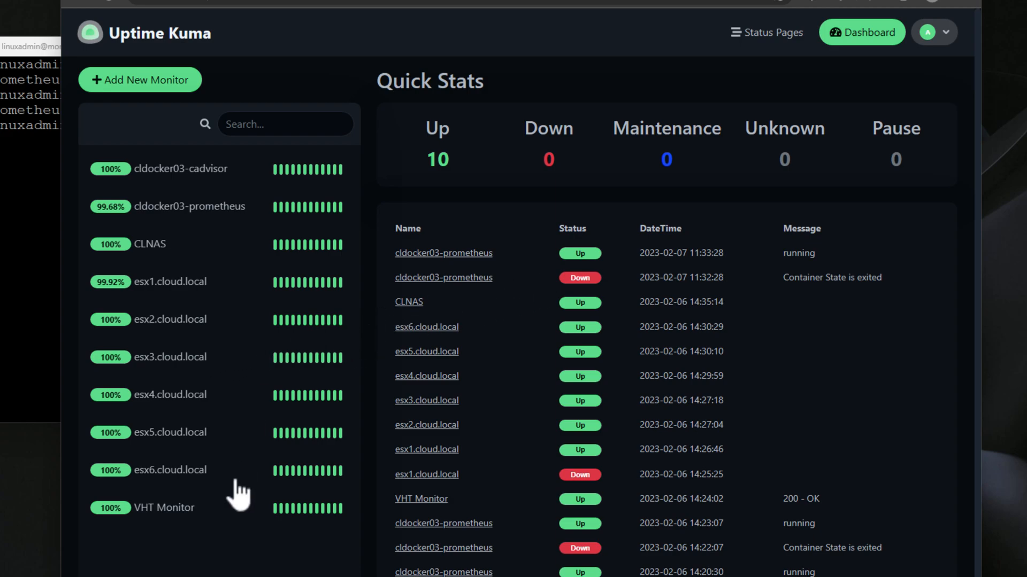
pyautogui.moveTo(664, 171)
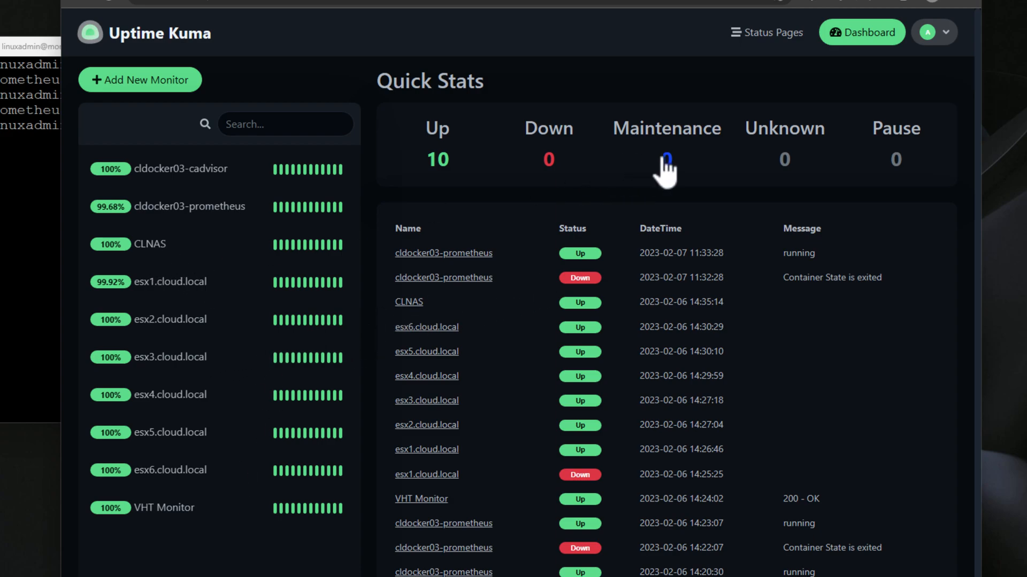
pyautogui.moveTo(793, 59)
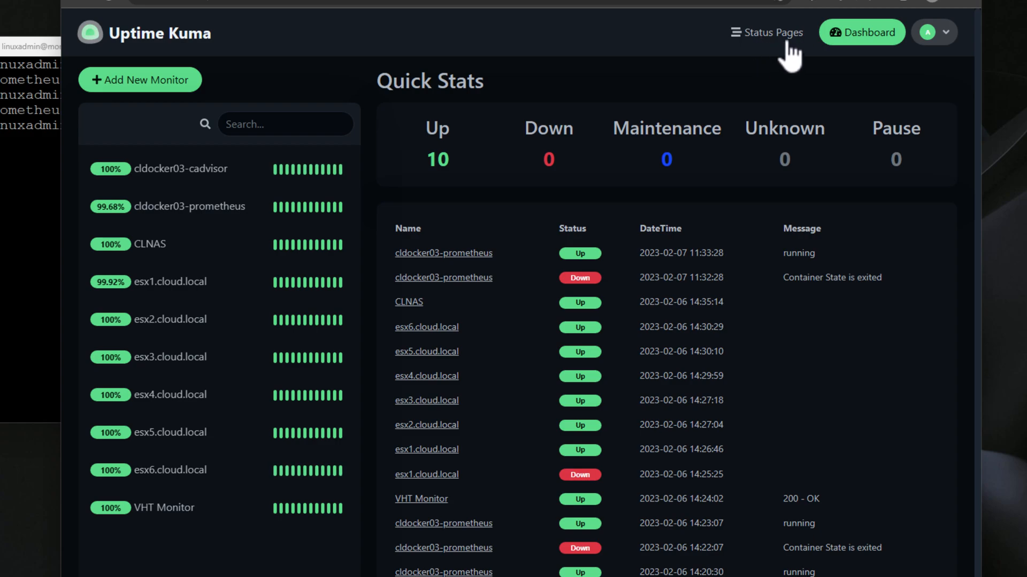
pyautogui.moveTo(777, 52)
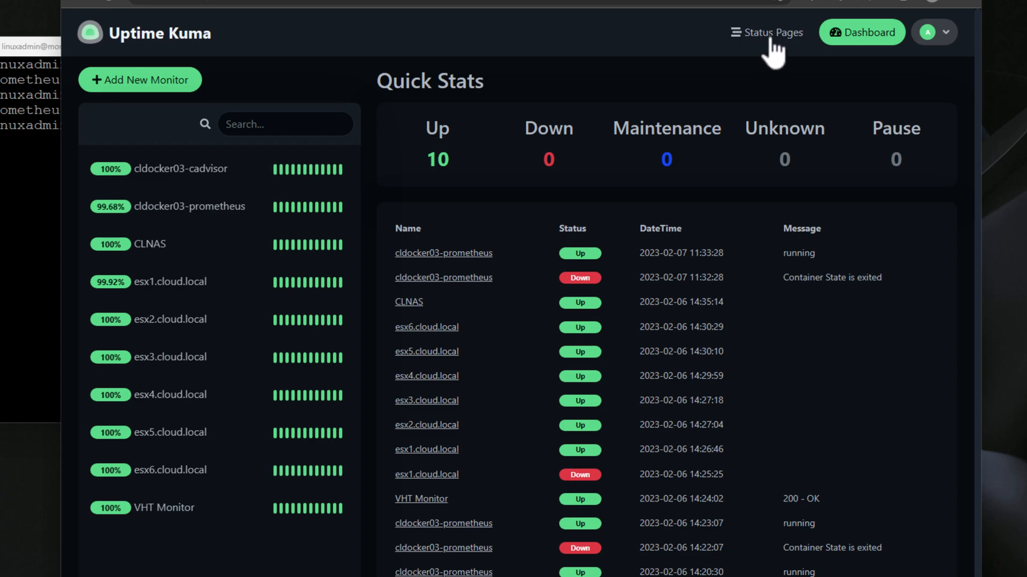
# Step: Show the Status Pages list with the existing HomeLab Services page
pyautogui.click(766, 33)
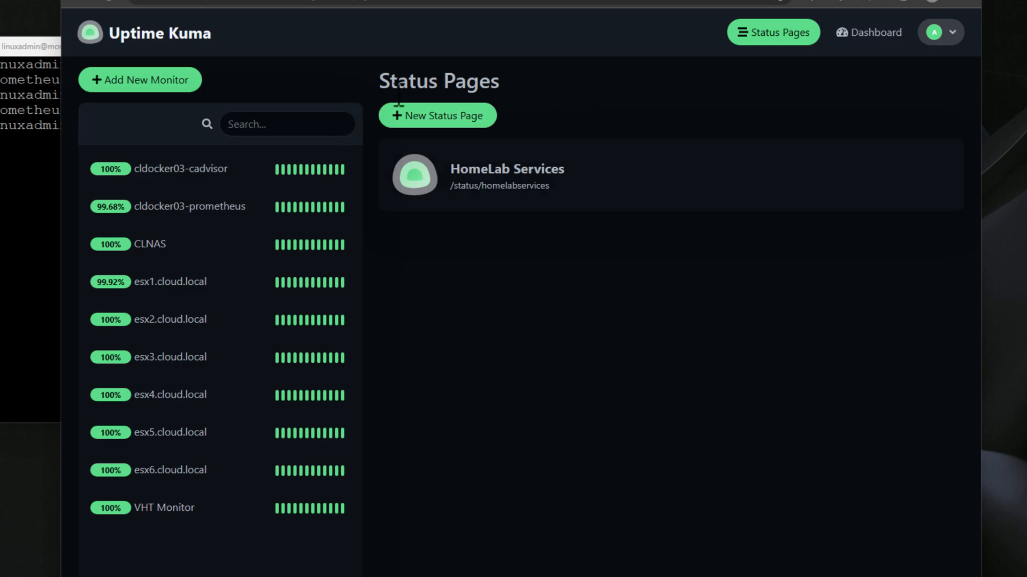
pyautogui.moveTo(465, 130)
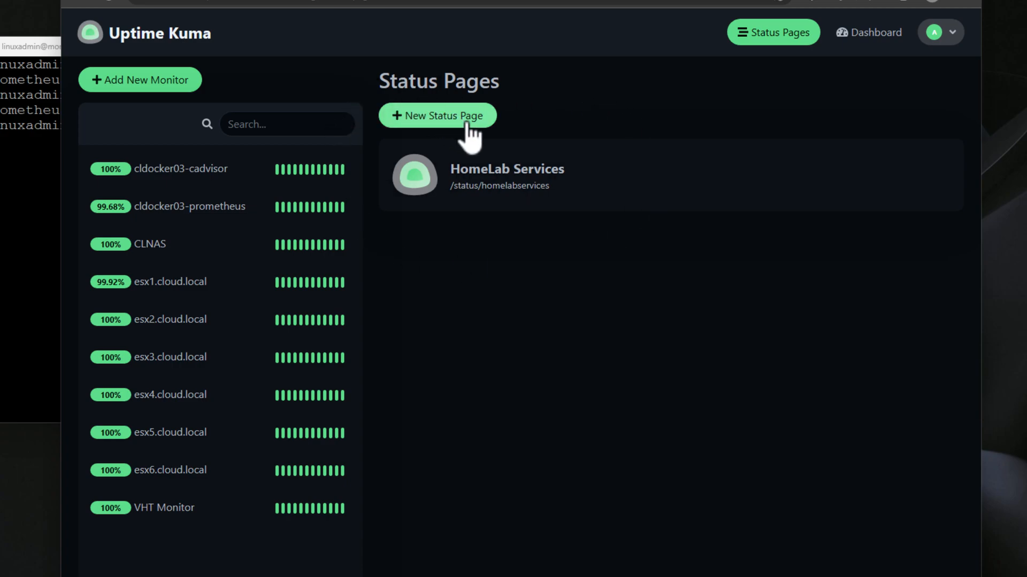
pyautogui.moveTo(479, 147)
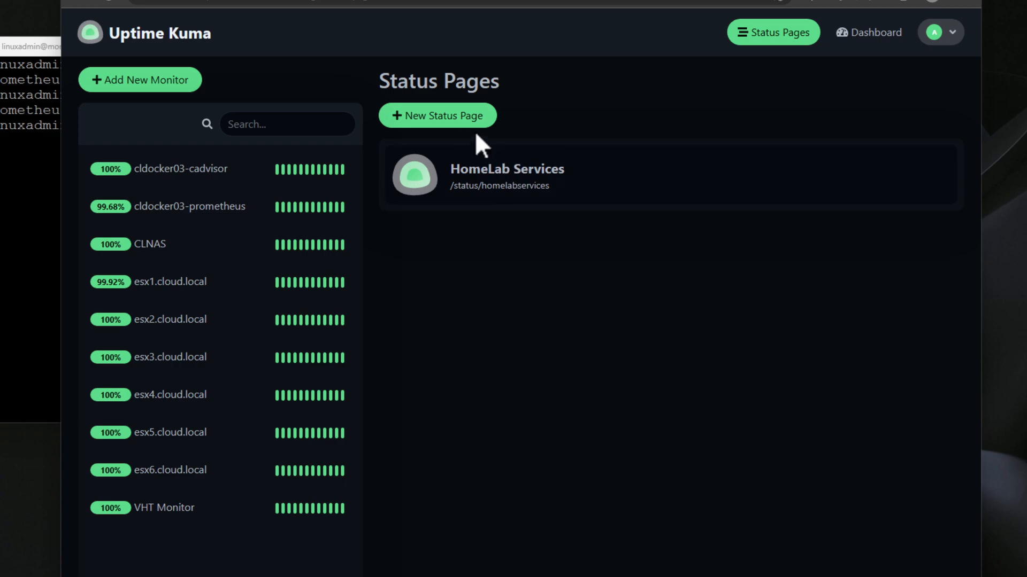
pyautogui.moveTo(444, 121)
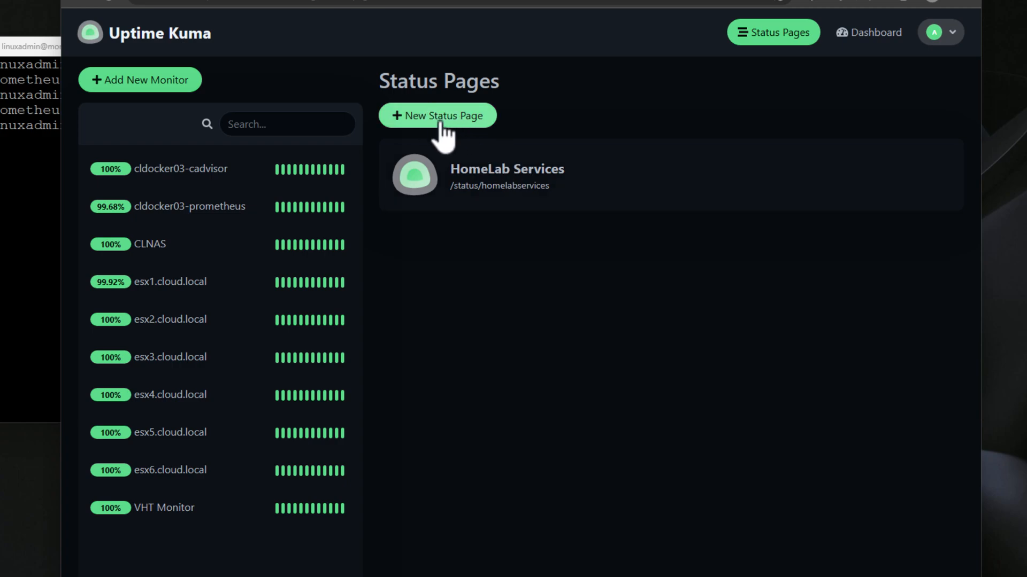
# Step: Create a new status page named HomeLab2 with slug homelab2
pyautogui.click(437, 116)
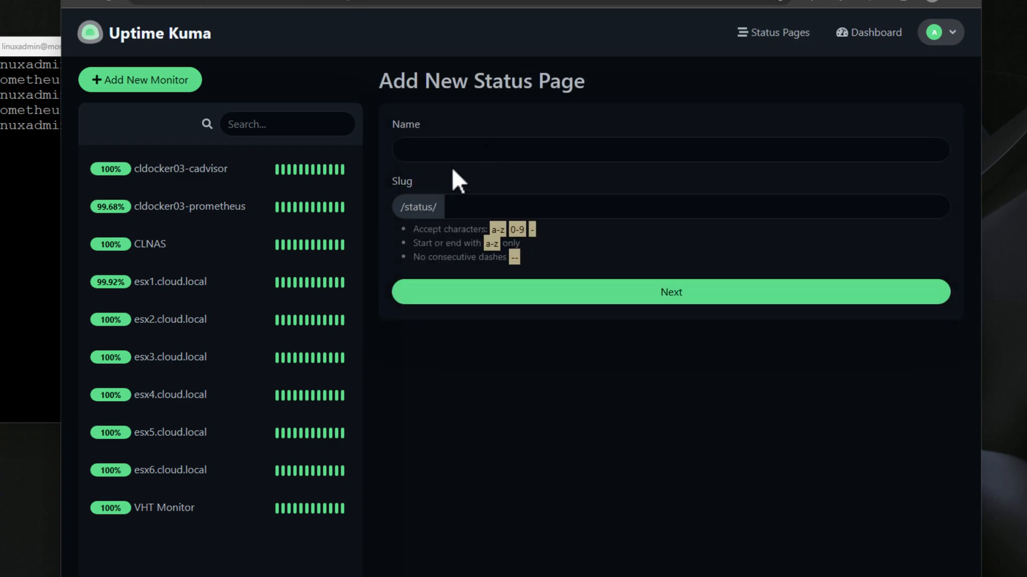
pyautogui.write('HomeLab2')
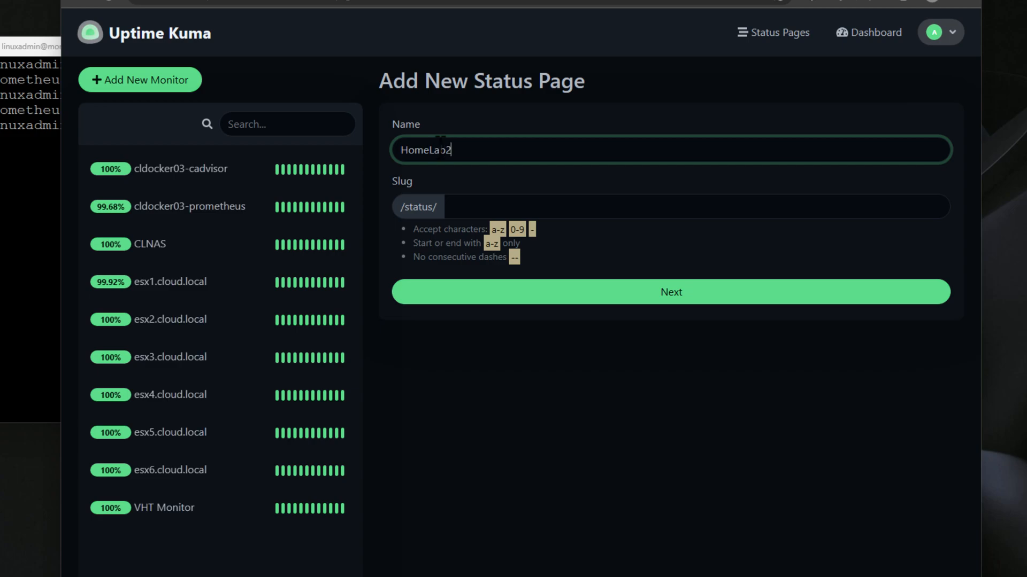
pyautogui.write('hom')
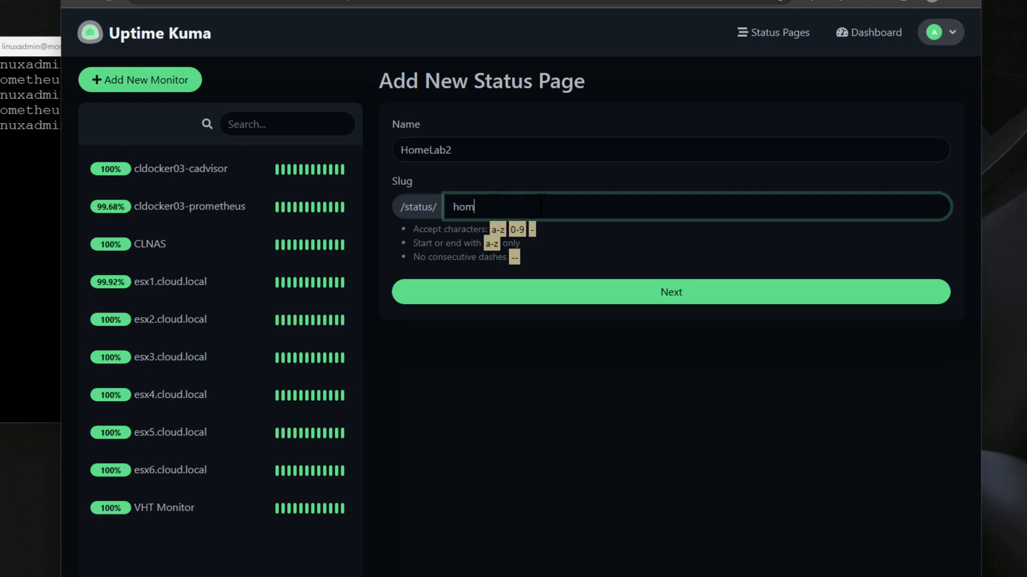
pyautogui.click(671, 292)
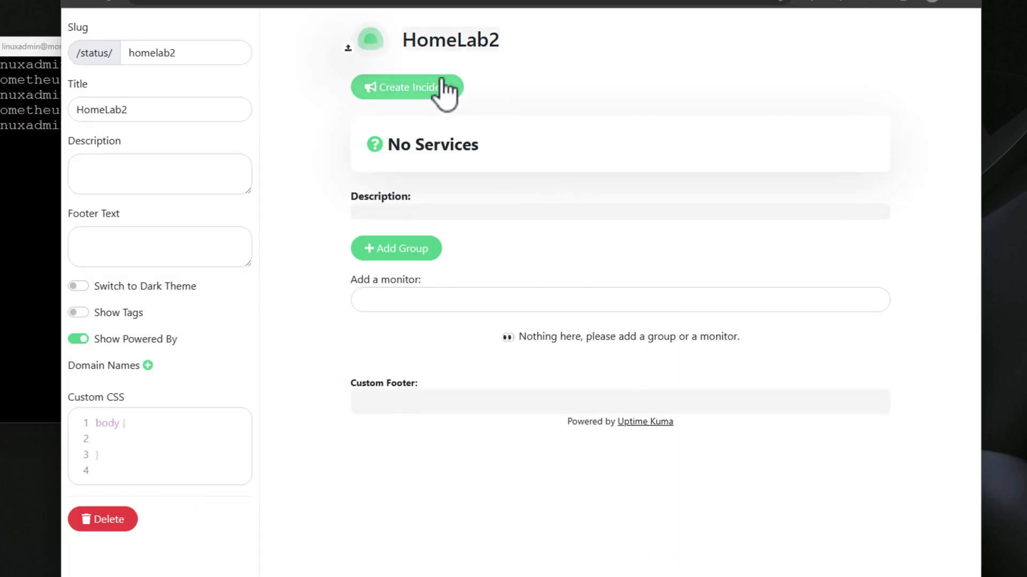
# Step: Switch the HomeLab2 status page to the dark theme
pyautogui.click(77, 287)
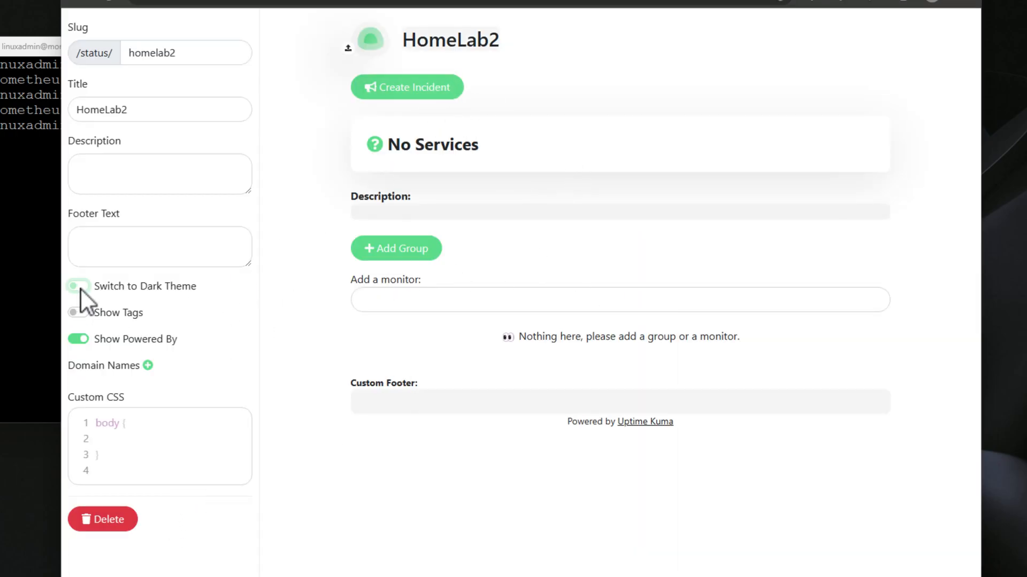
pyautogui.click(77, 287)
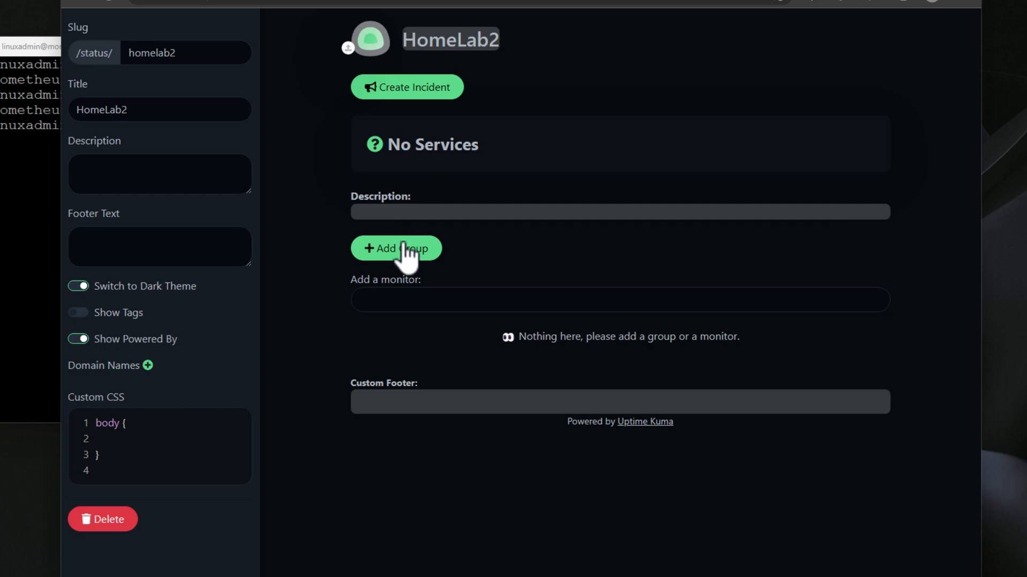
pyautogui.moveTo(403, 311)
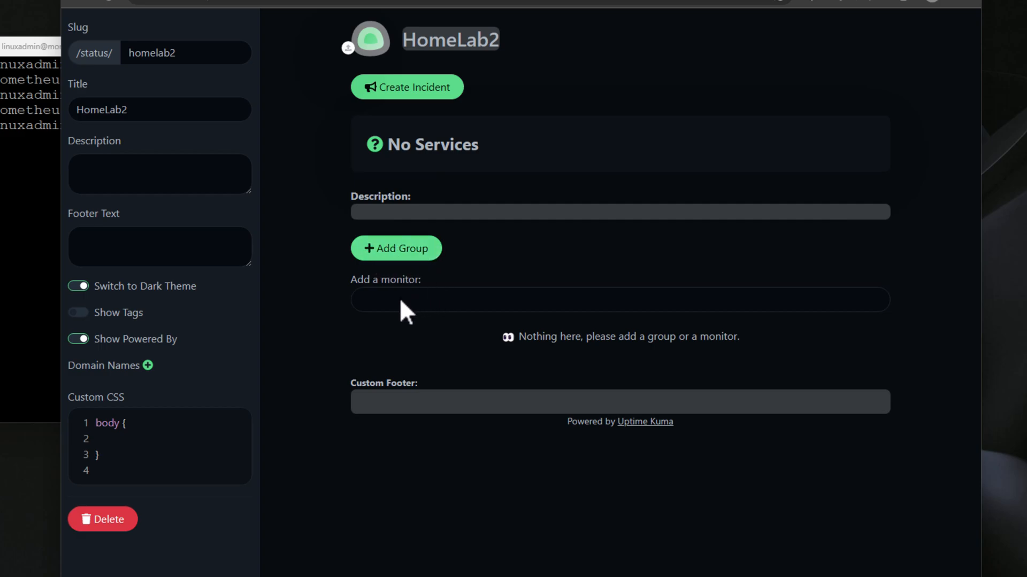
# Step: Add cldocker03-cadvisor and CLNAS to the status page's Services list
pyautogui.click(619, 299)
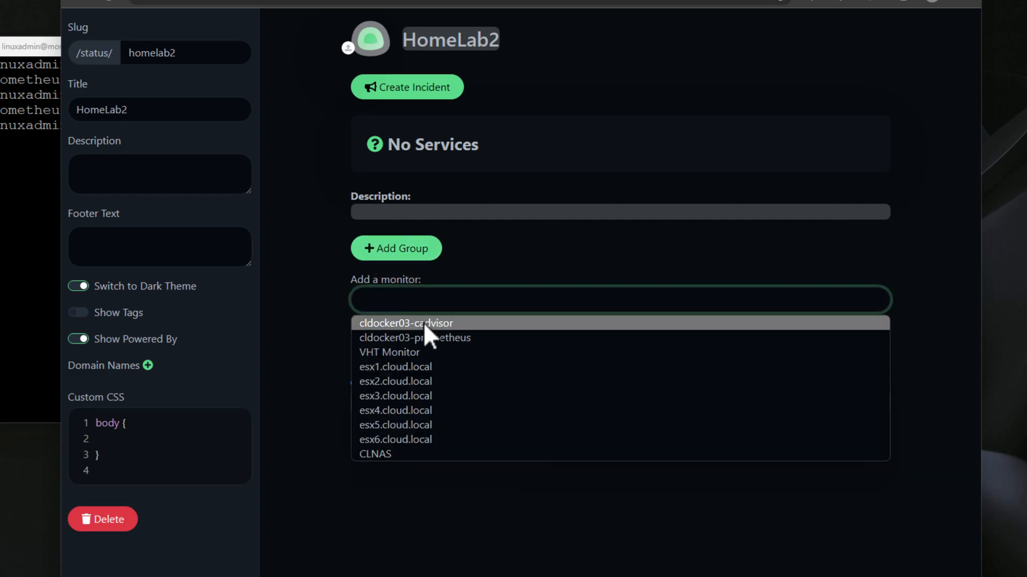
pyautogui.click(401, 323)
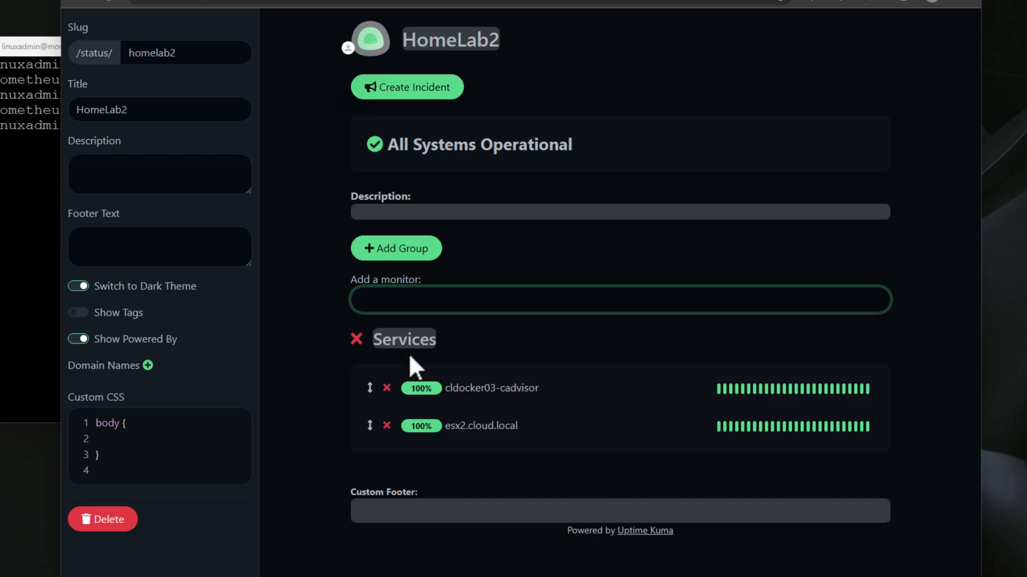
pyautogui.click(619, 300)
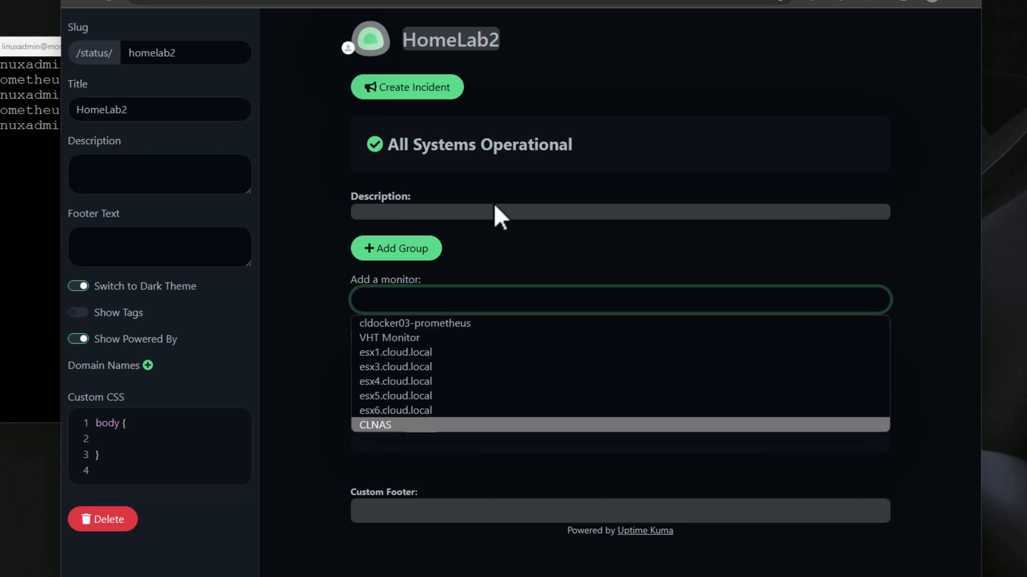
pyautogui.click(375, 424)
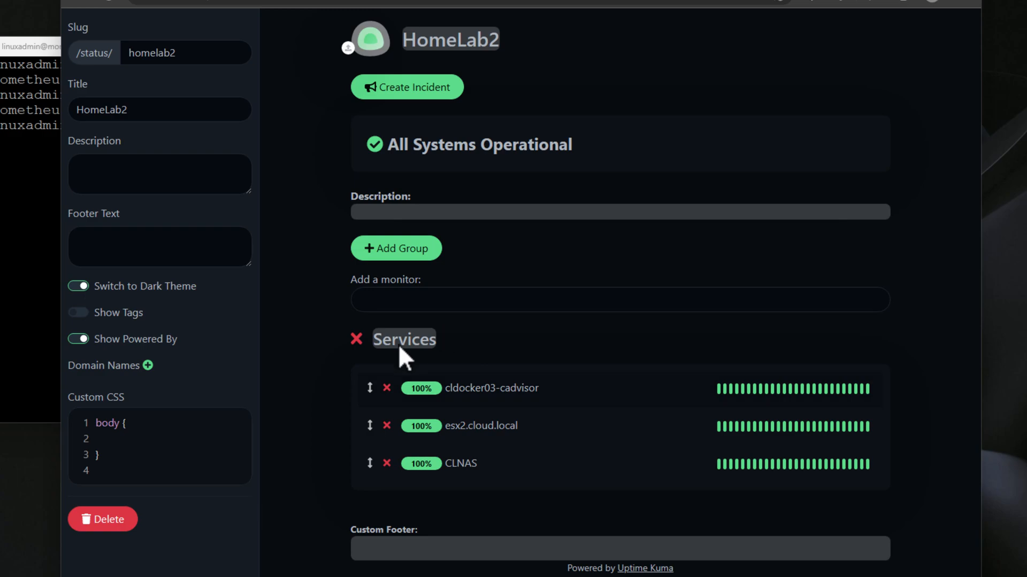
pyautogui.moveTo(426, 389)
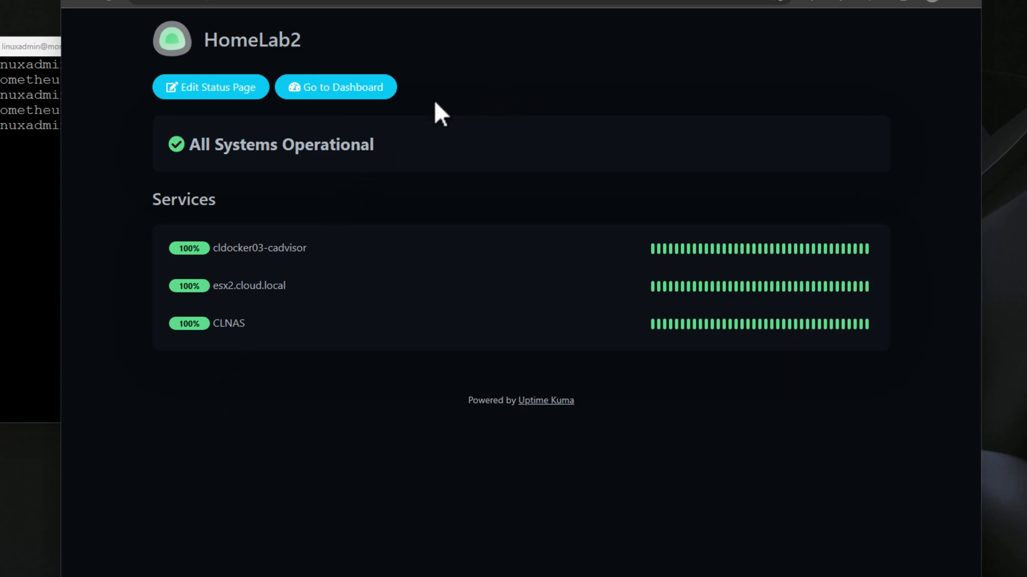
pyautogui.moveTo(275, 52)
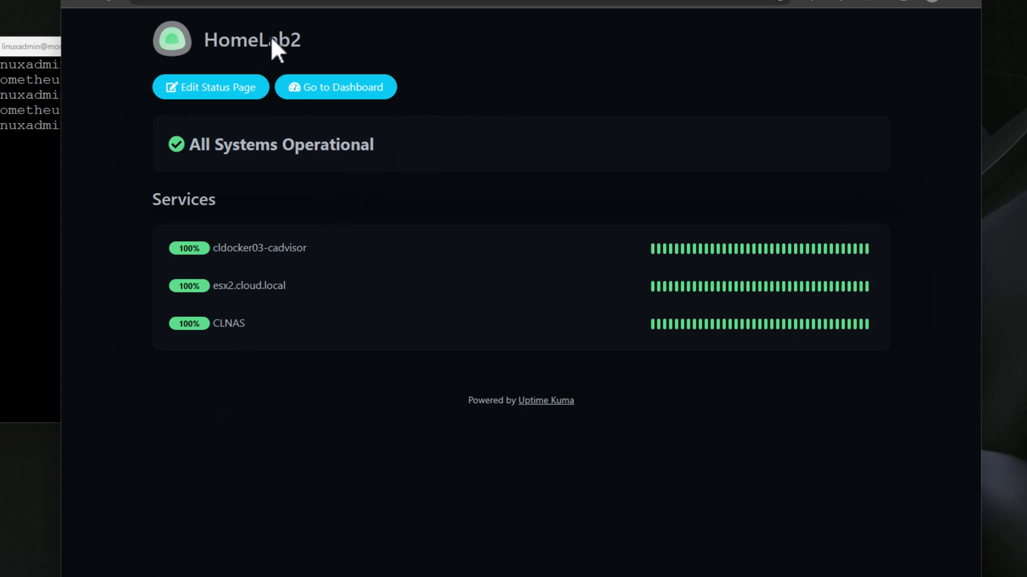
pyautogui.moveTo(459, 129)
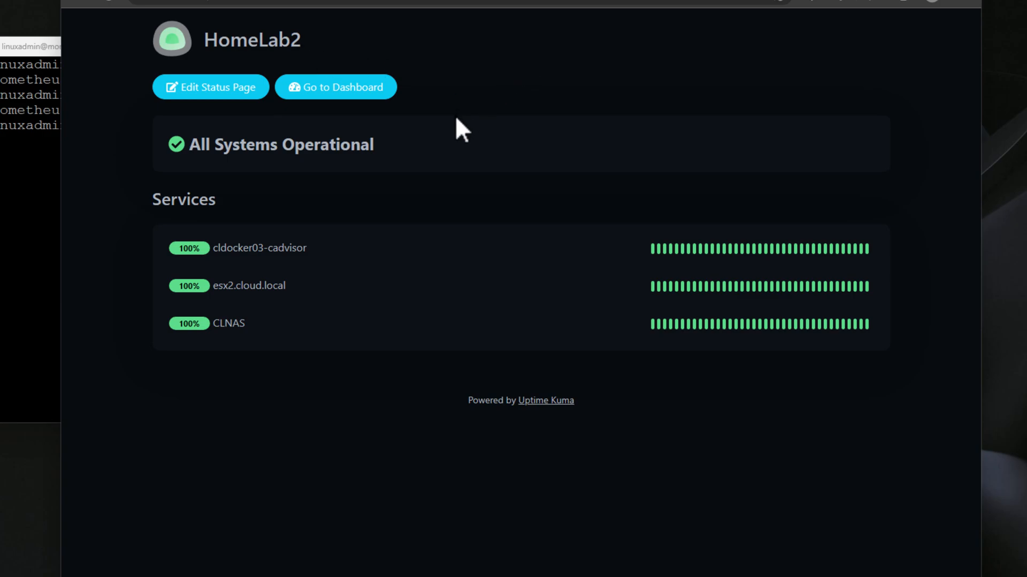
pyautogui.moveTo(382, 182)
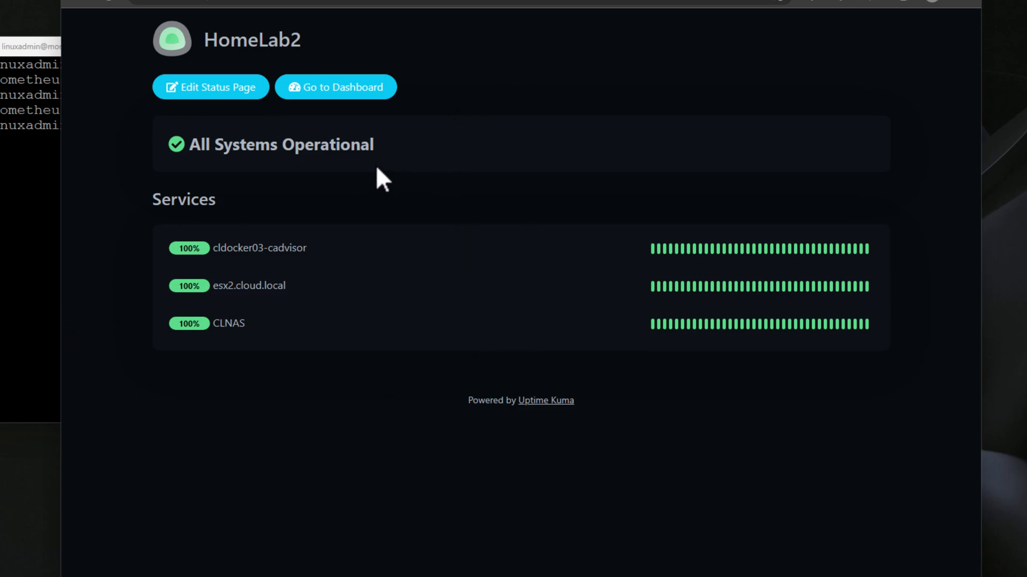
pyautogui.moveTo(190, 331)
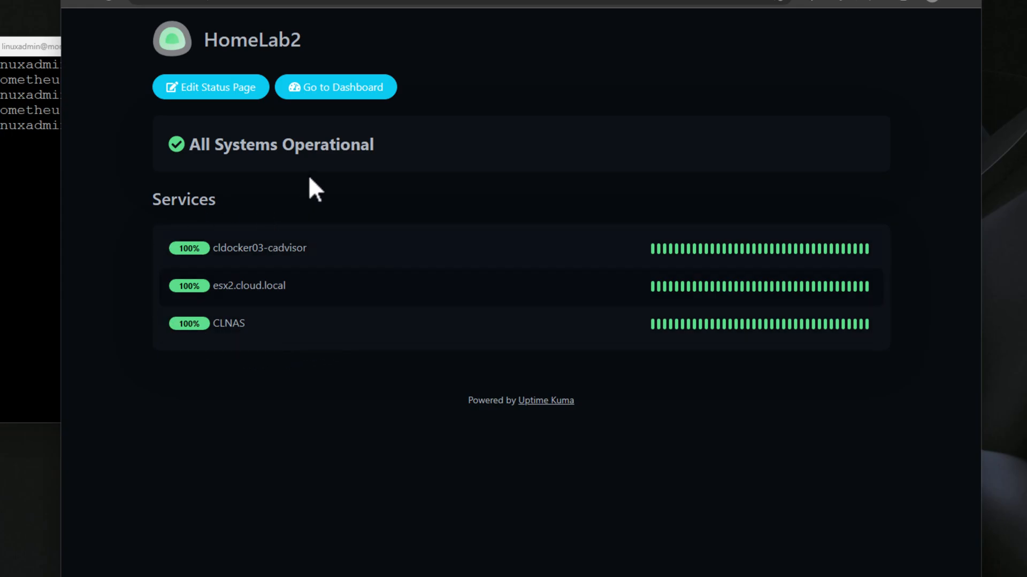
# Step: Reopen the HomeLab2 status page in edit mode
pyautogui.click(211, 87)
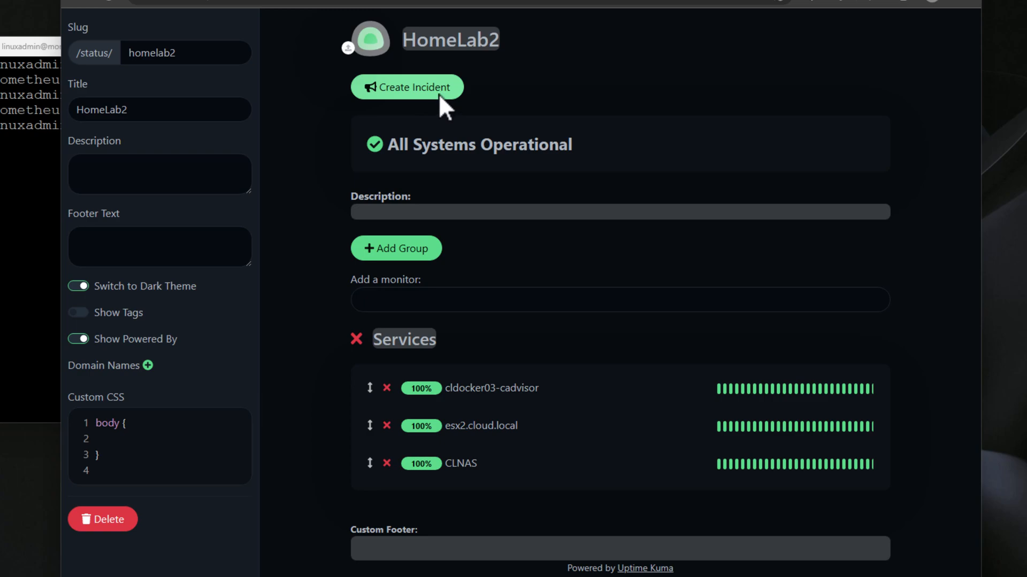
# Step: Post an incident titled 'Test INcident' with the content 'test incident' on the status page
pyautogui.click(406, 87)
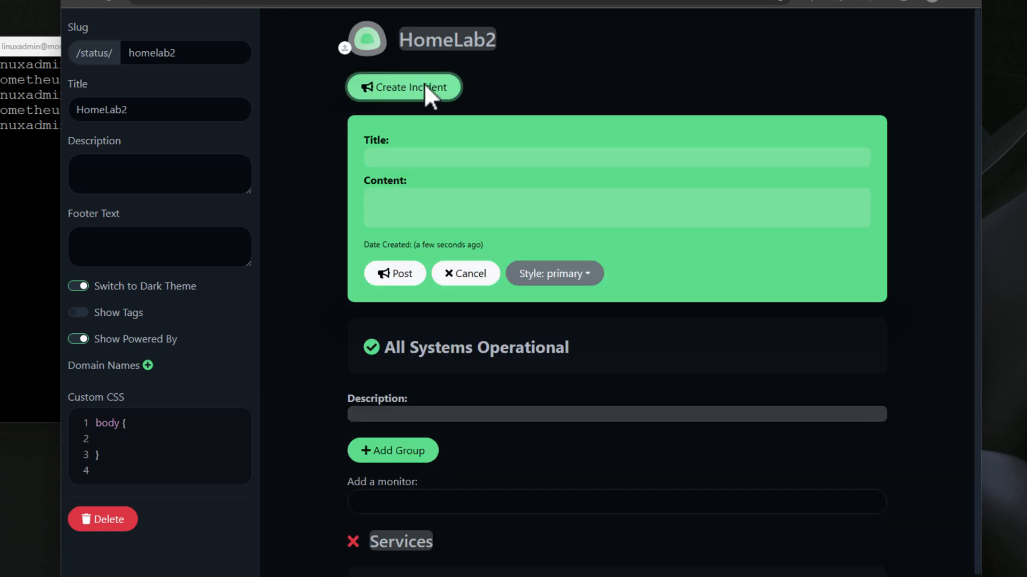
pyautogui.moveTo(445, 189)
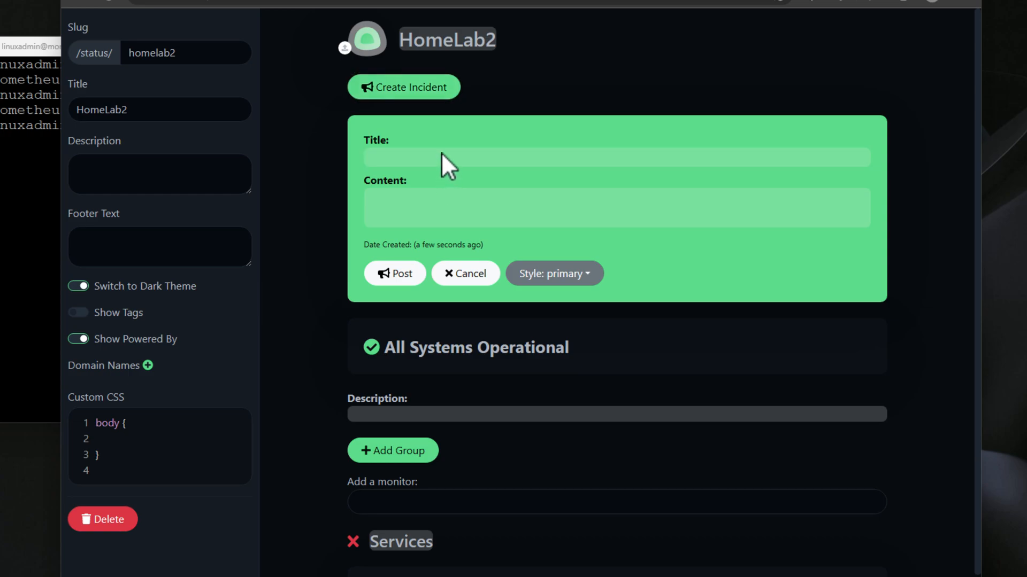
pyautogui.write('test incident')
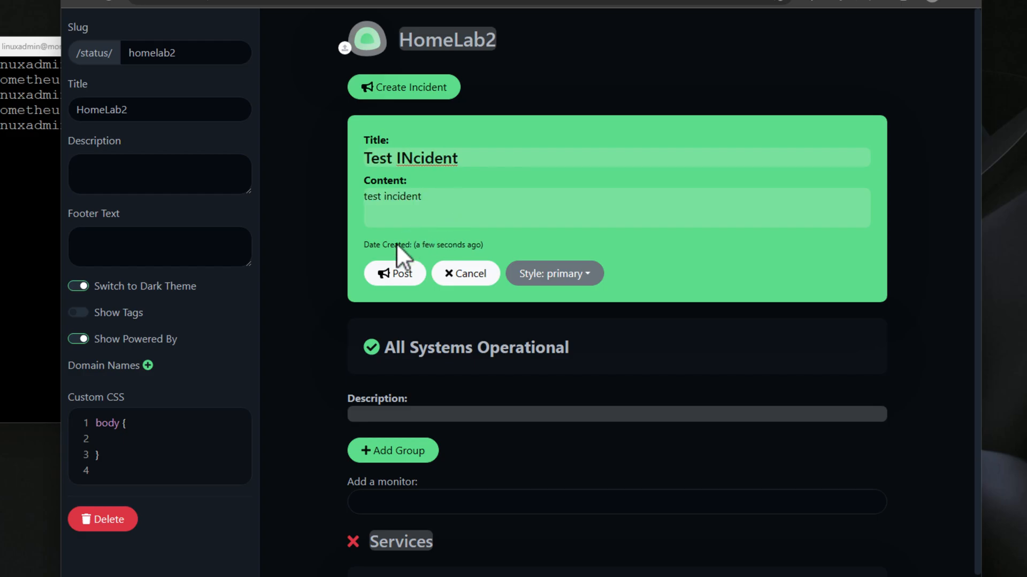
pyautogui.click(394, 272)
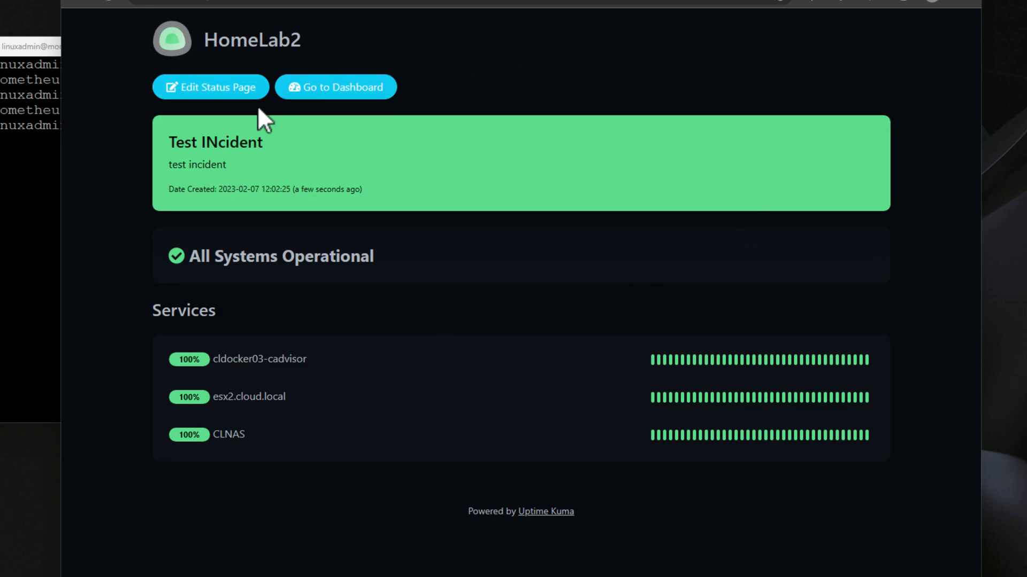
pyautogui.moveTo(200, 398)
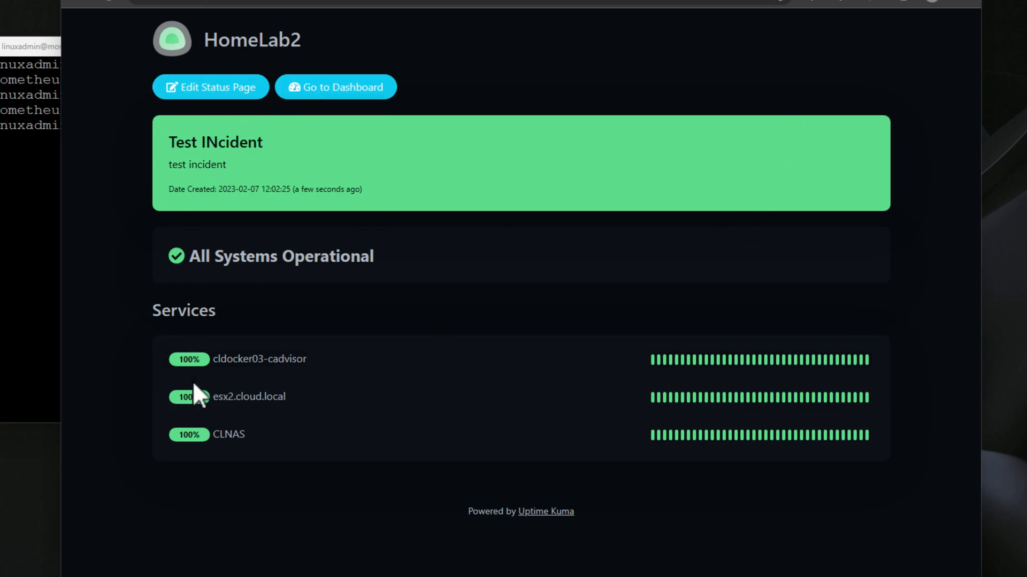
pyautogui.moveTo(443, 86)
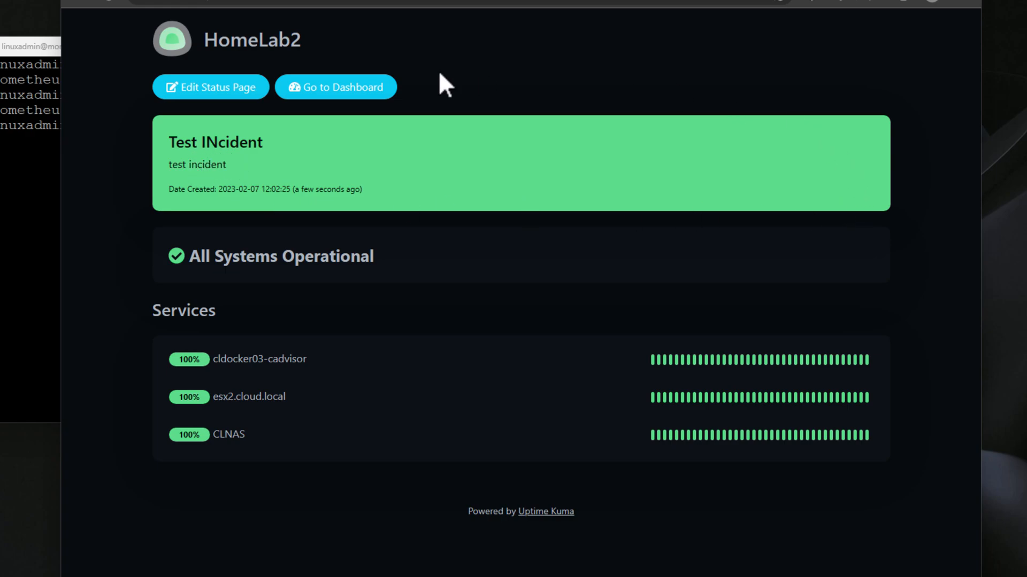